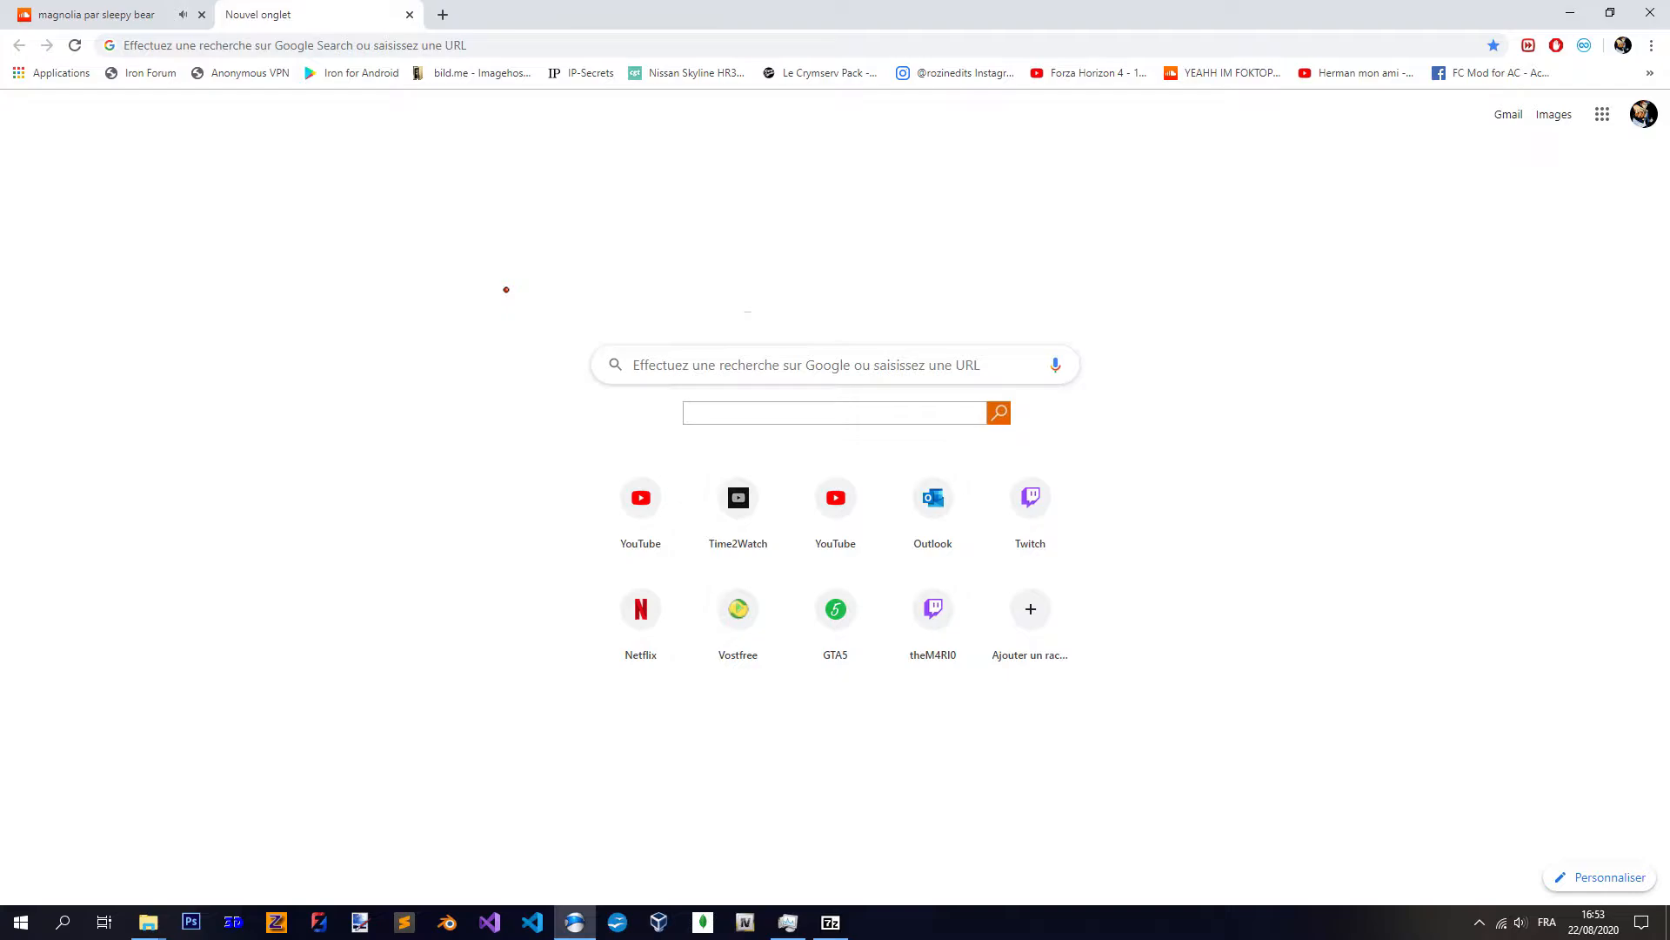
# - Enter the gamemodels.ru address in the New Tab search box and load the site
pyautogui.click(833, 363)
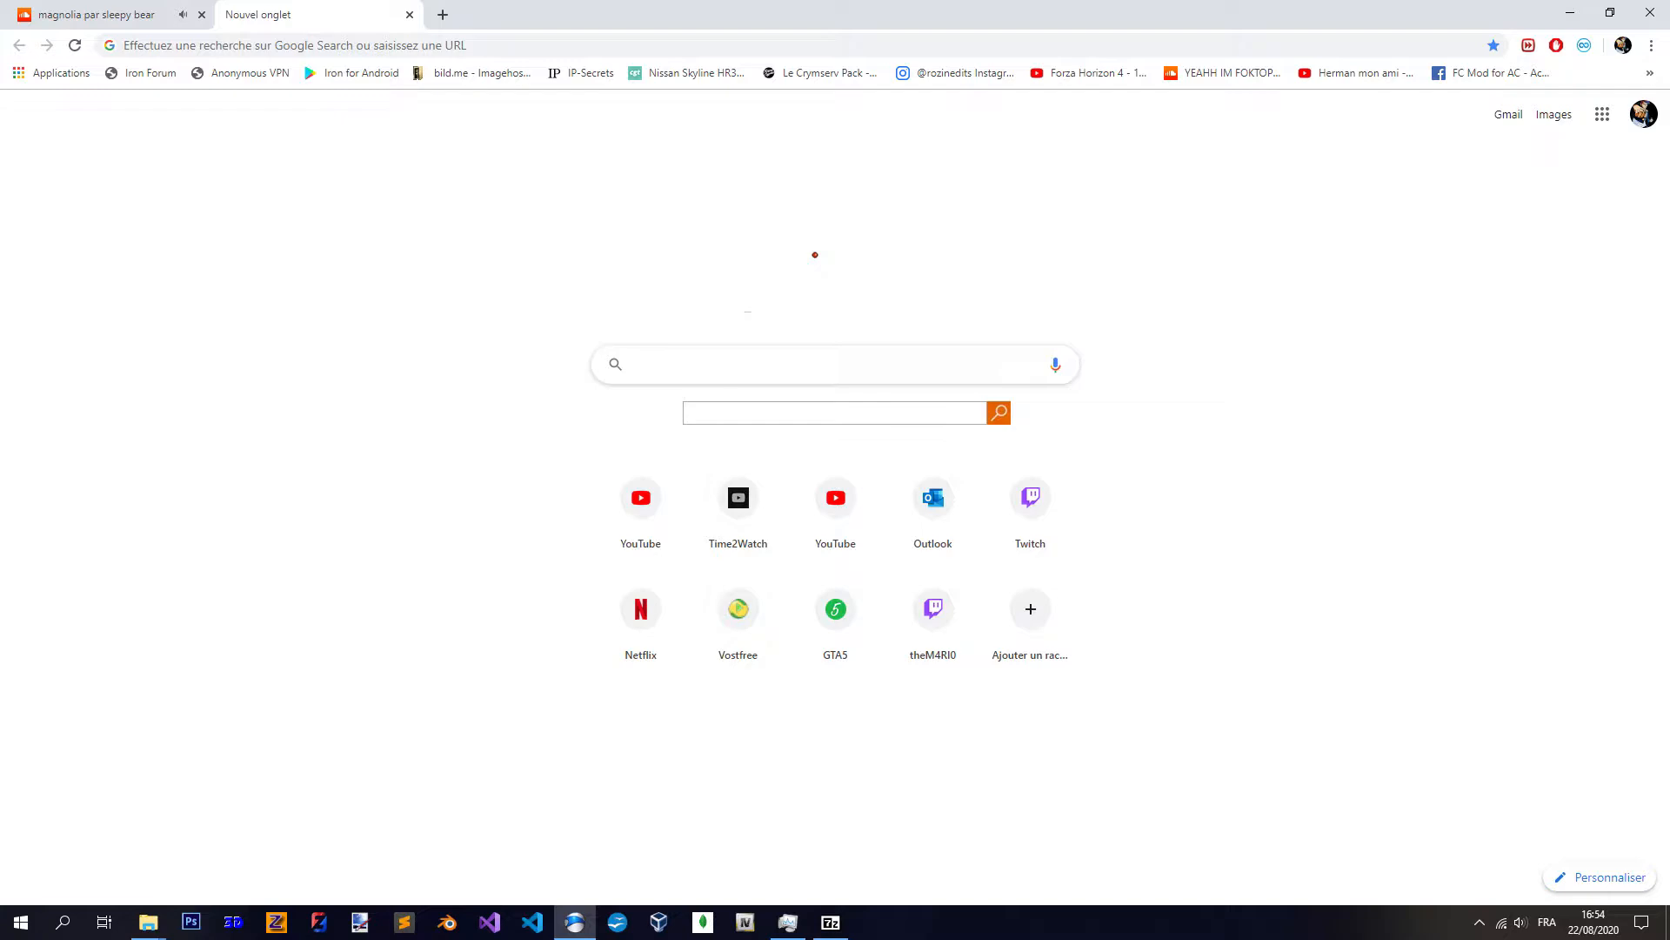
pyautogui.click(833, 364)
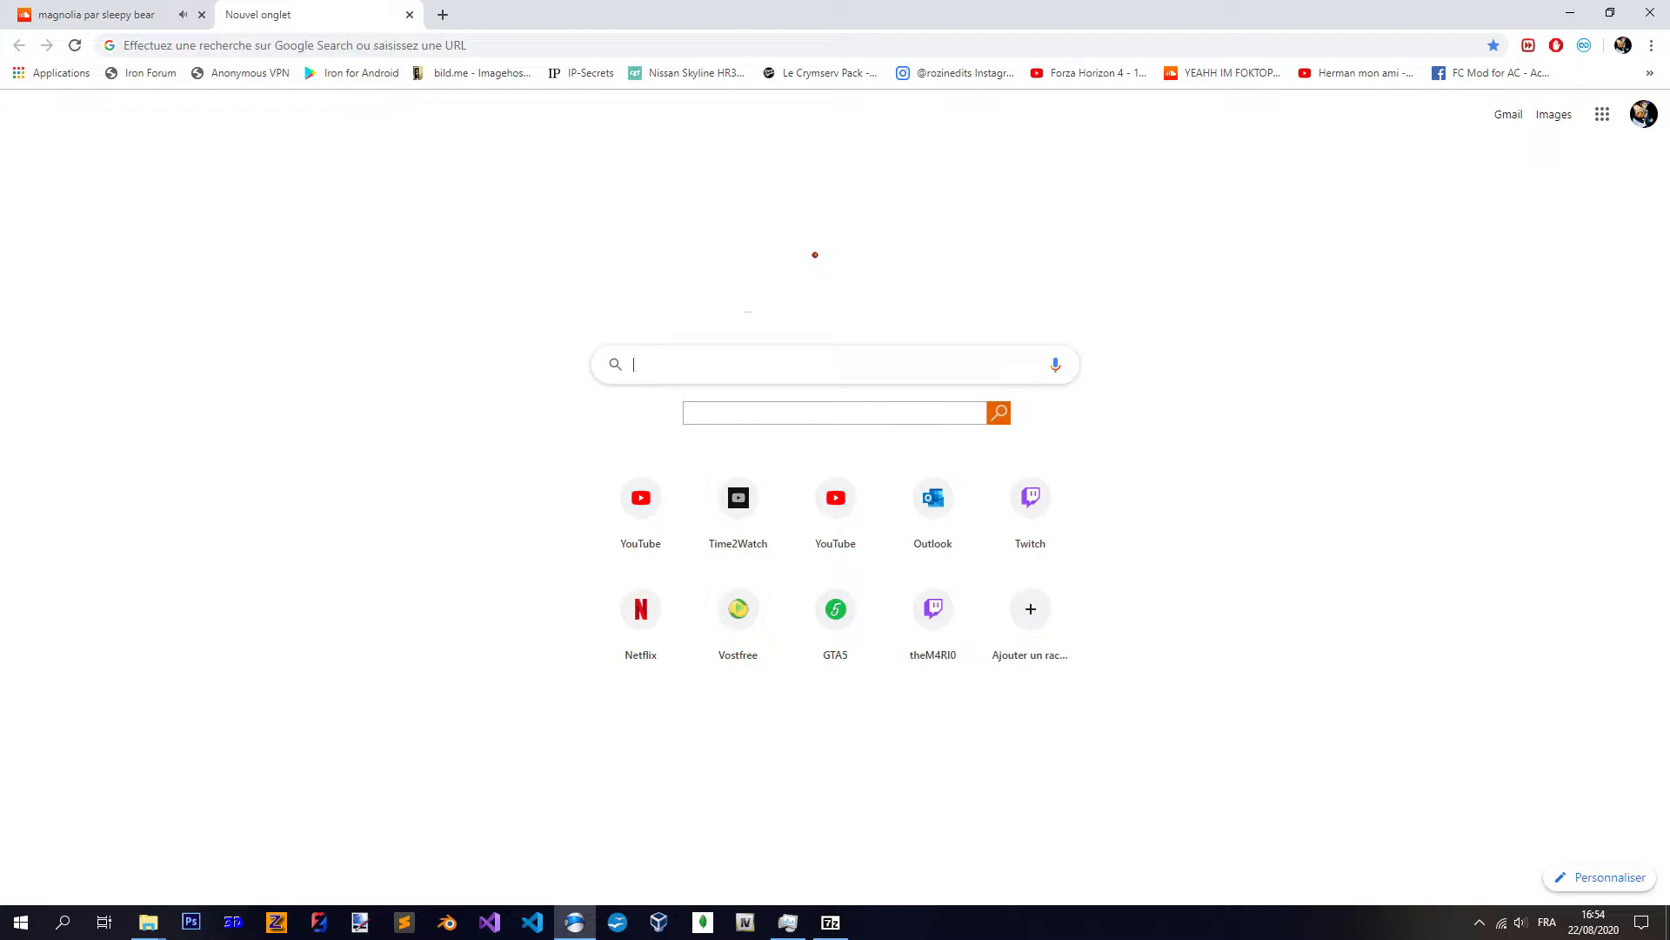
pyautogui.write('gamemodels.ru/files/')
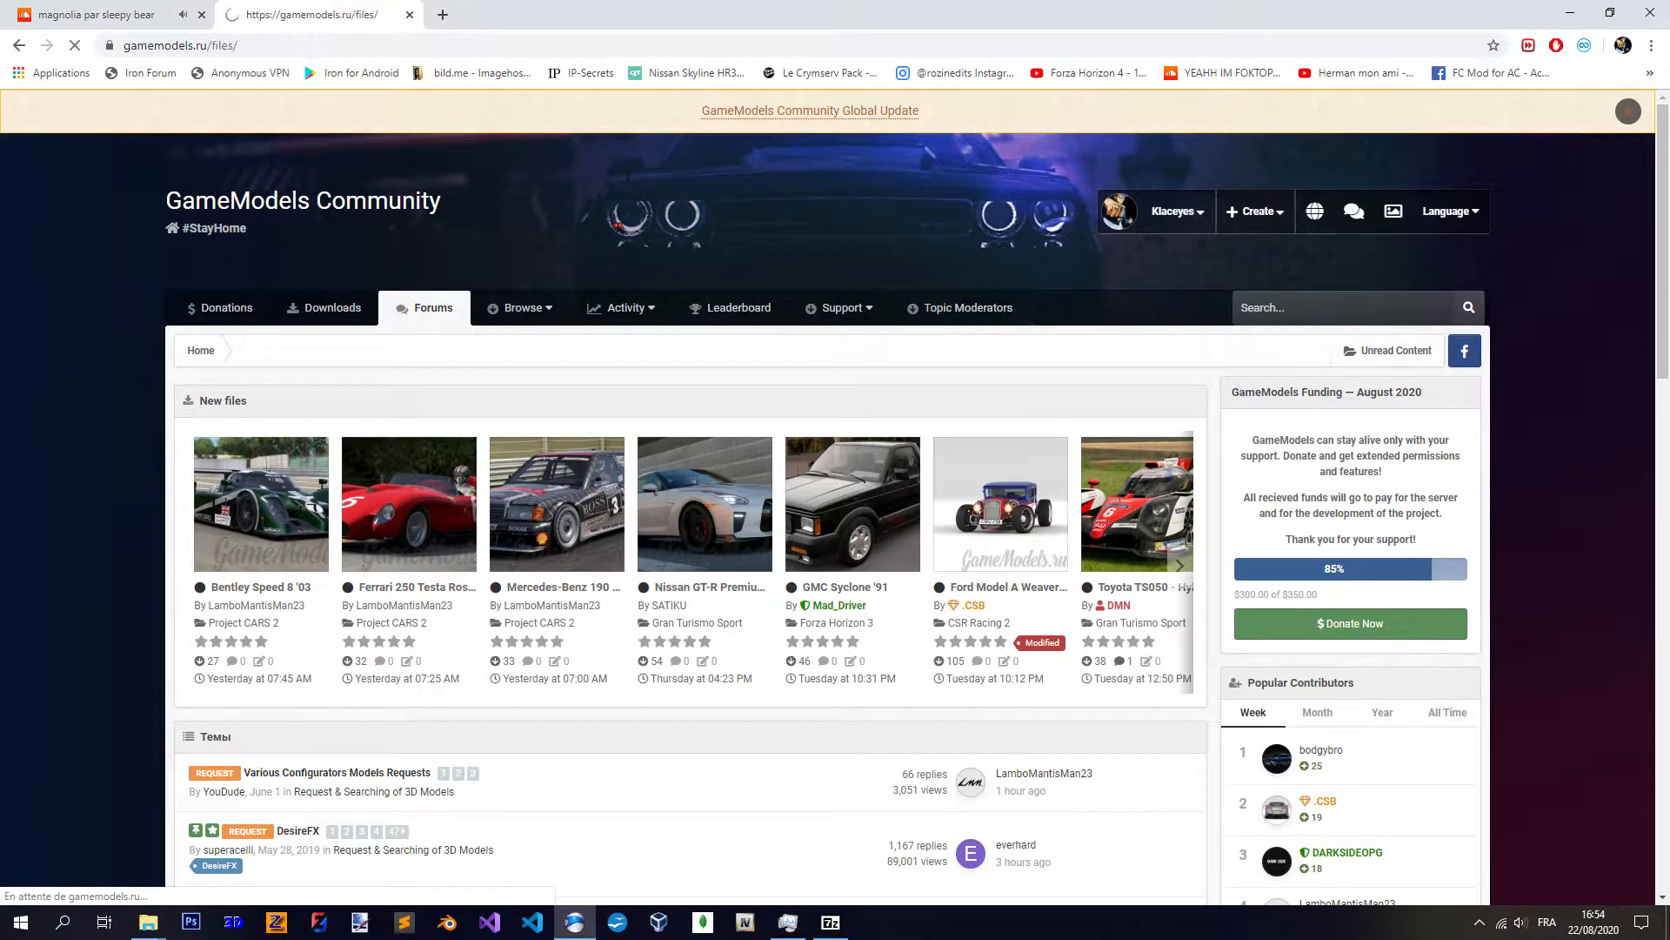
pyautogui.click(330, 308)
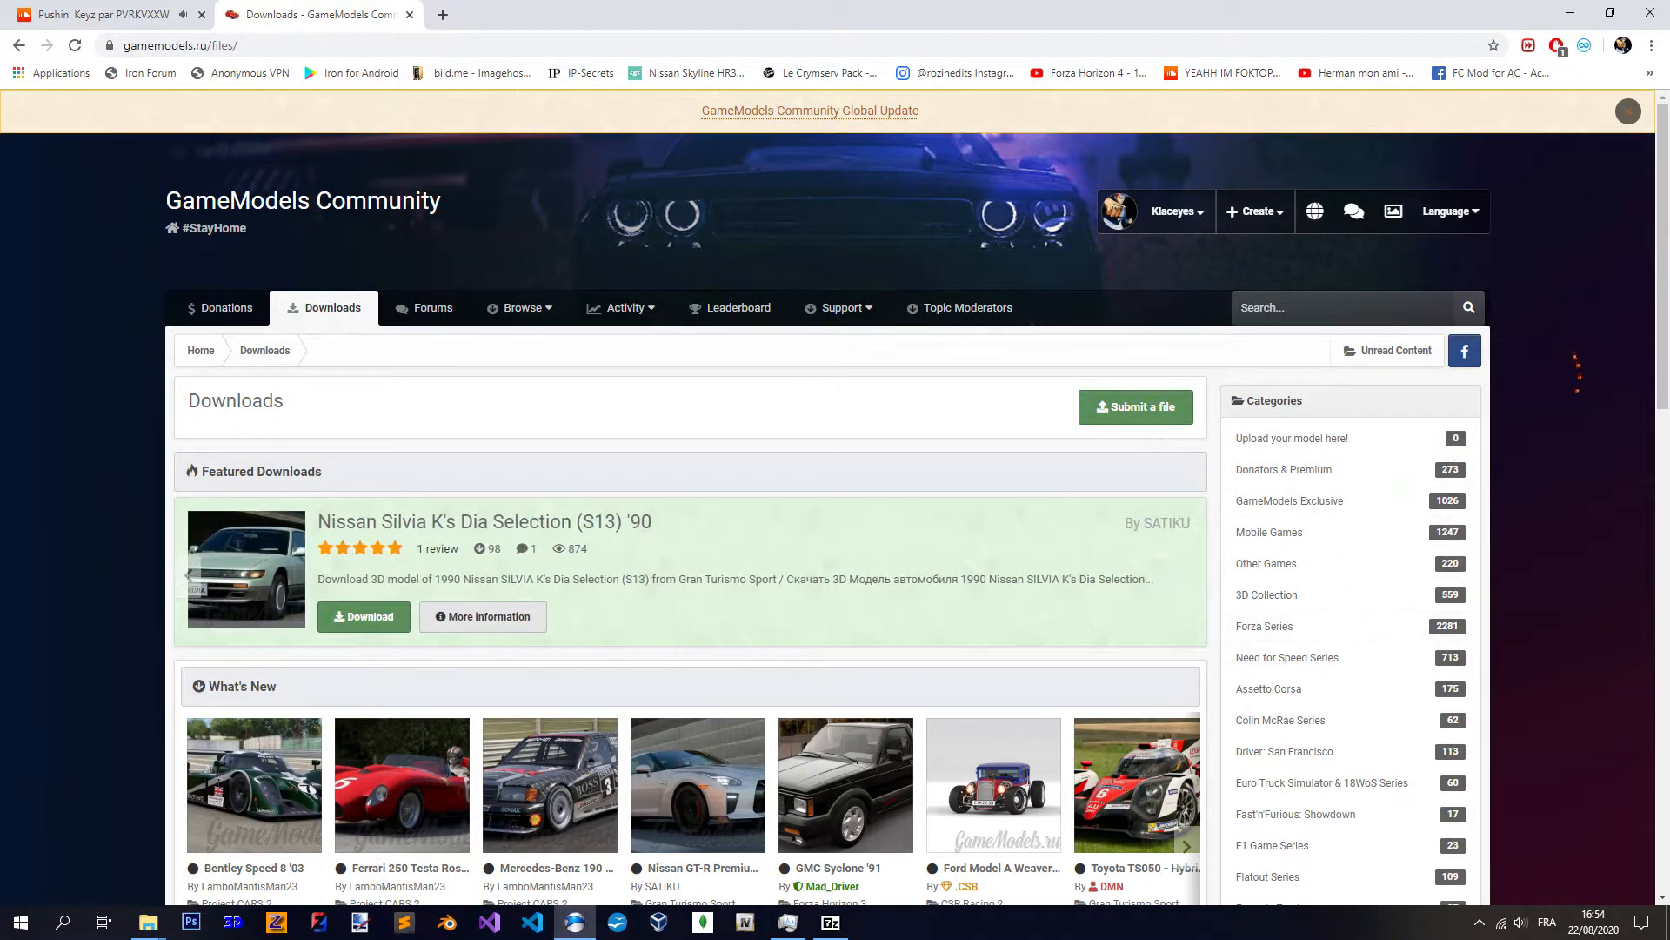
pyautogui.scroll(-3)
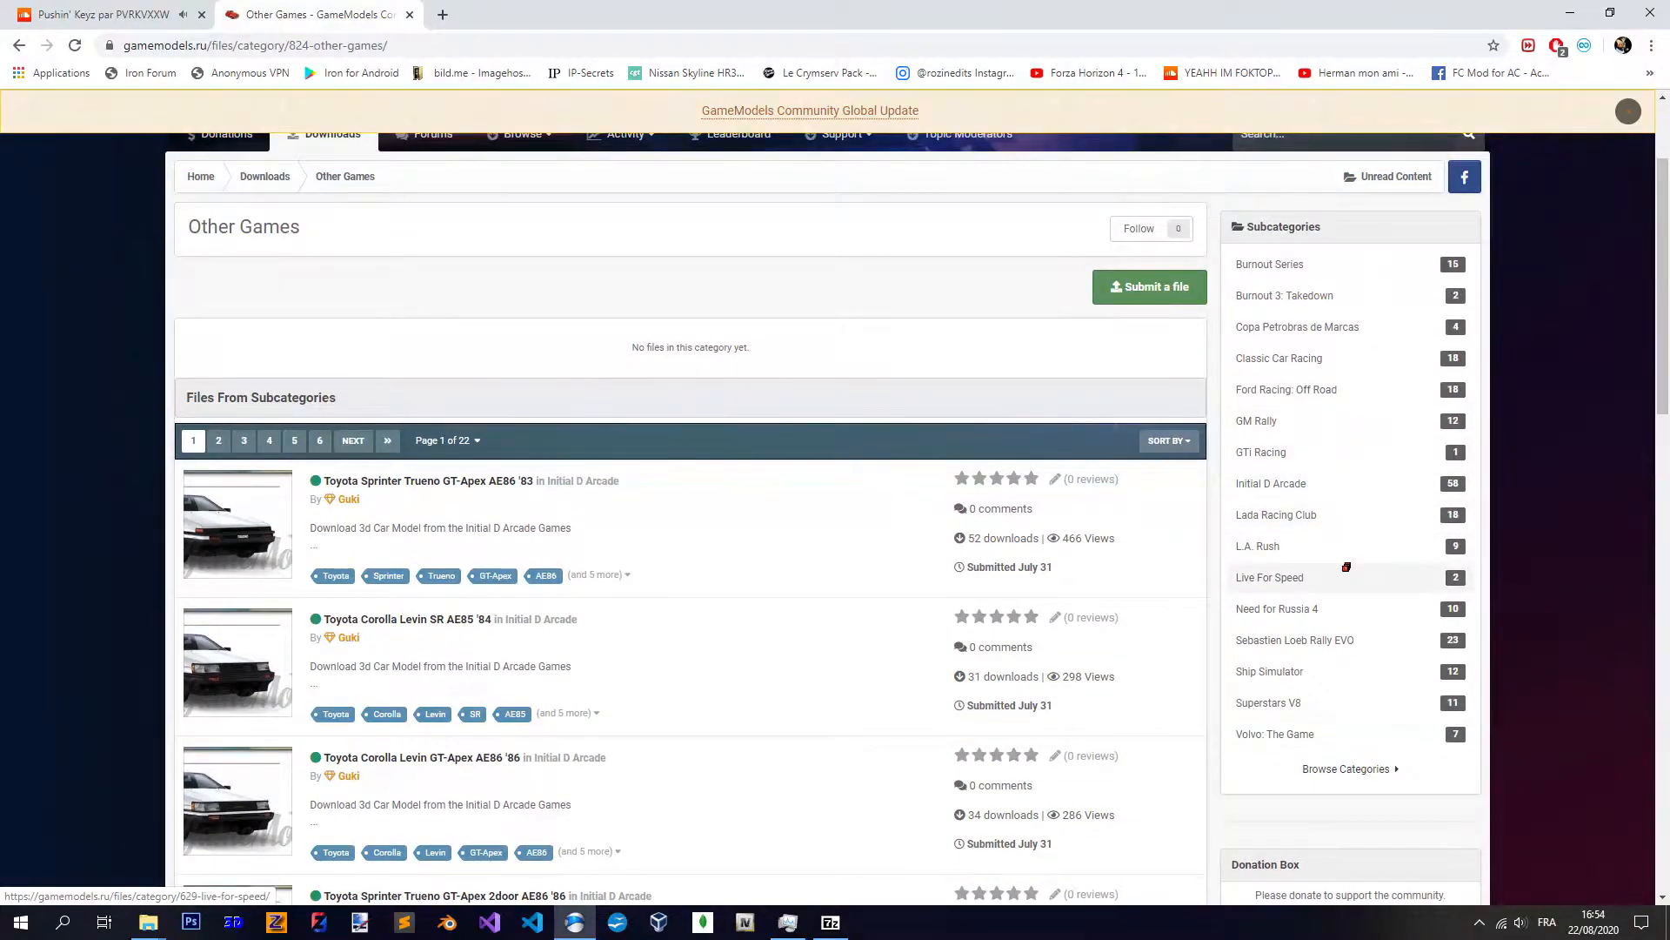
pyautogui.click(1257, 421)
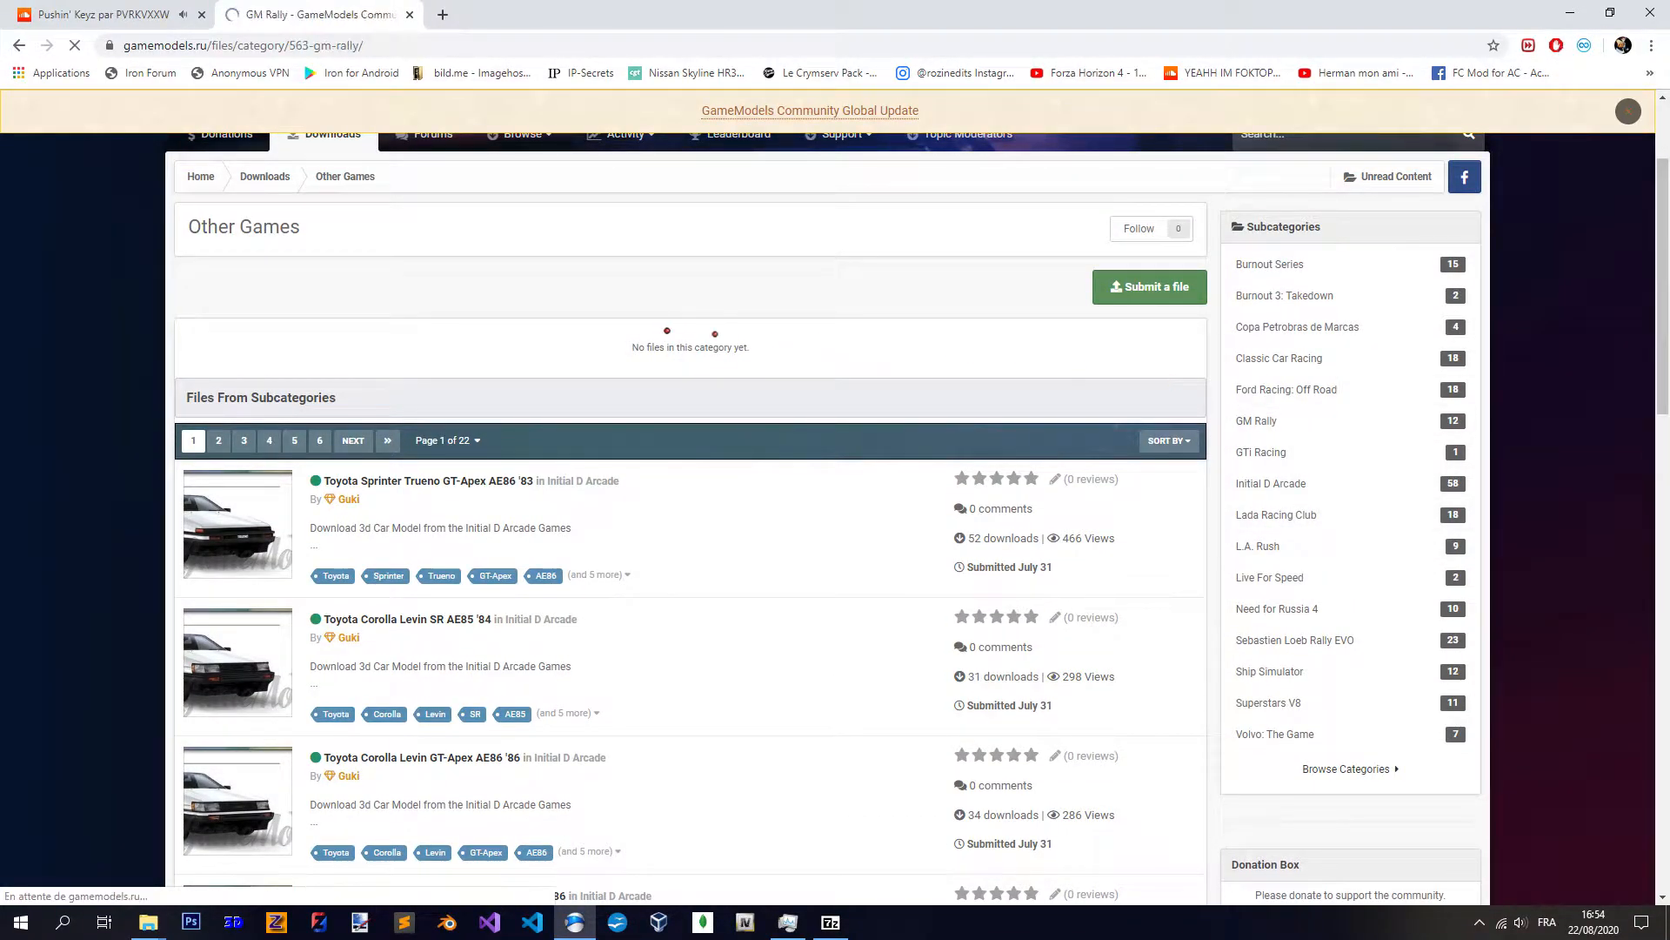
pyautogui.click(1257, 419)
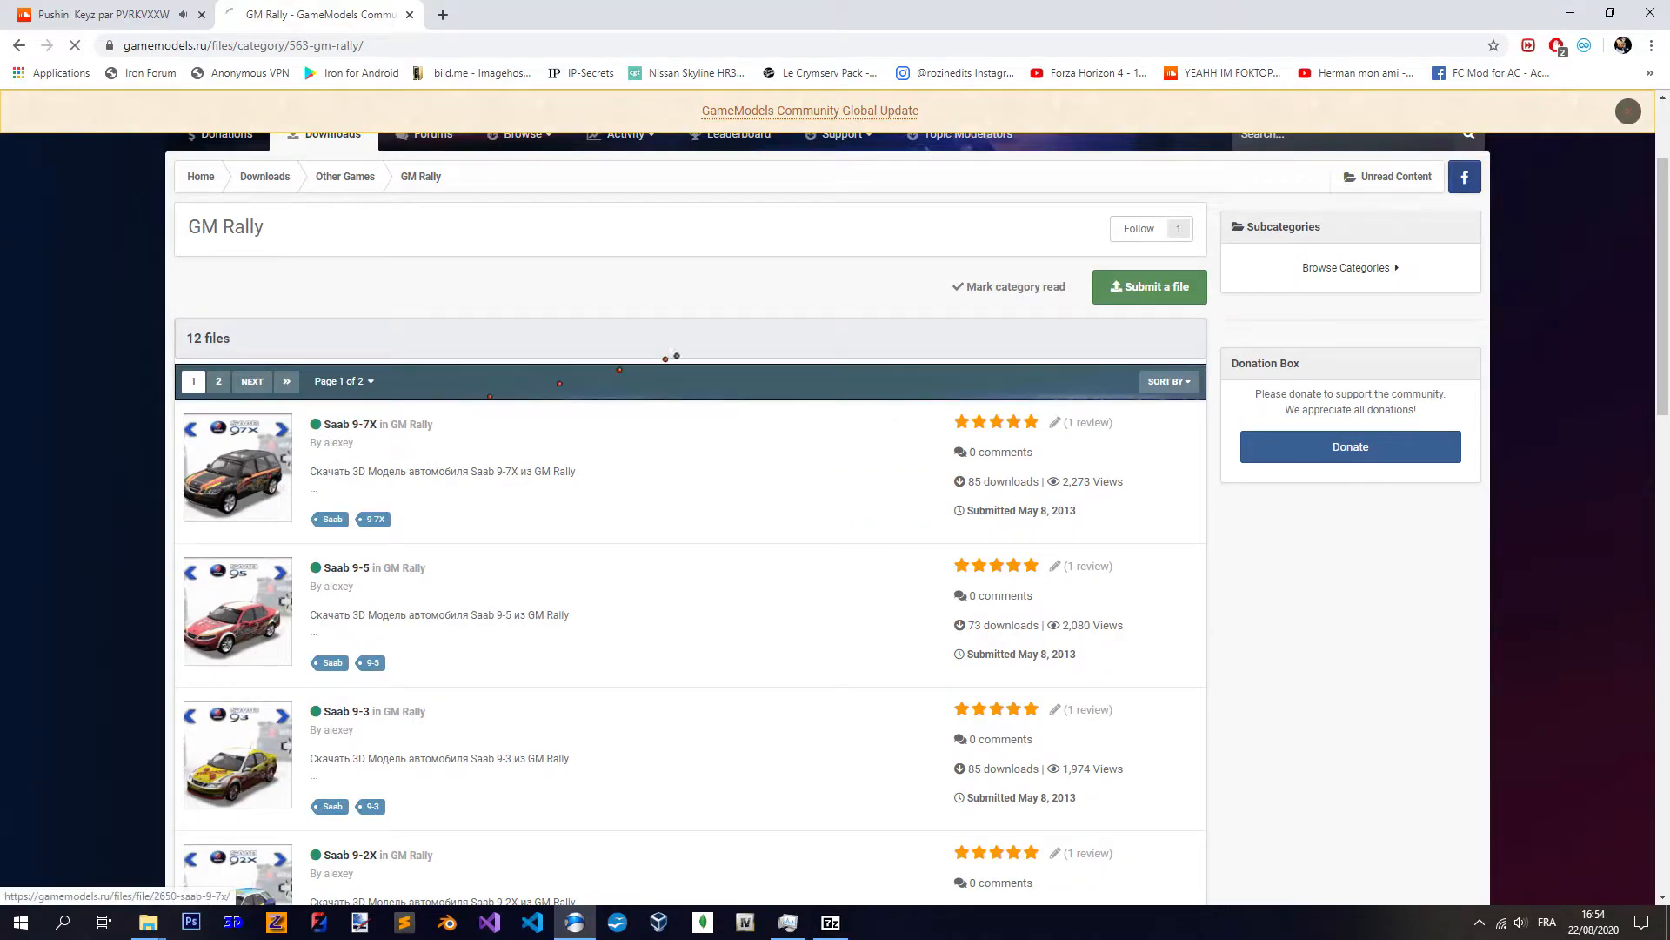
pyautogui.click(349, 424)
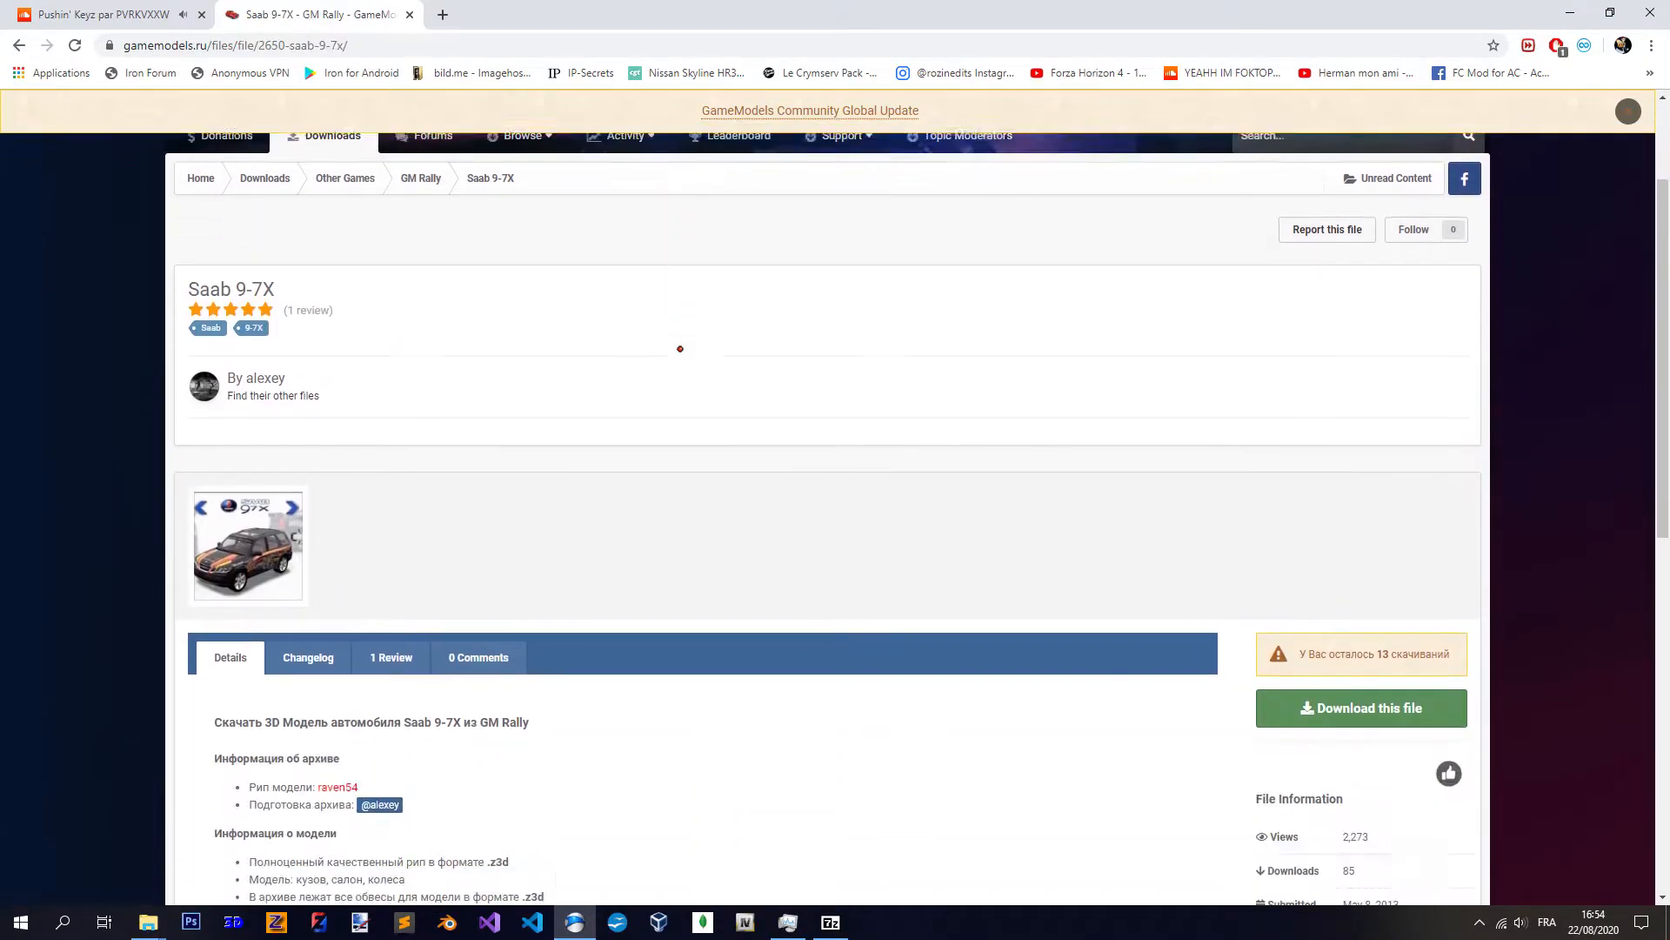
pyautogui.scroll(-3)
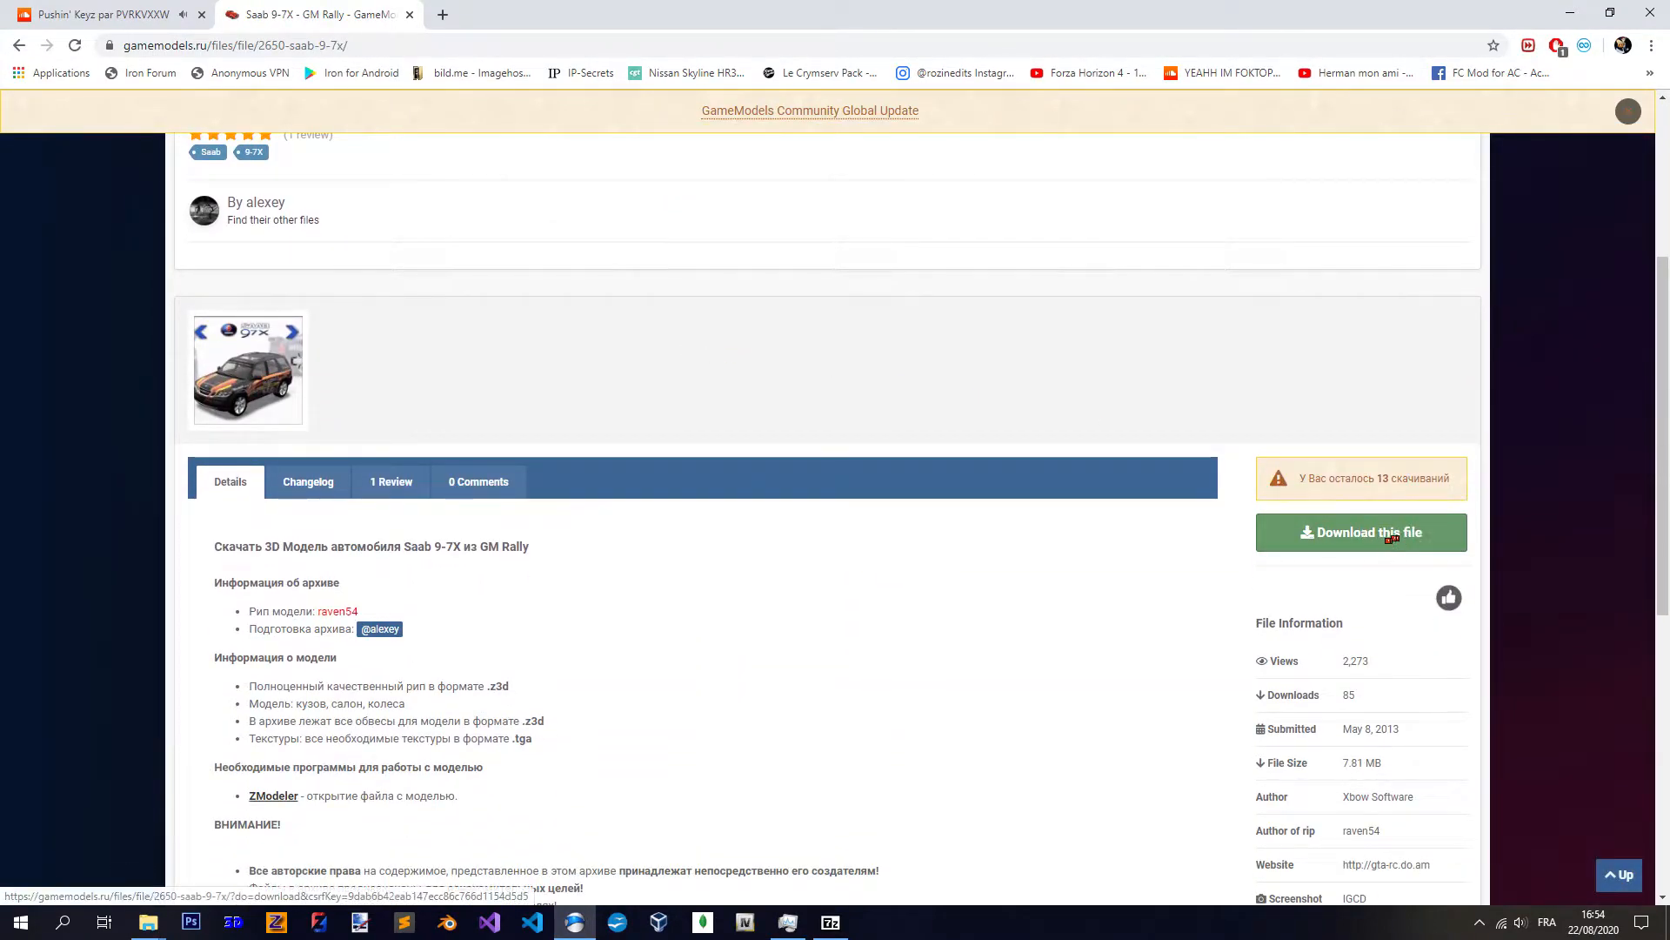
pyautogui.click(1361, 532)
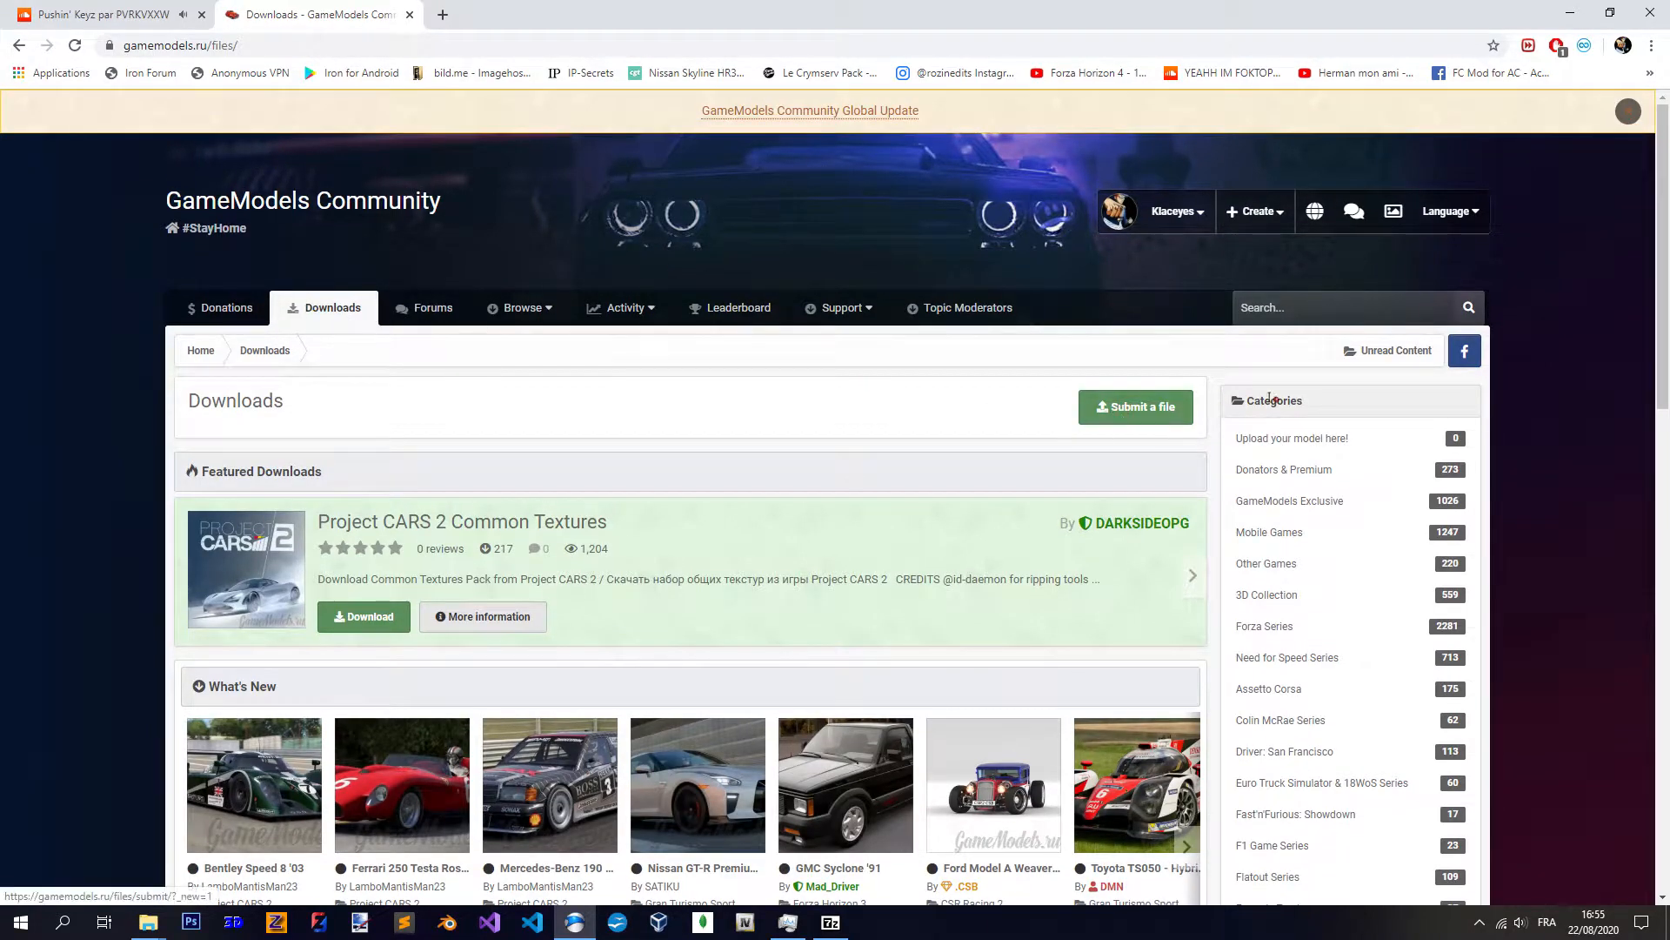
# - Open the GRID Series category, then its GRID Autosport subcategory
pyautogui.scroll(-3)
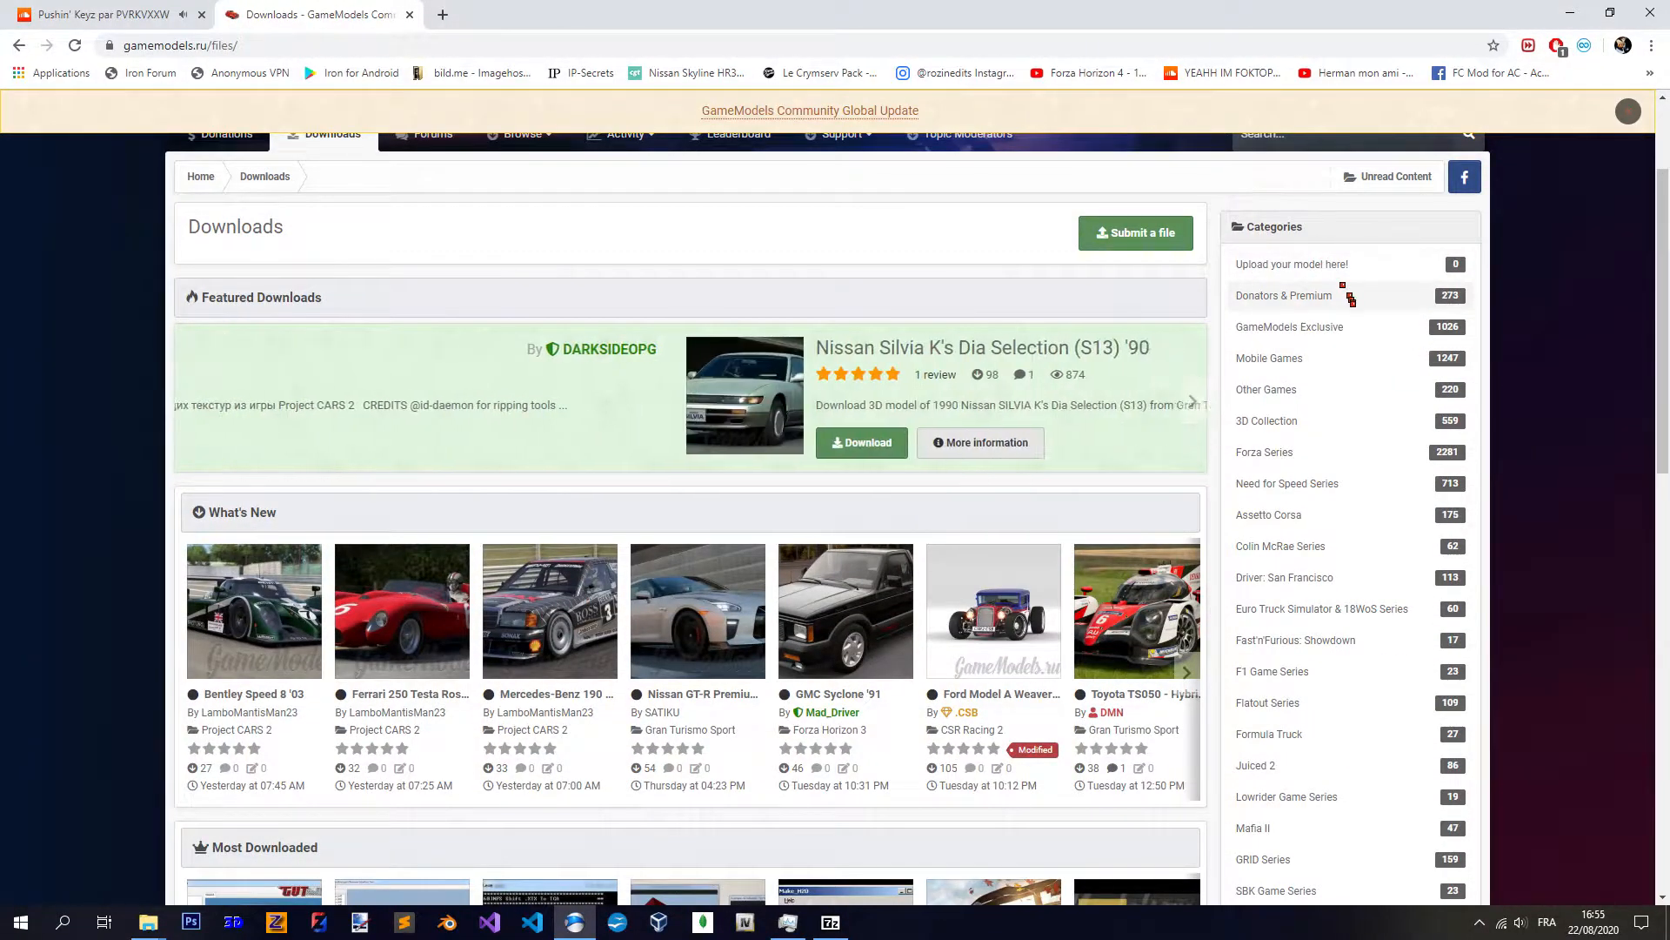
pyautogui.scroll(-3)
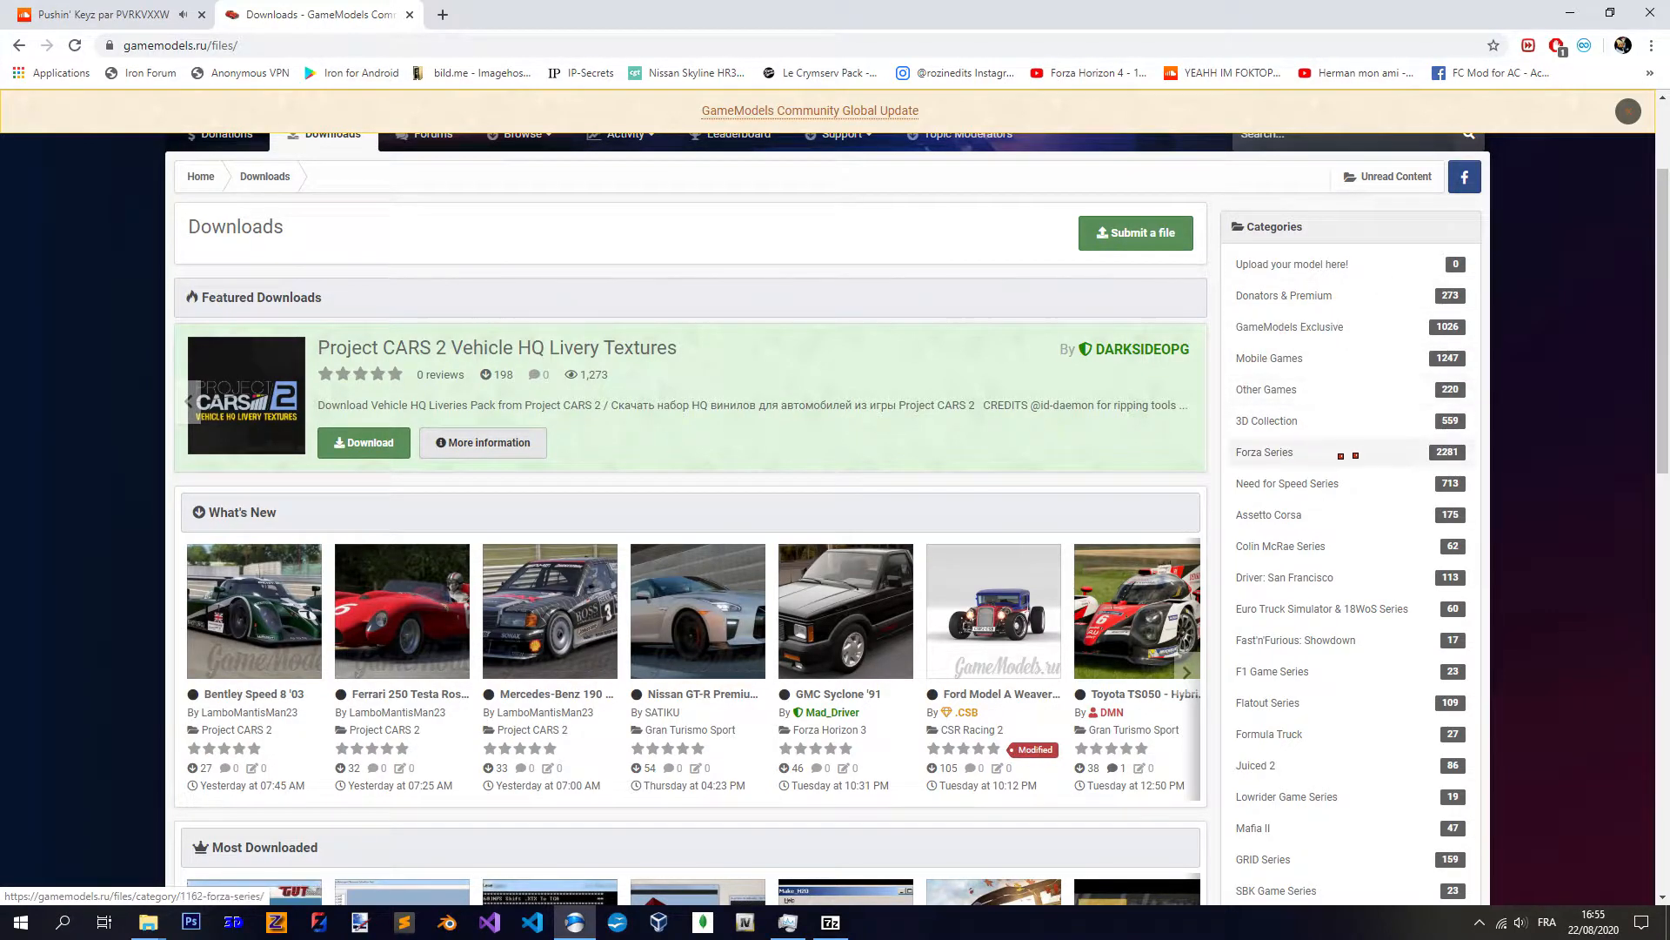
pyautogui.scroll(-3)
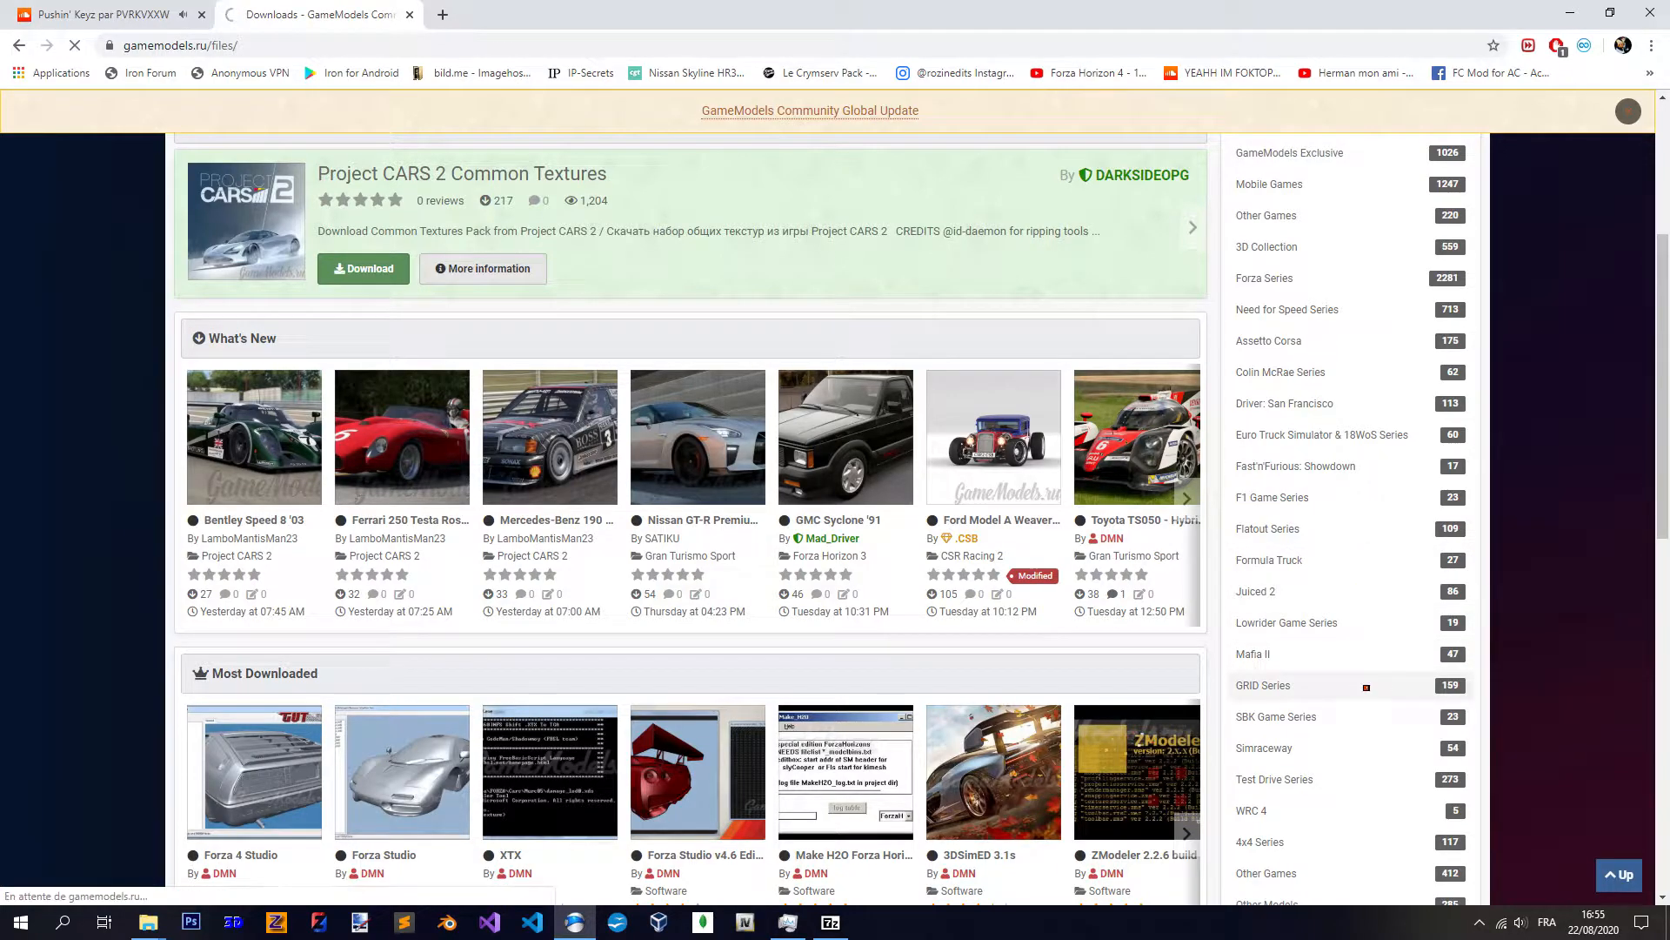
pyautogui.click(1264, 685)
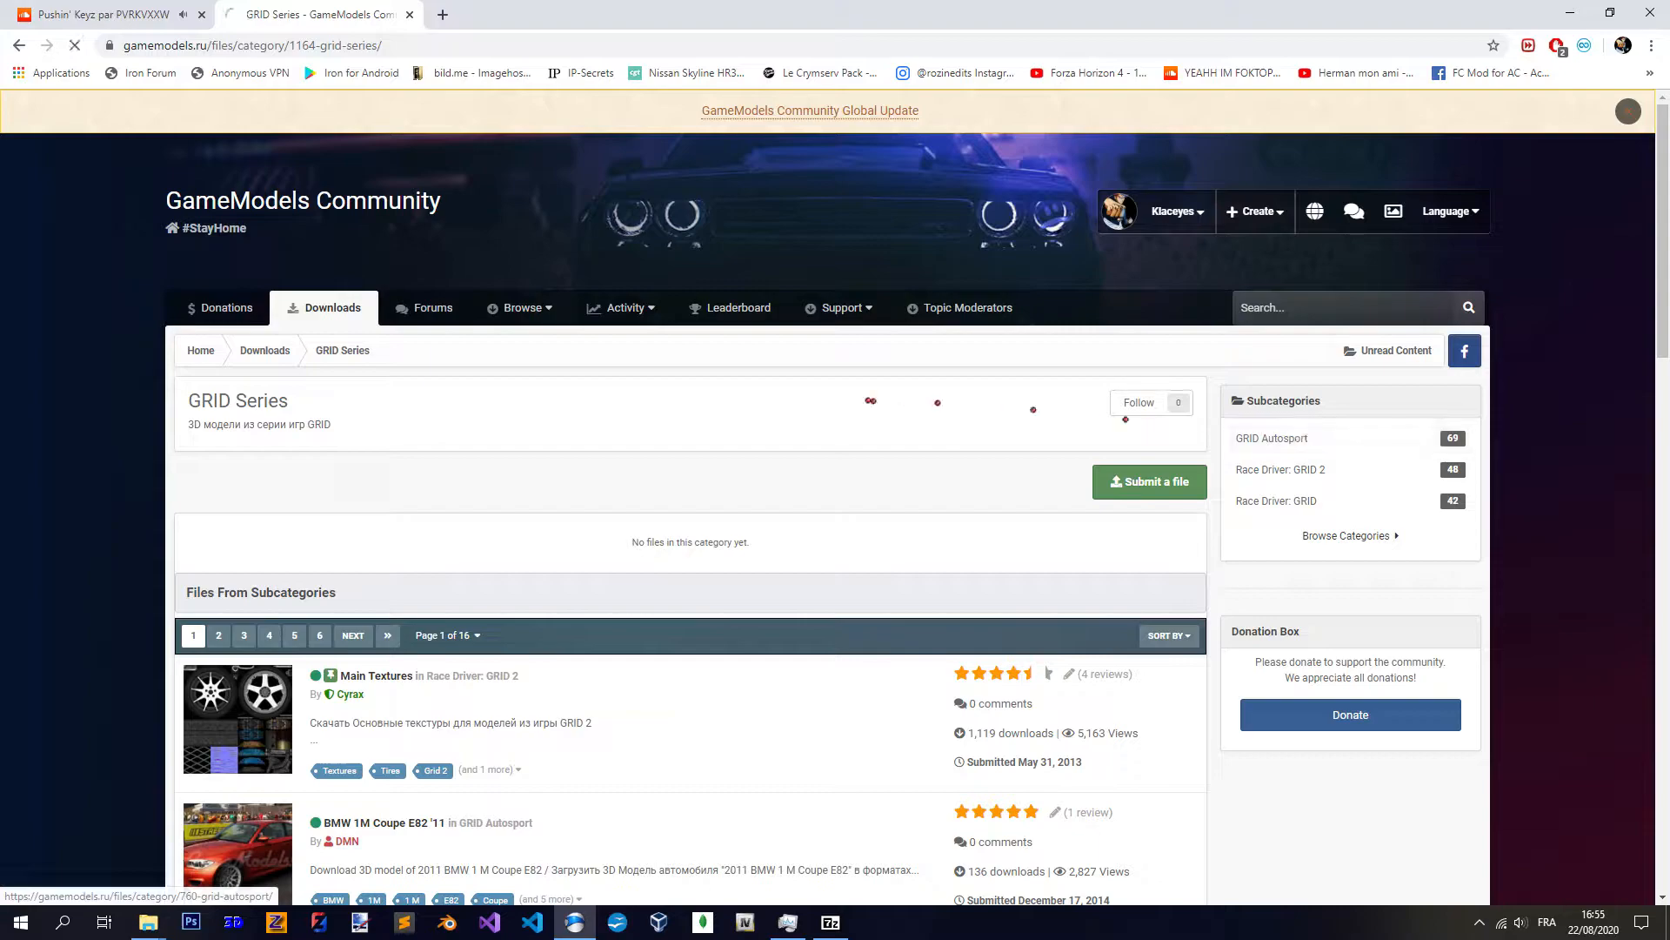
pyautogui.click(1270, 439)
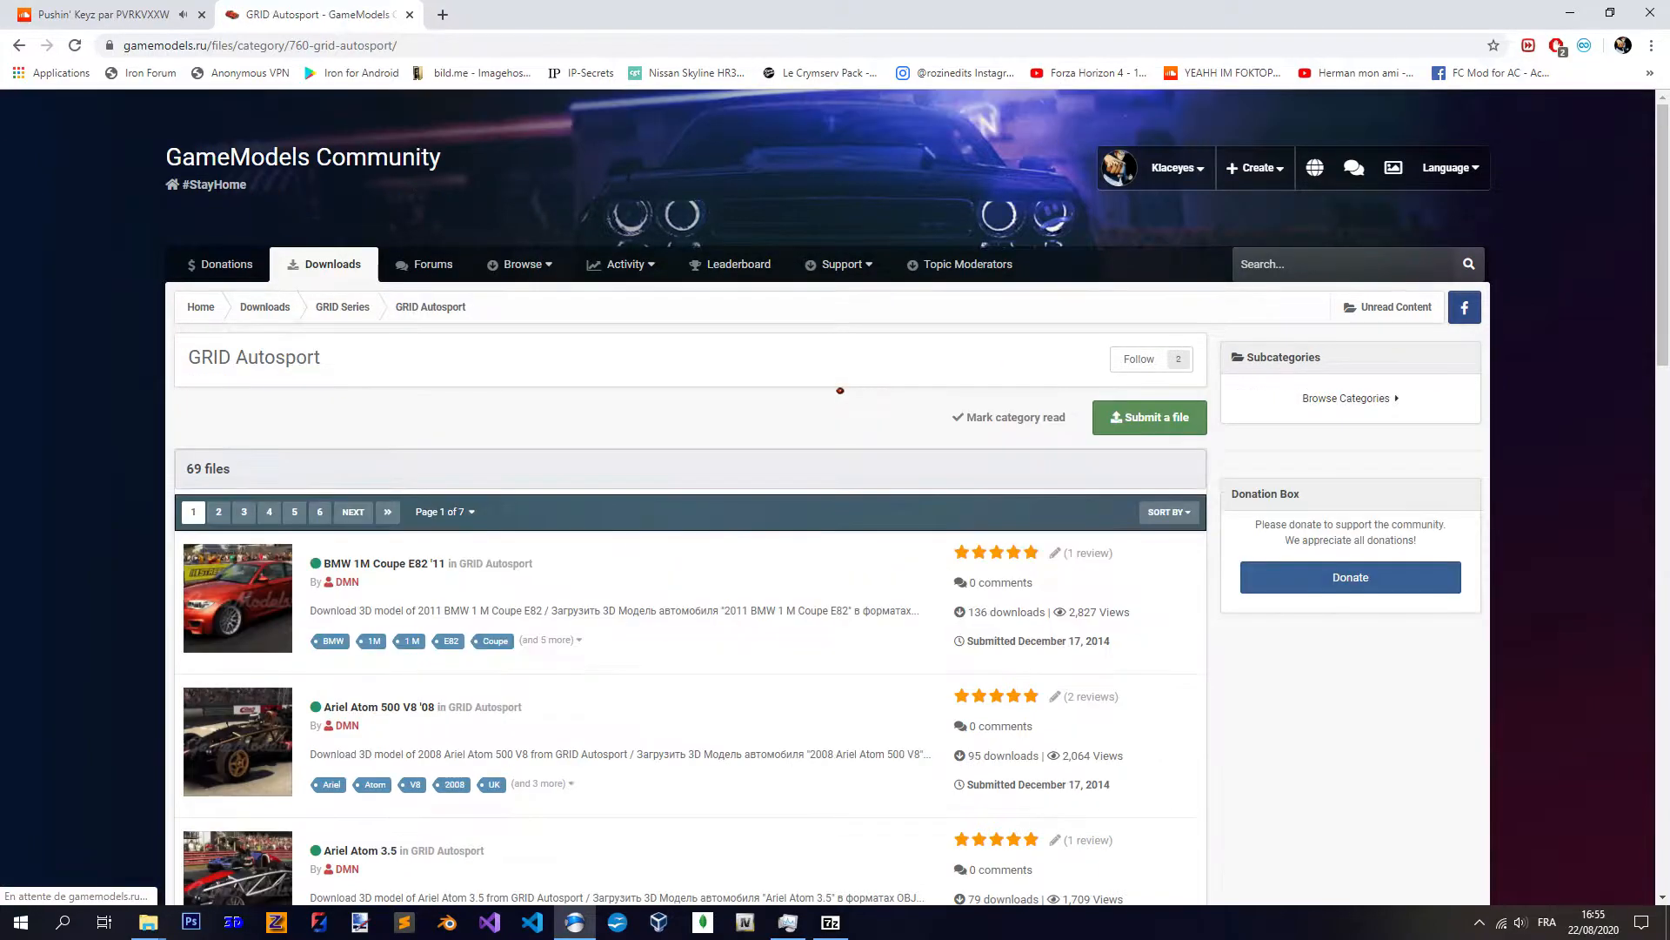
# - Go to page 7, the last page of GRID Autosport models listing the Mazda RX-7
pyautogui.scroll(-3)
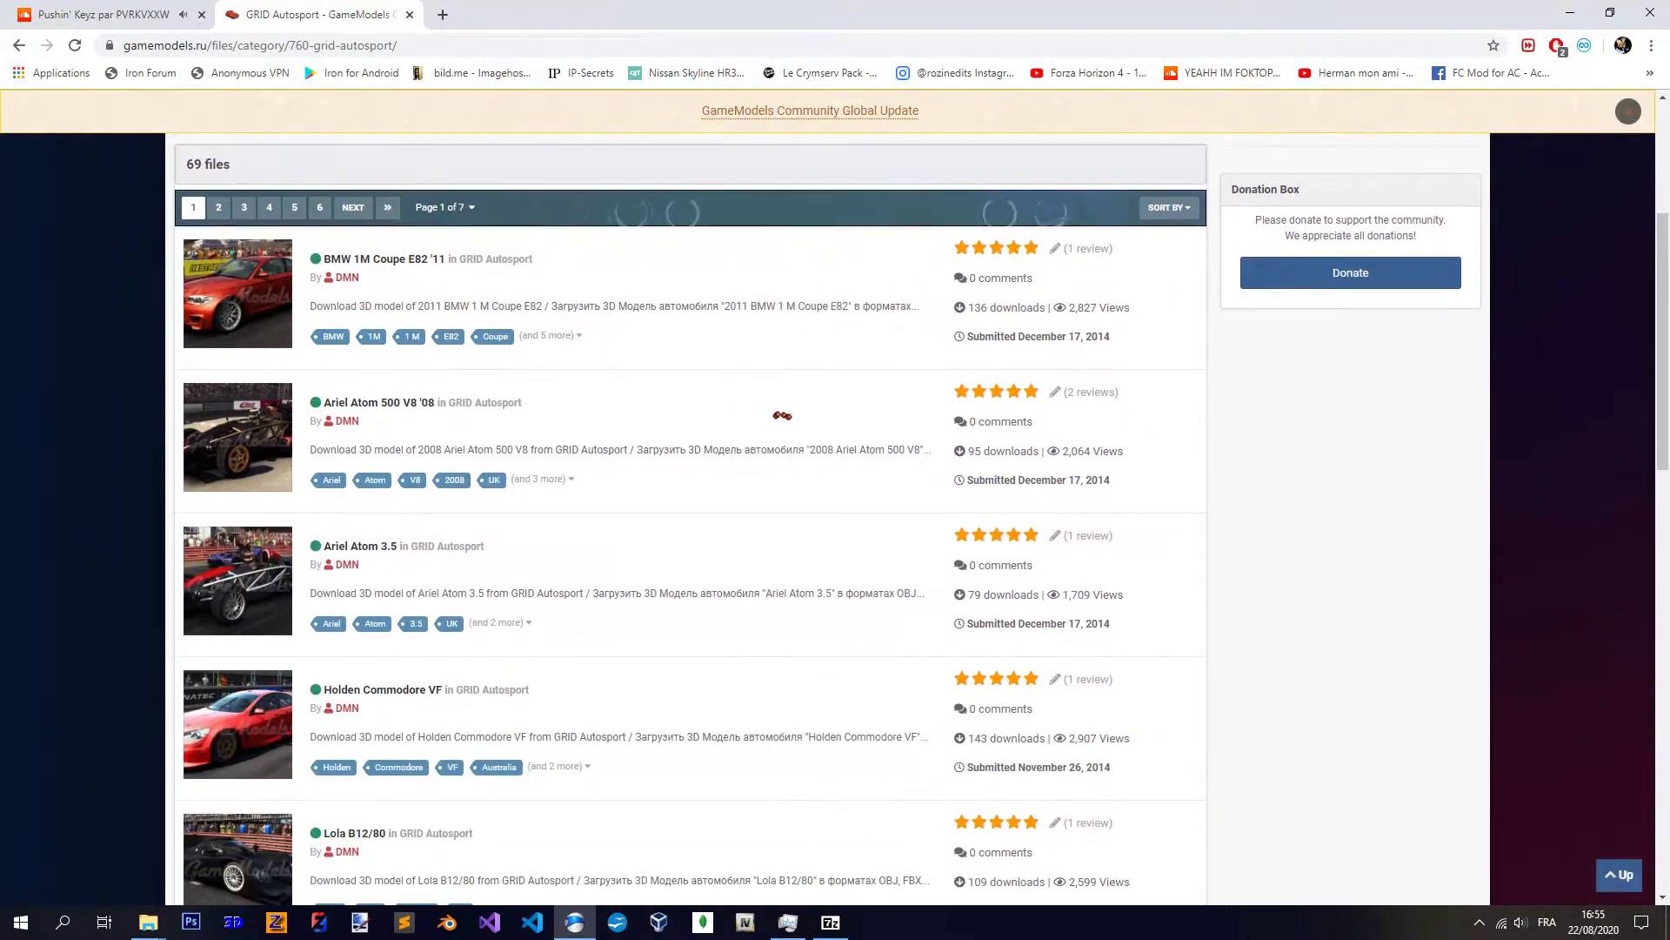
pyautogui.scroll(-3)
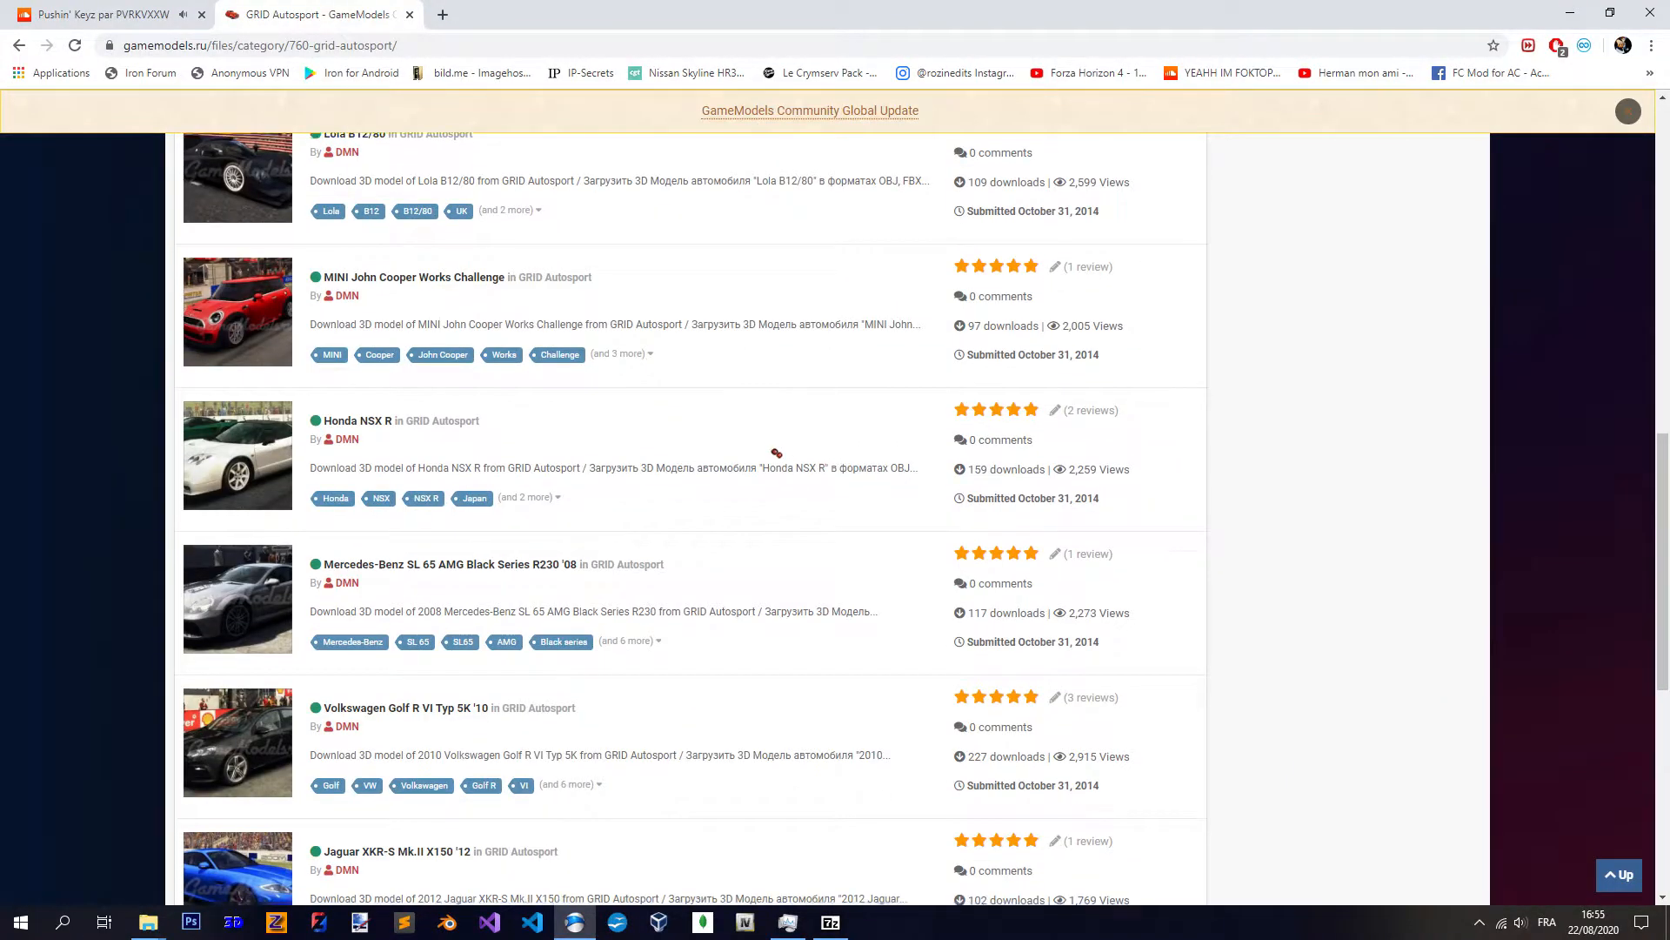
pyautogui.scroll(3)
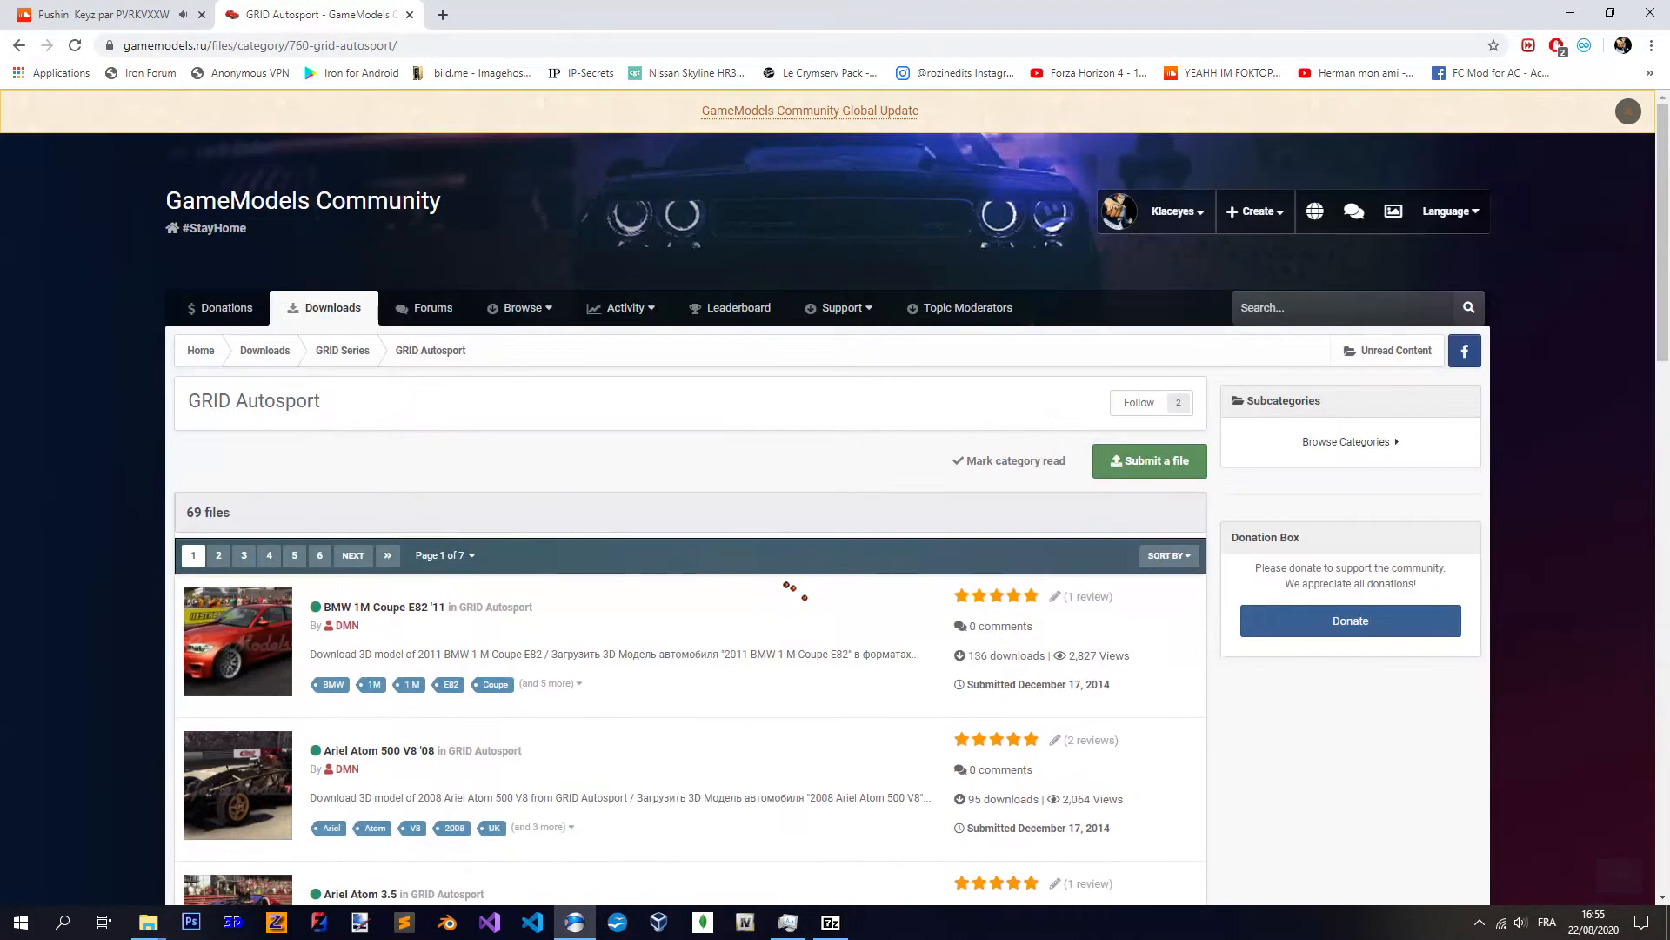
pyautogui.scroll(-3)
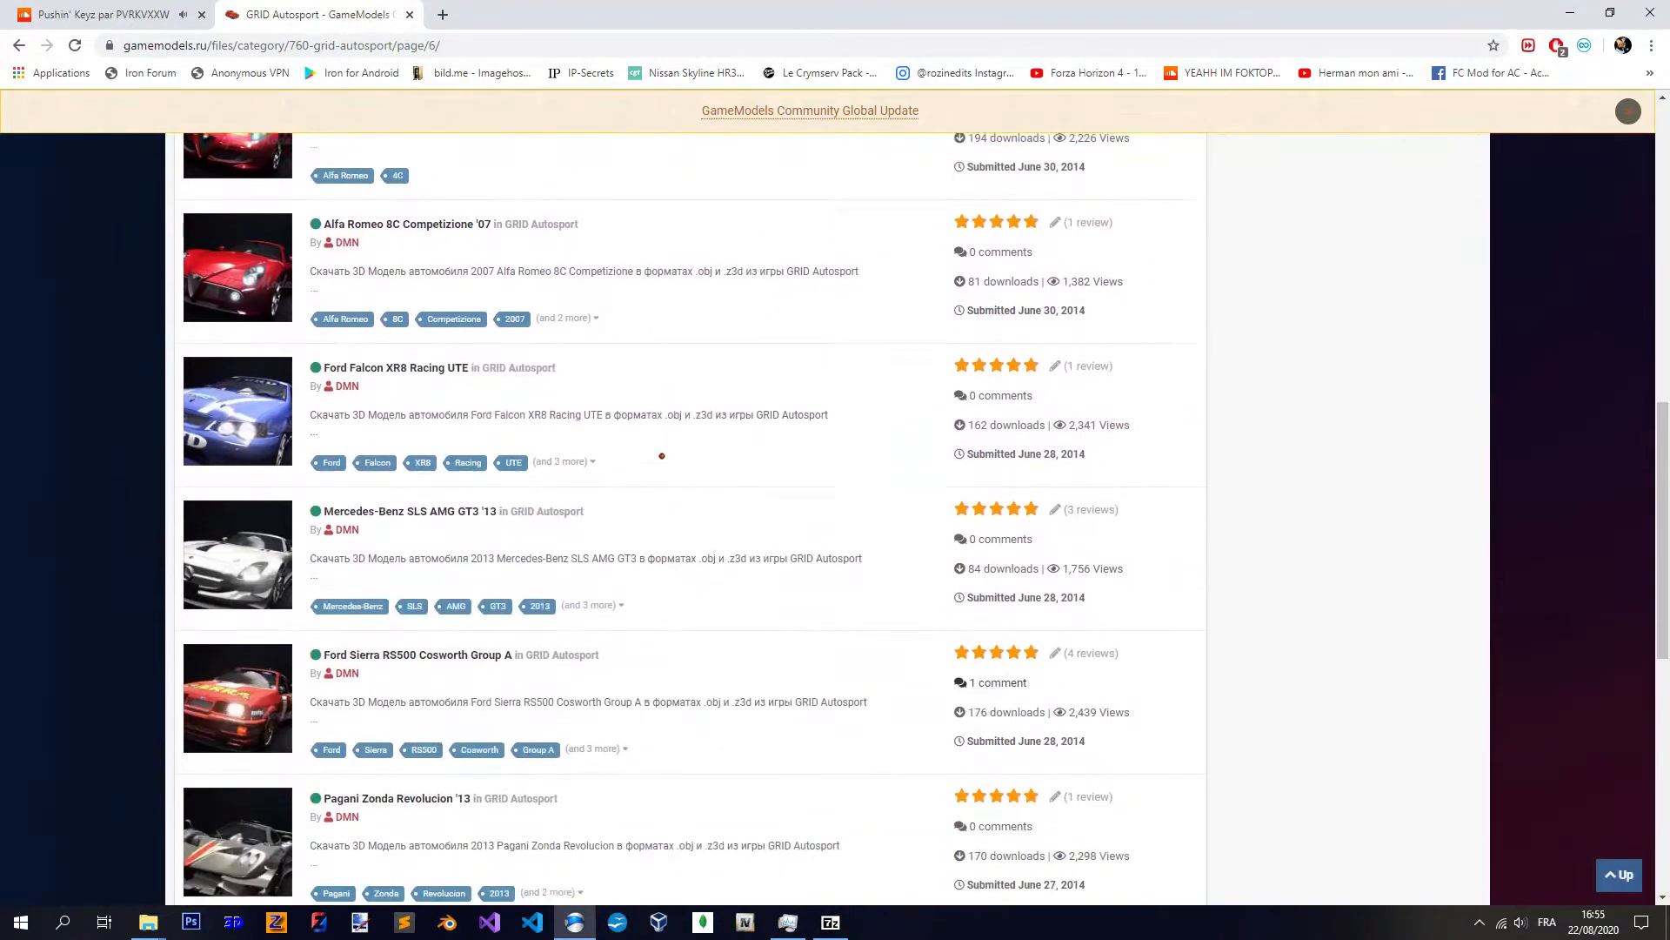
pyautogui.scroll(-3)
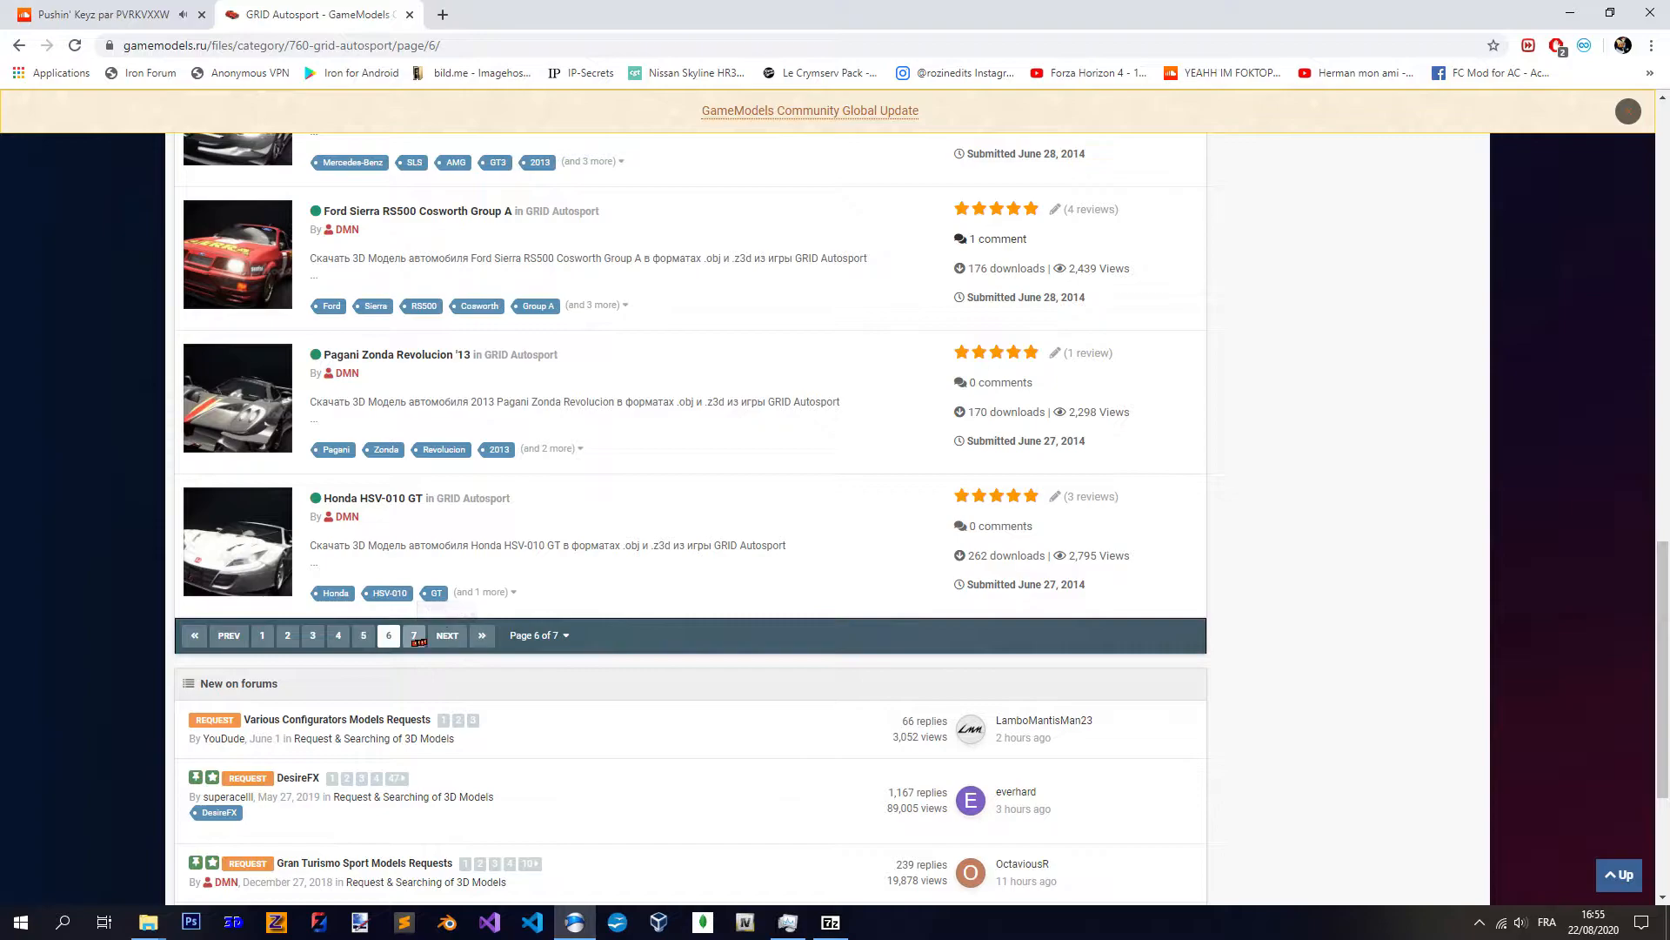
pyautogui.click(415, 635)
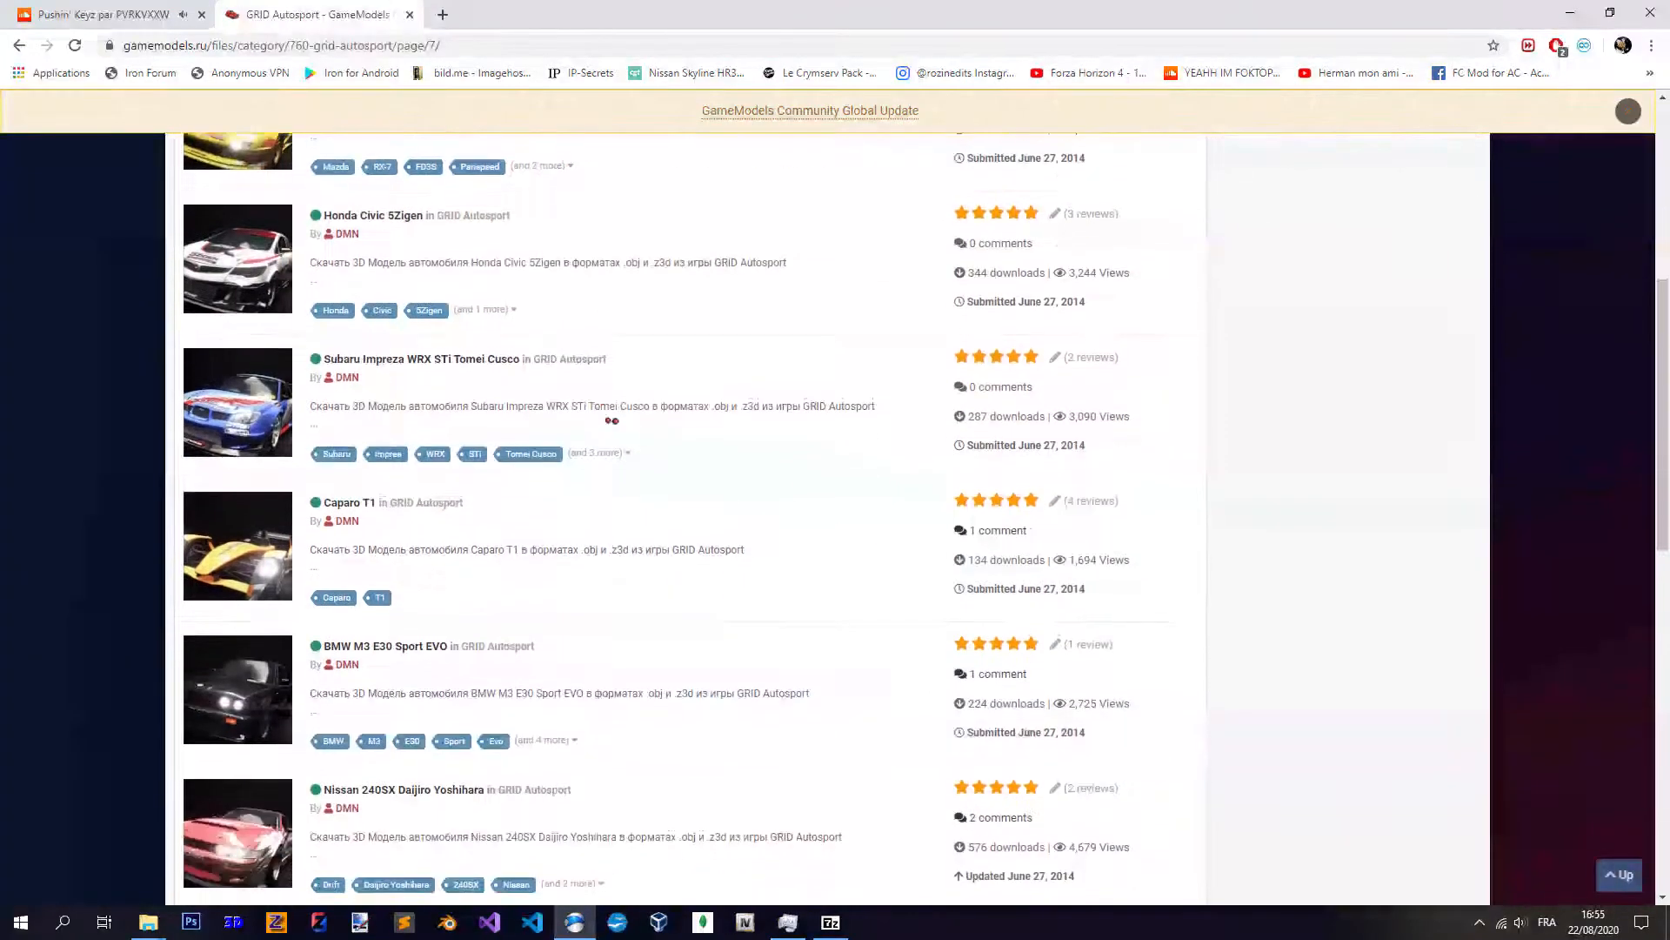
pyautogui.scroll(-3)
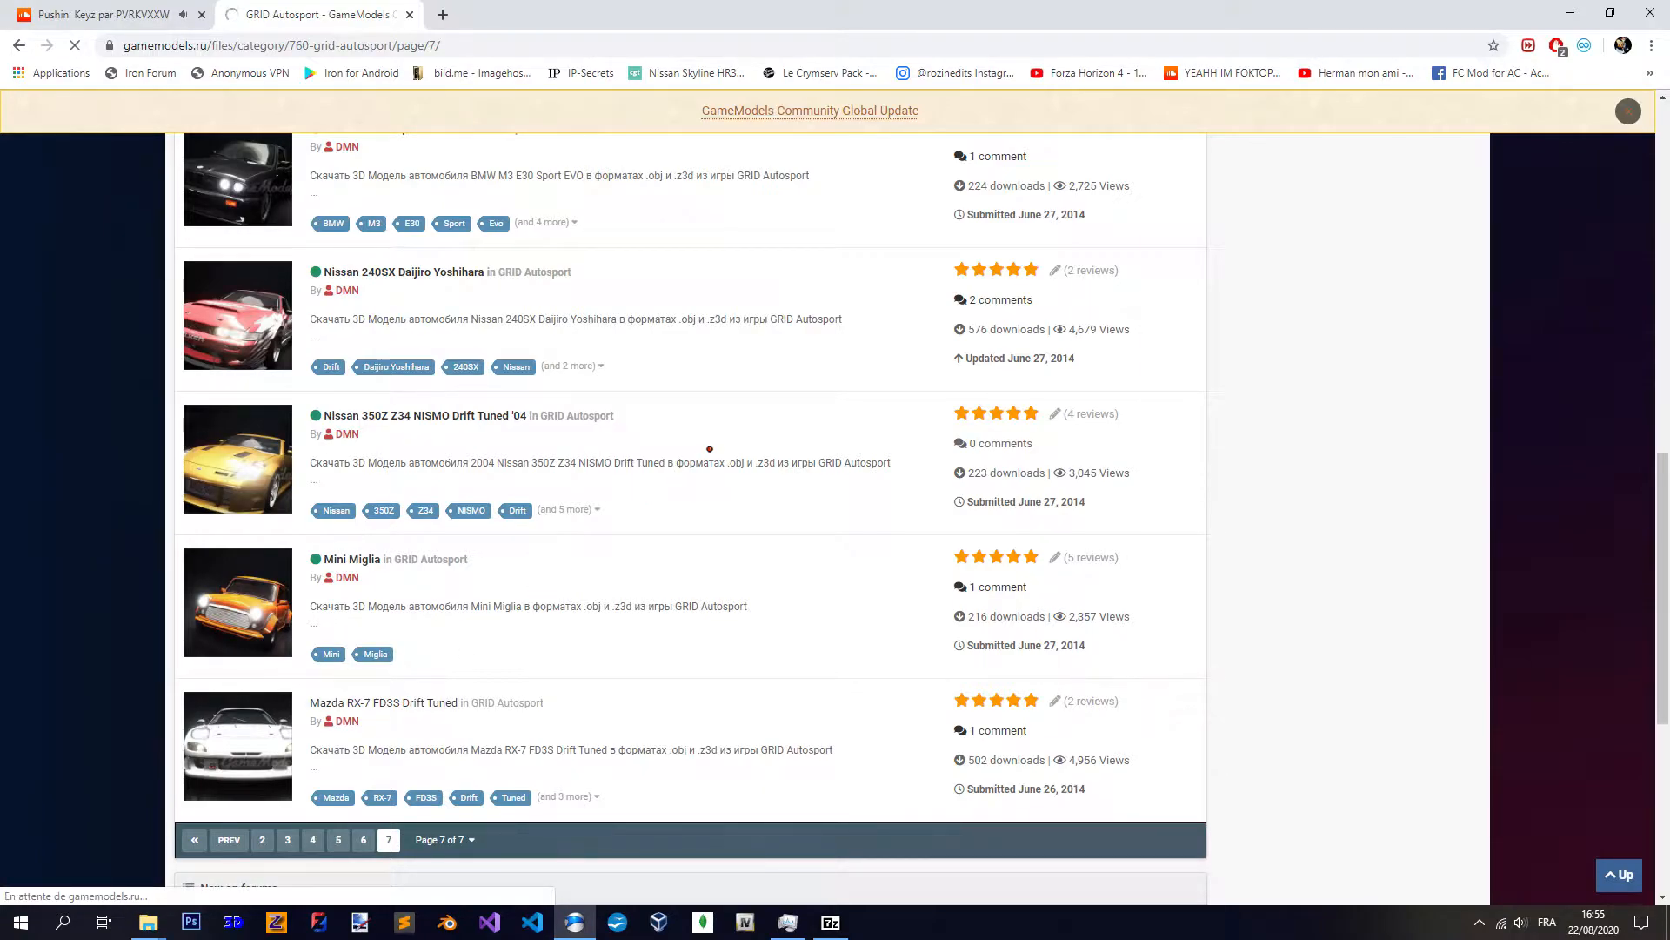
# - Open the Mazda RX-7 FD3S Drift Tuned page and browse through its enlarged screenshots
pyautogui.click(383, 701)
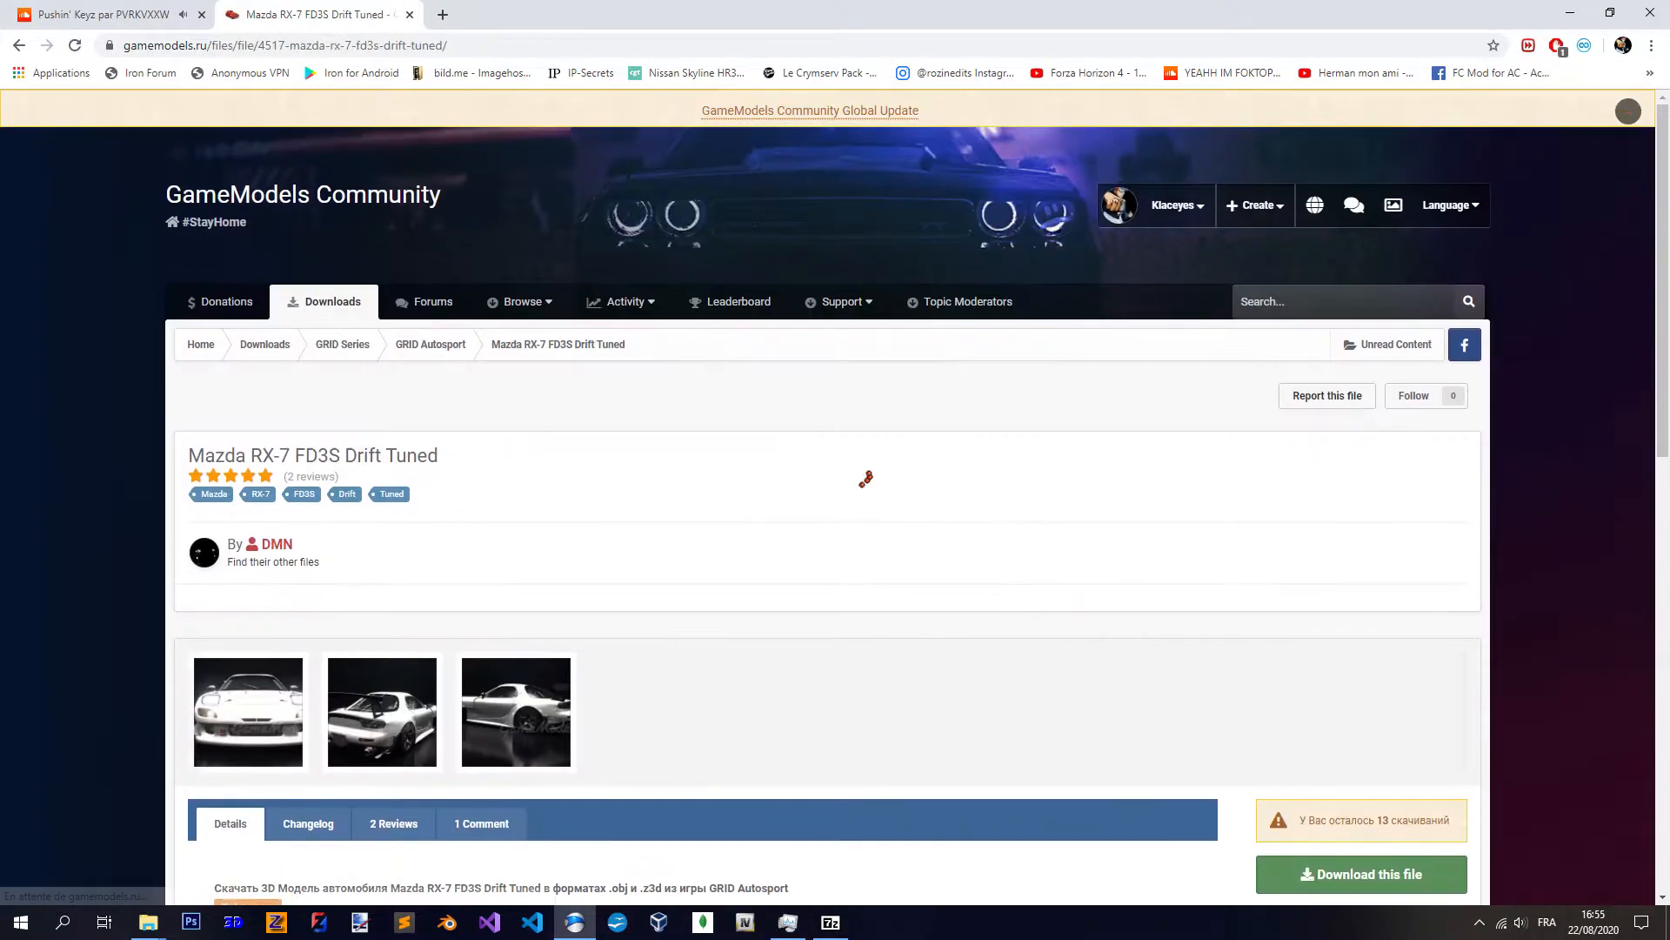
pyautogui.click(247, 711)
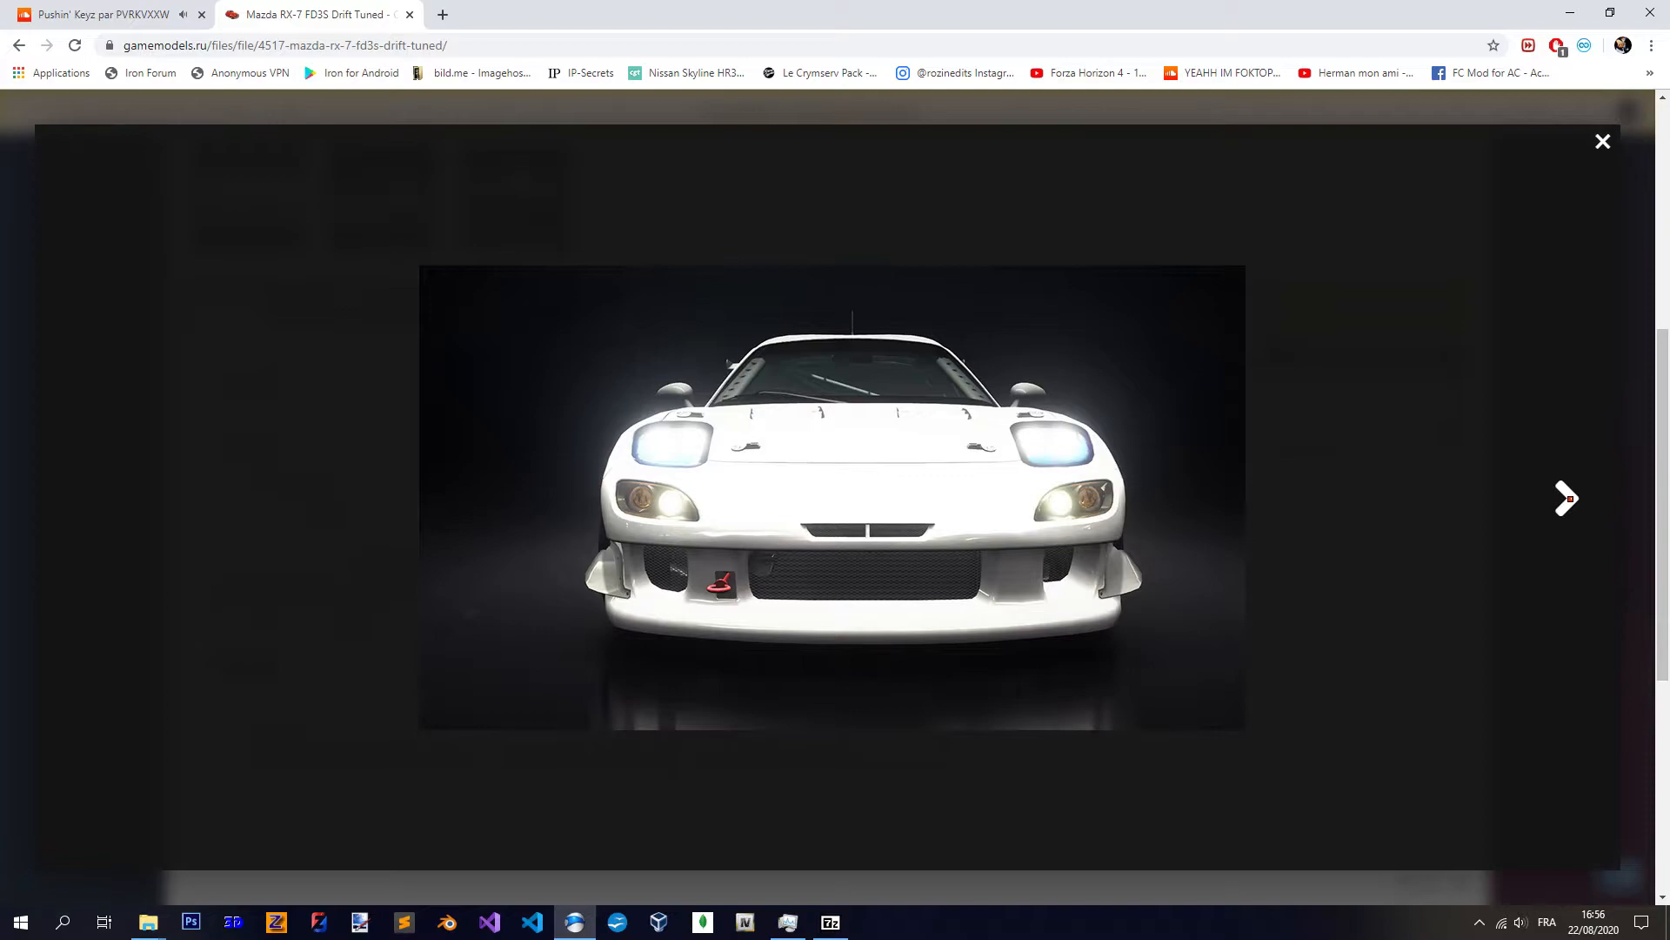
pyautogui.click(1566, 498)
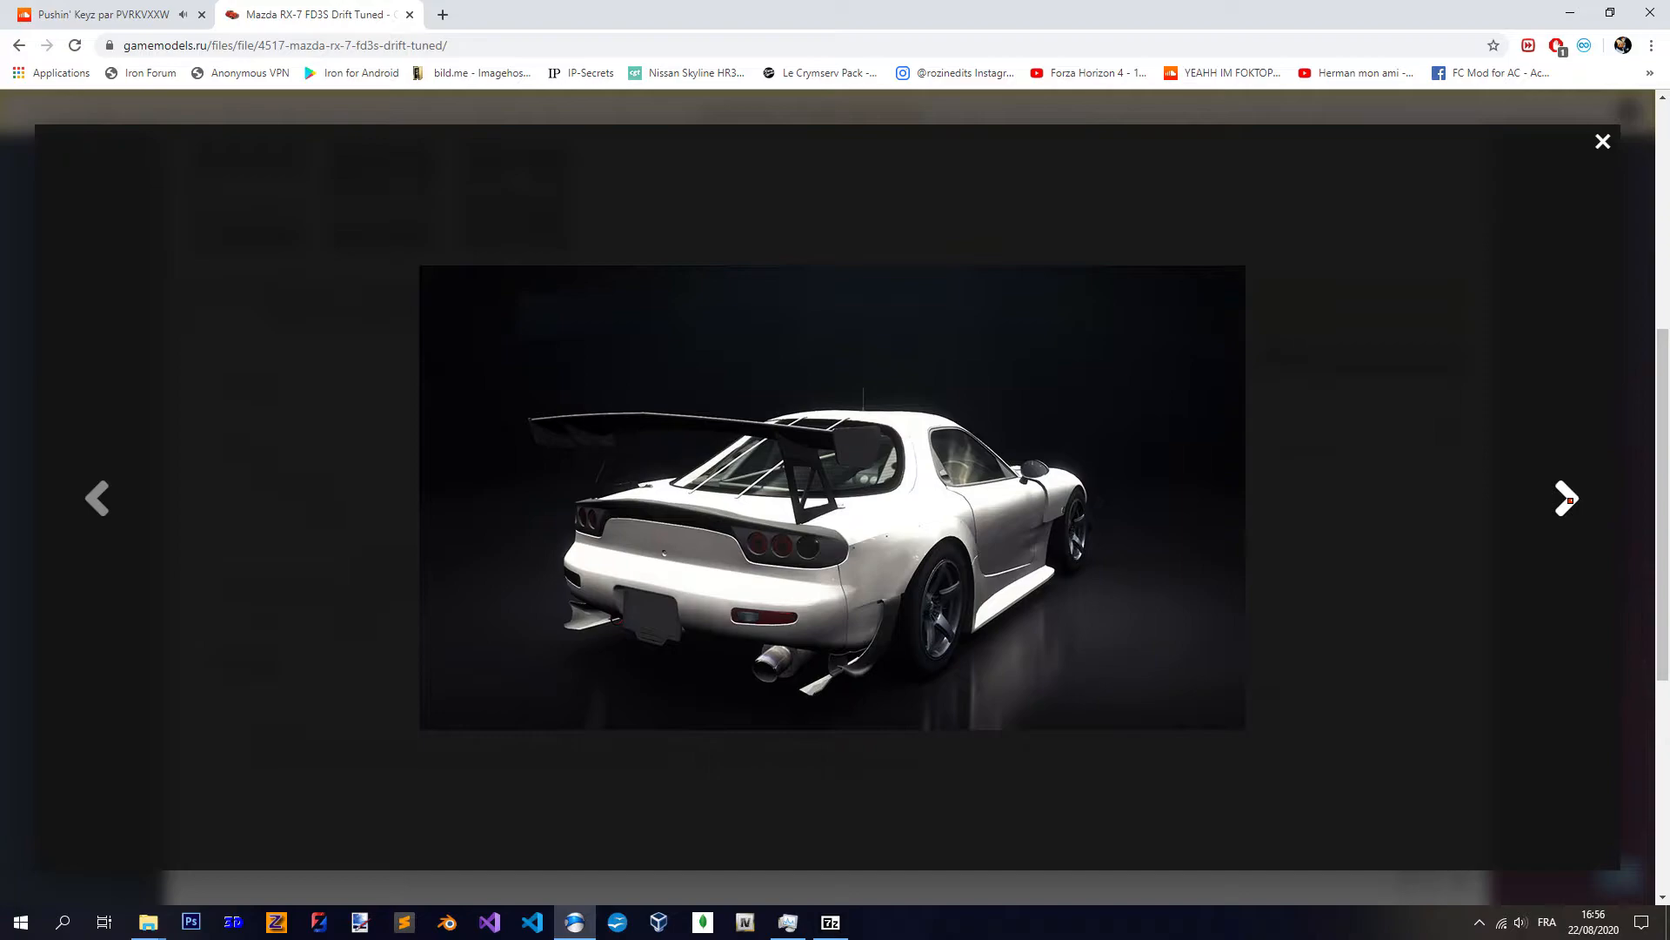
pyautogui.click(1564, 498)
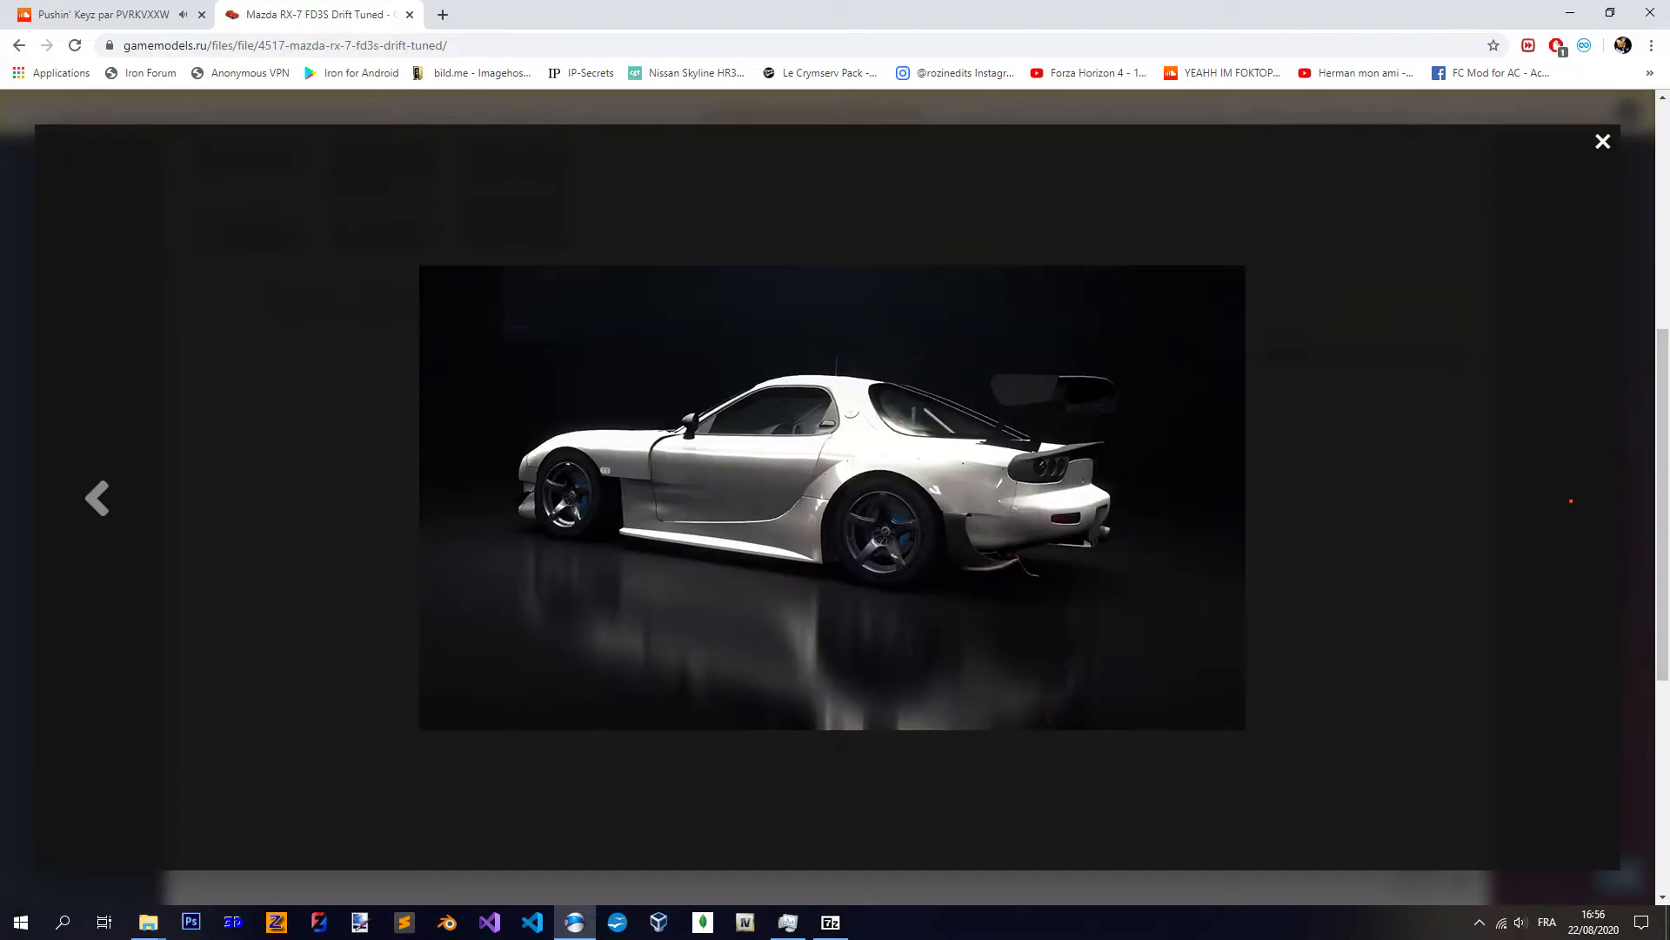
pyautogui.moveTo(341, 444)
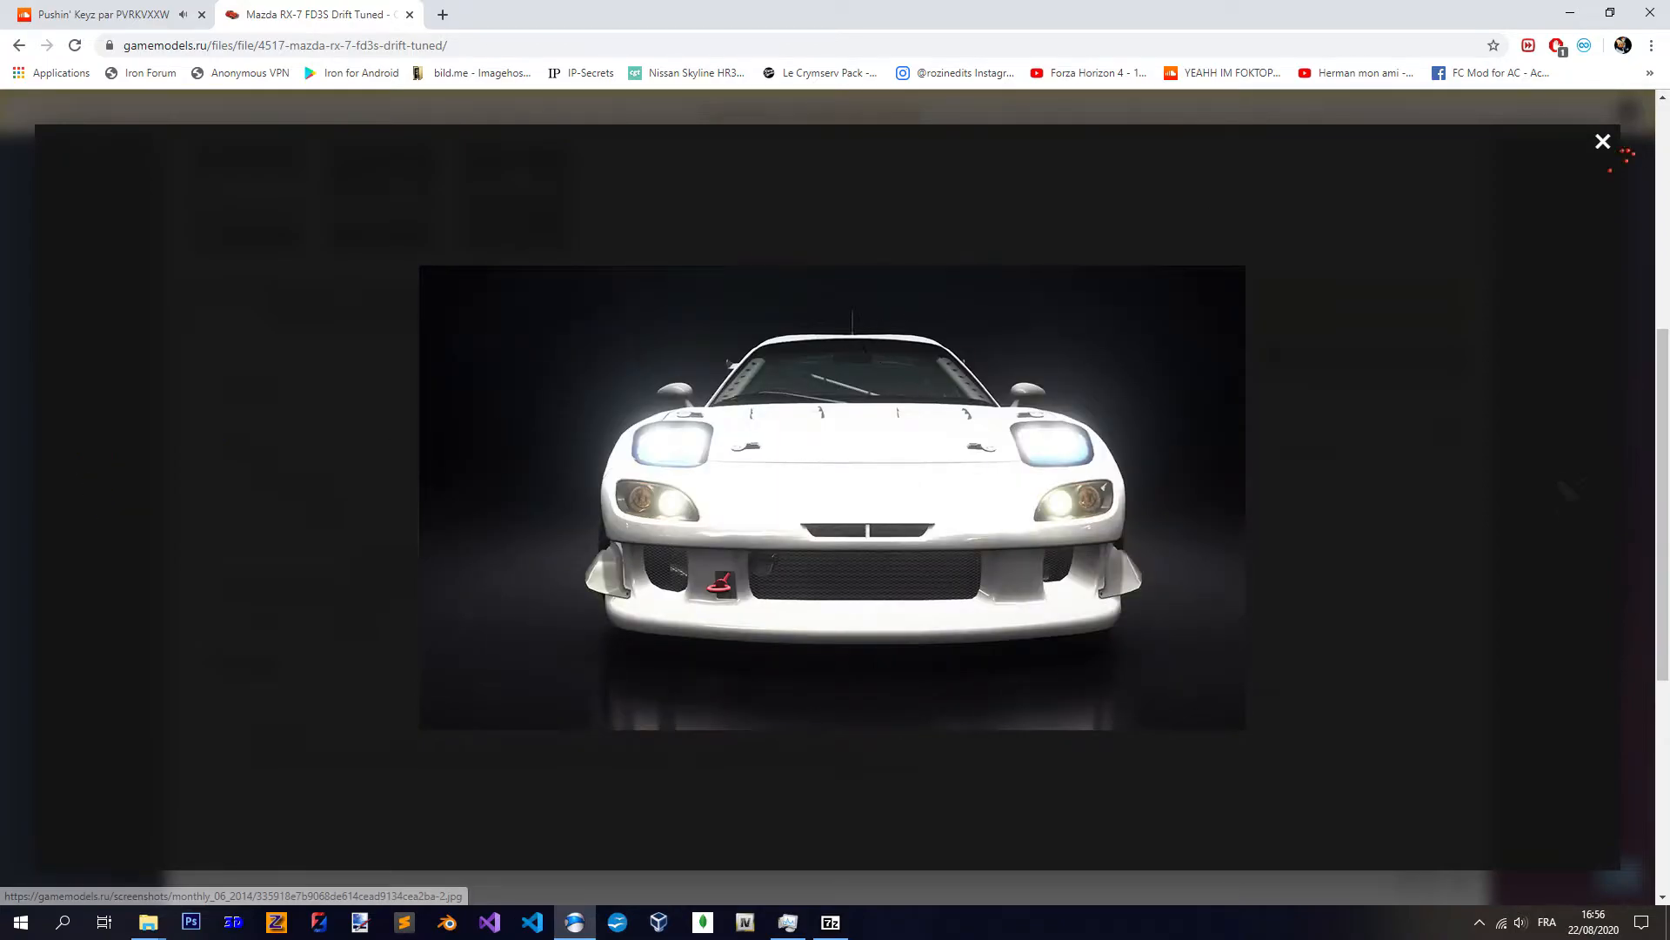
pyautogui.click(1602, 141)
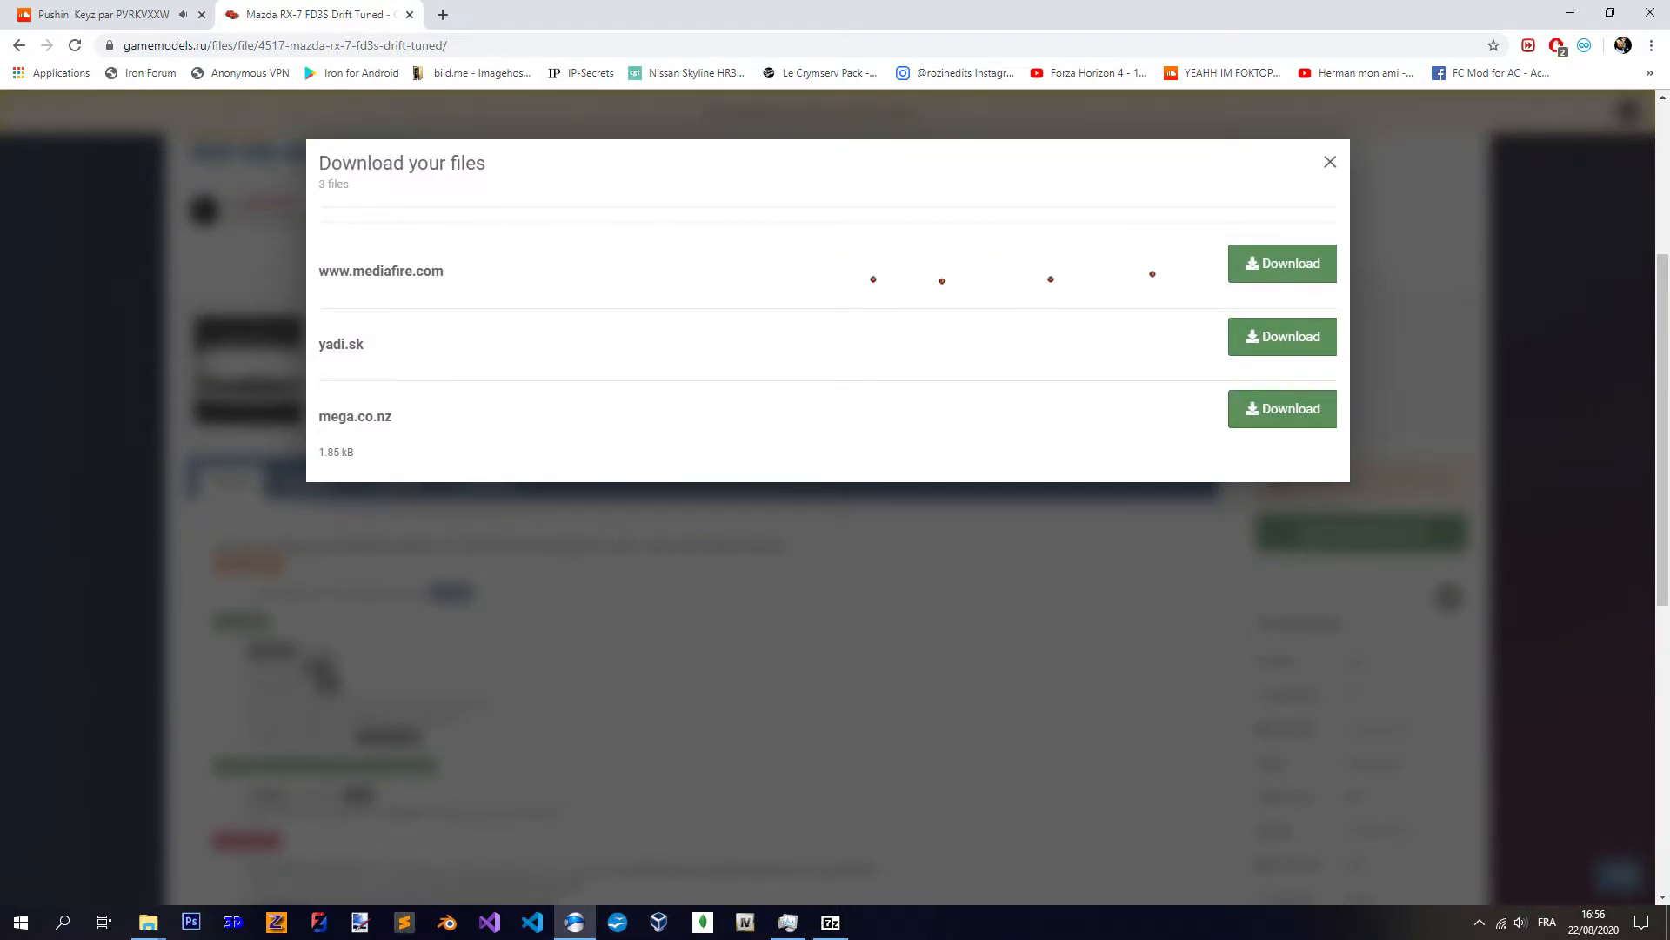
# - Download the RX-7 archive from one of the mirrors
pyautogui.click(1283, 263)
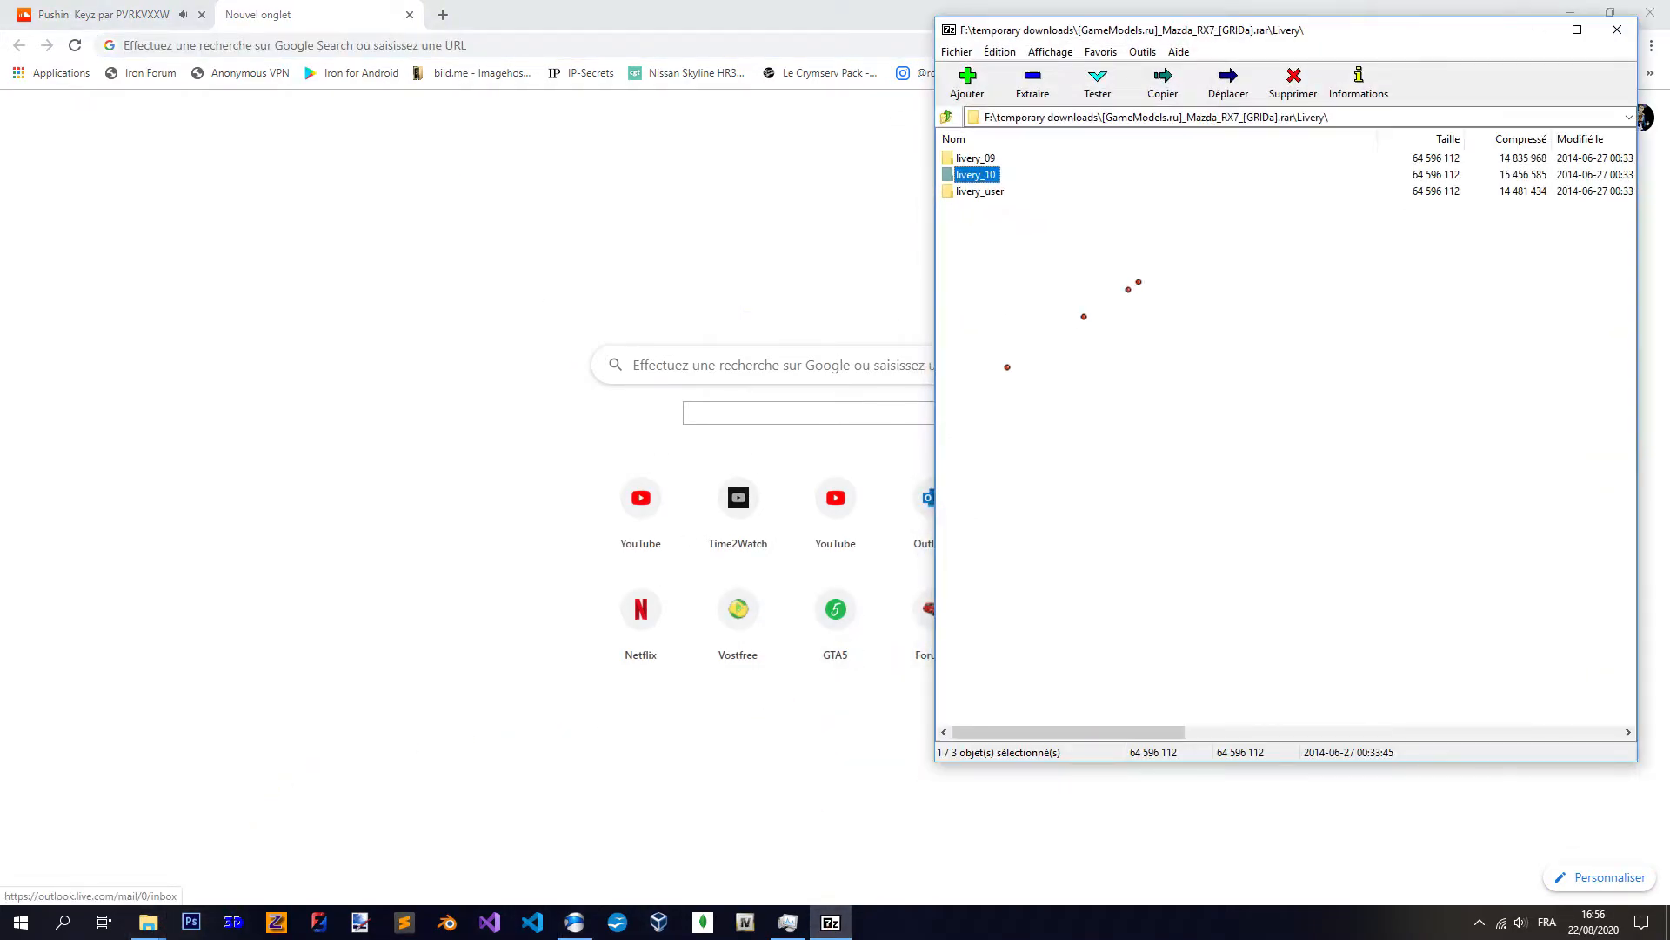
# - Open the Mazda RX7 GRID .rar and look through the Livery, livery_09 and livery_user folders
pyautogui.click(947, 117)
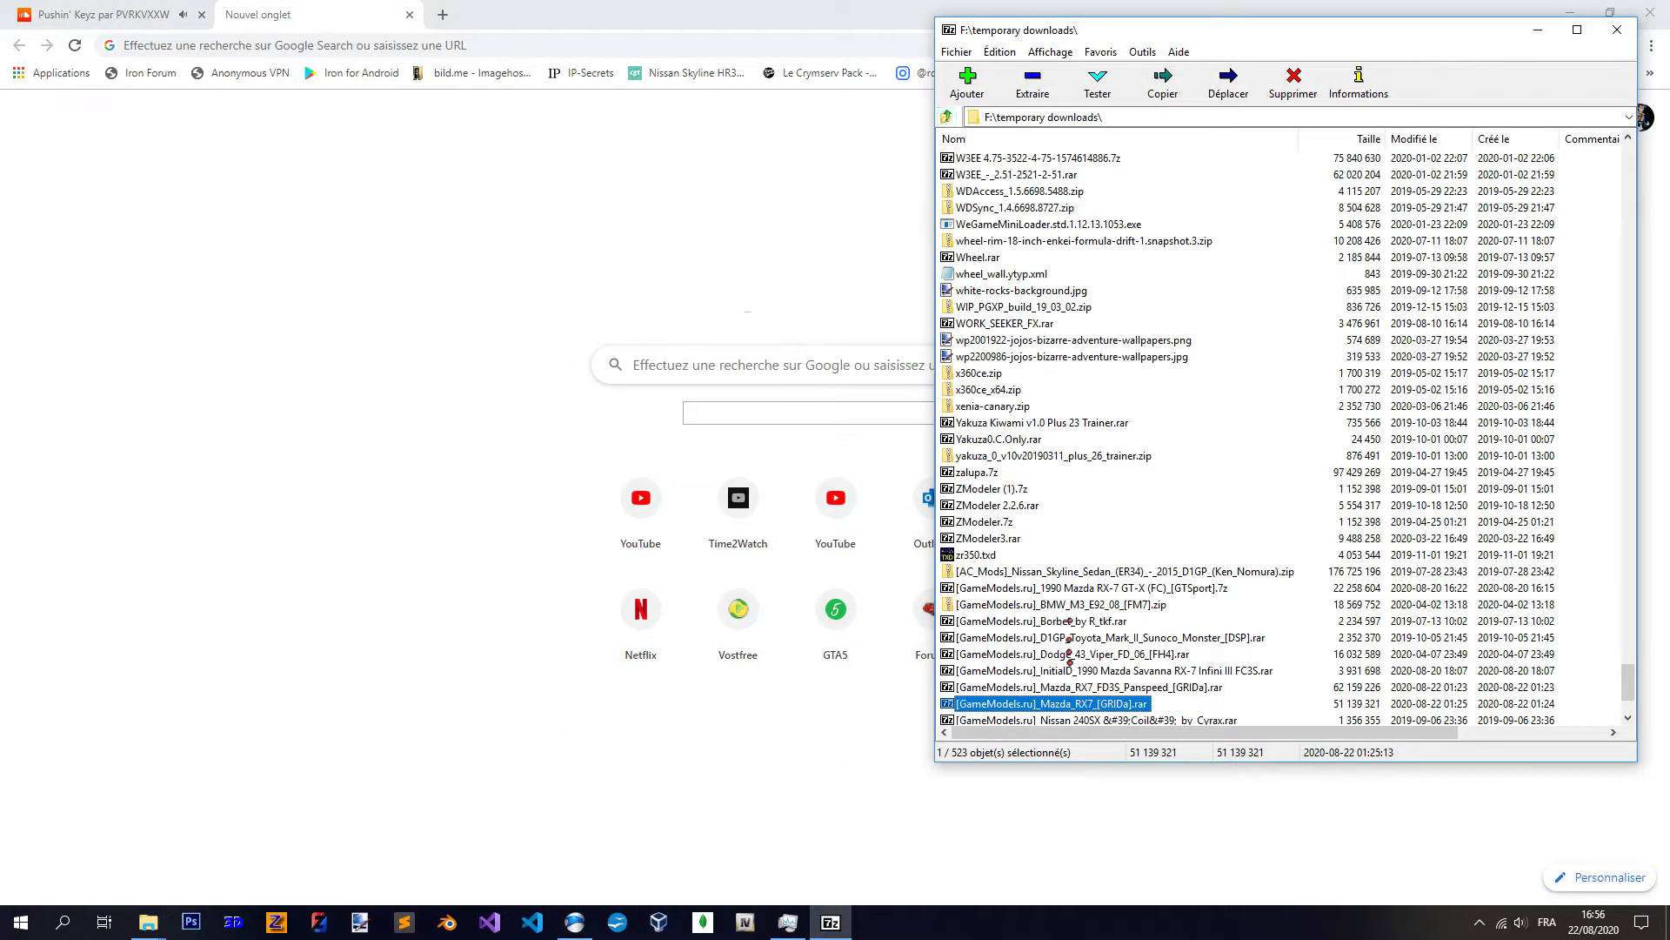
pyautogui.doubleClick(1054, 703)
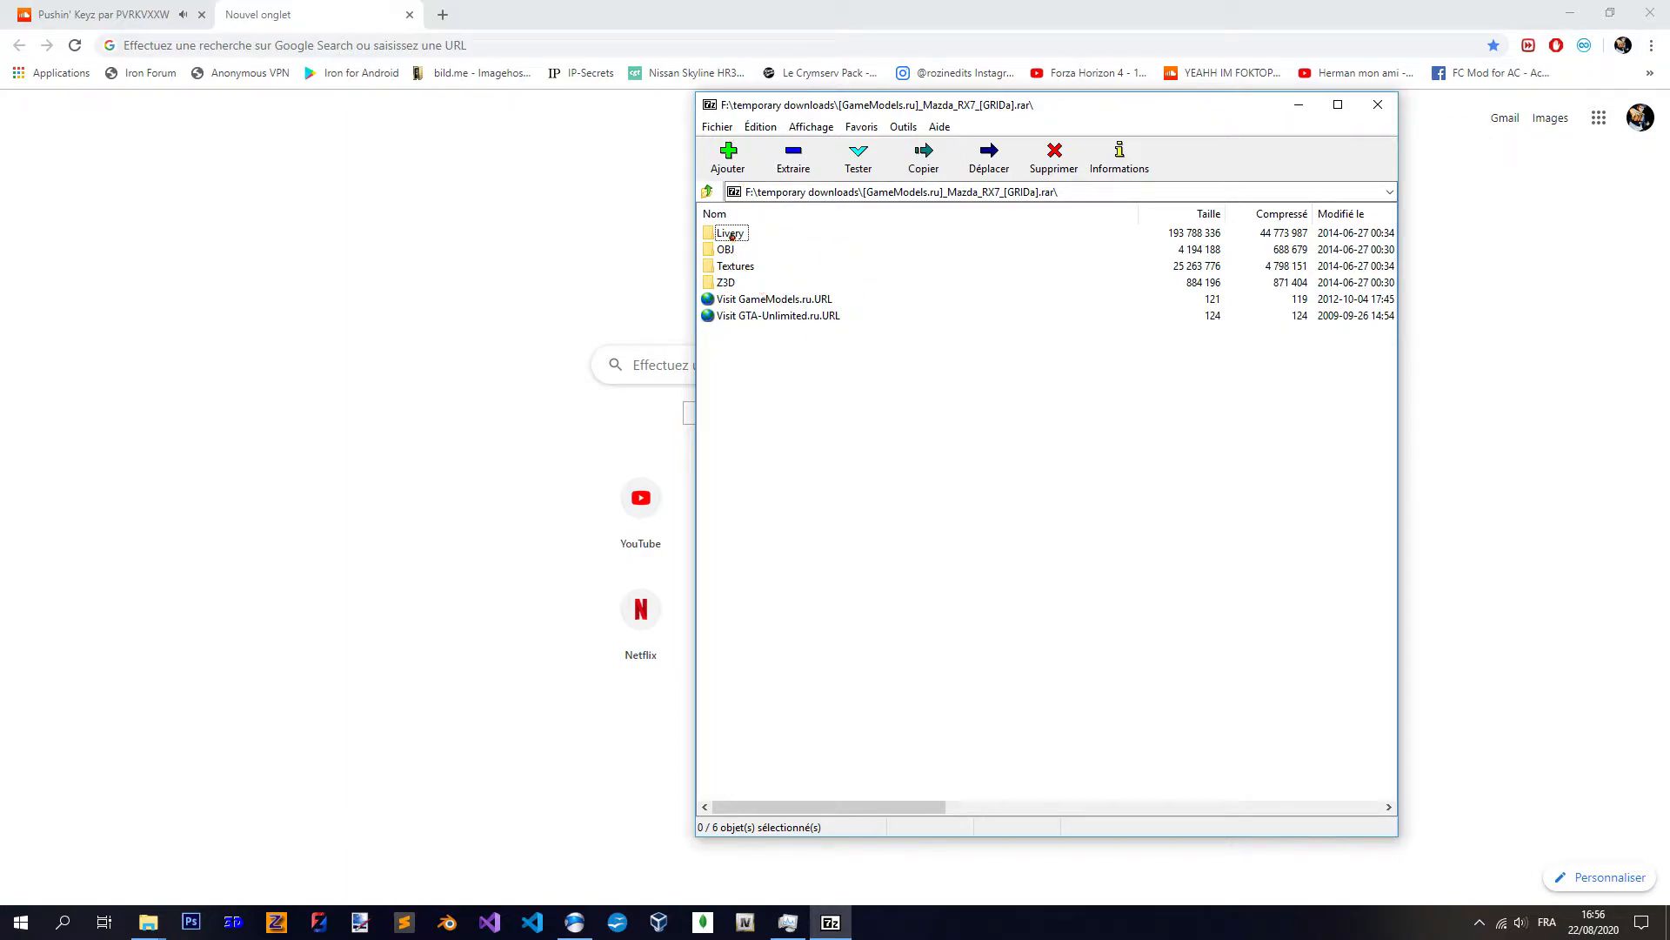
pyautogui.doubleClick(730, 232)
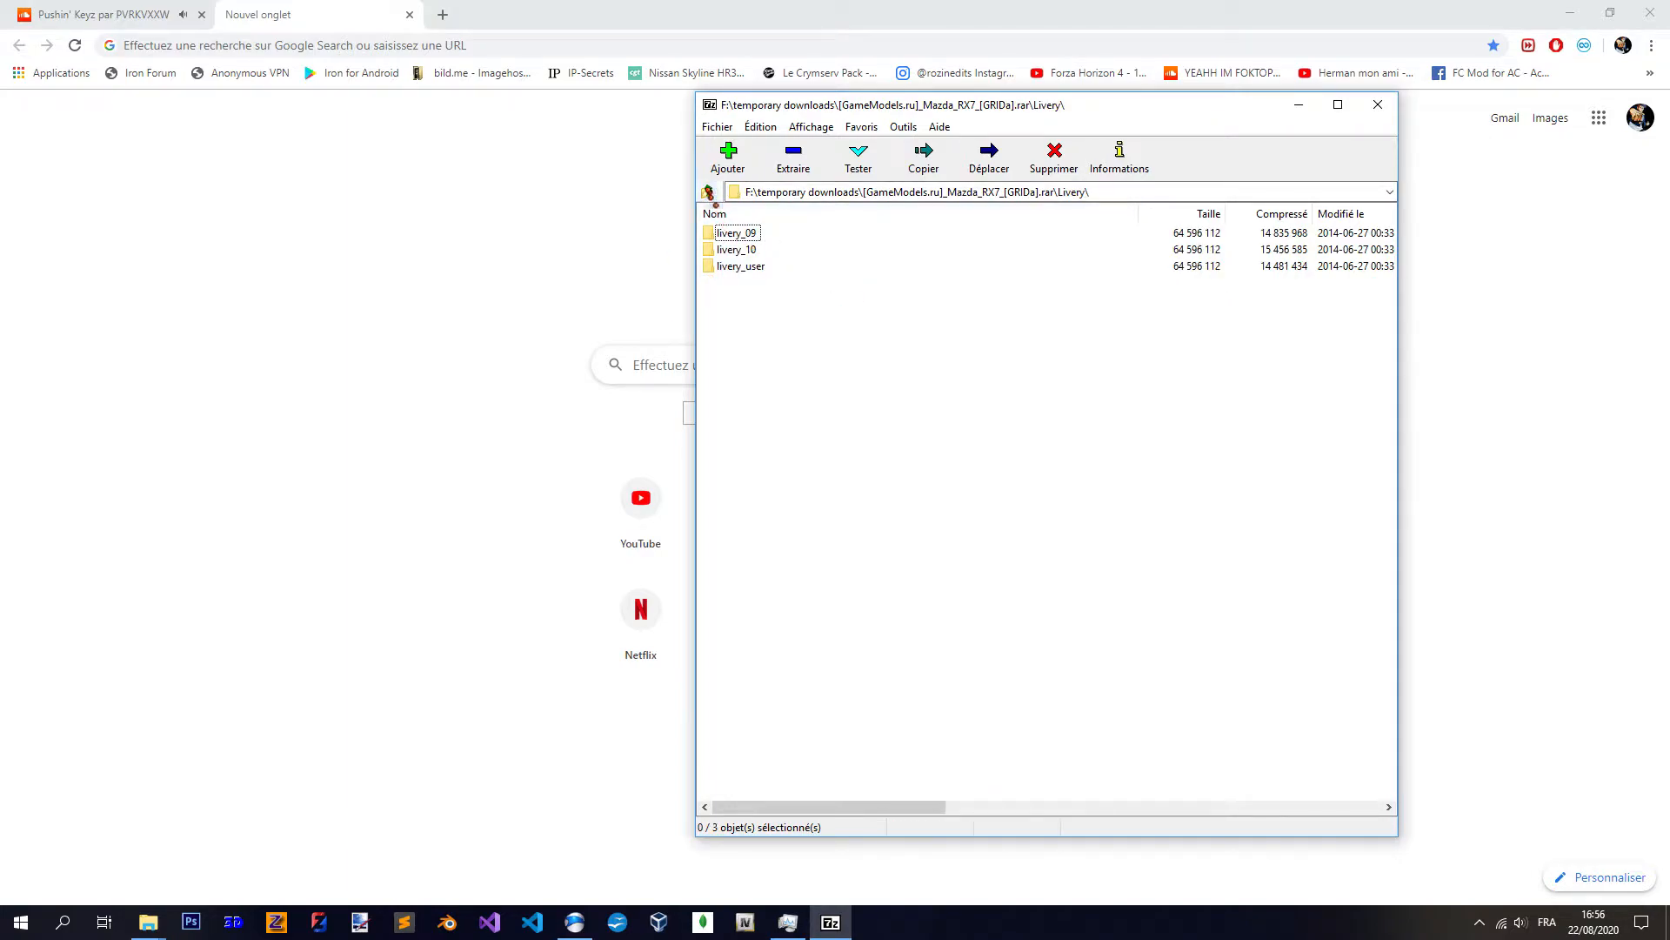
pyautogui.doubleClick(736, 232)
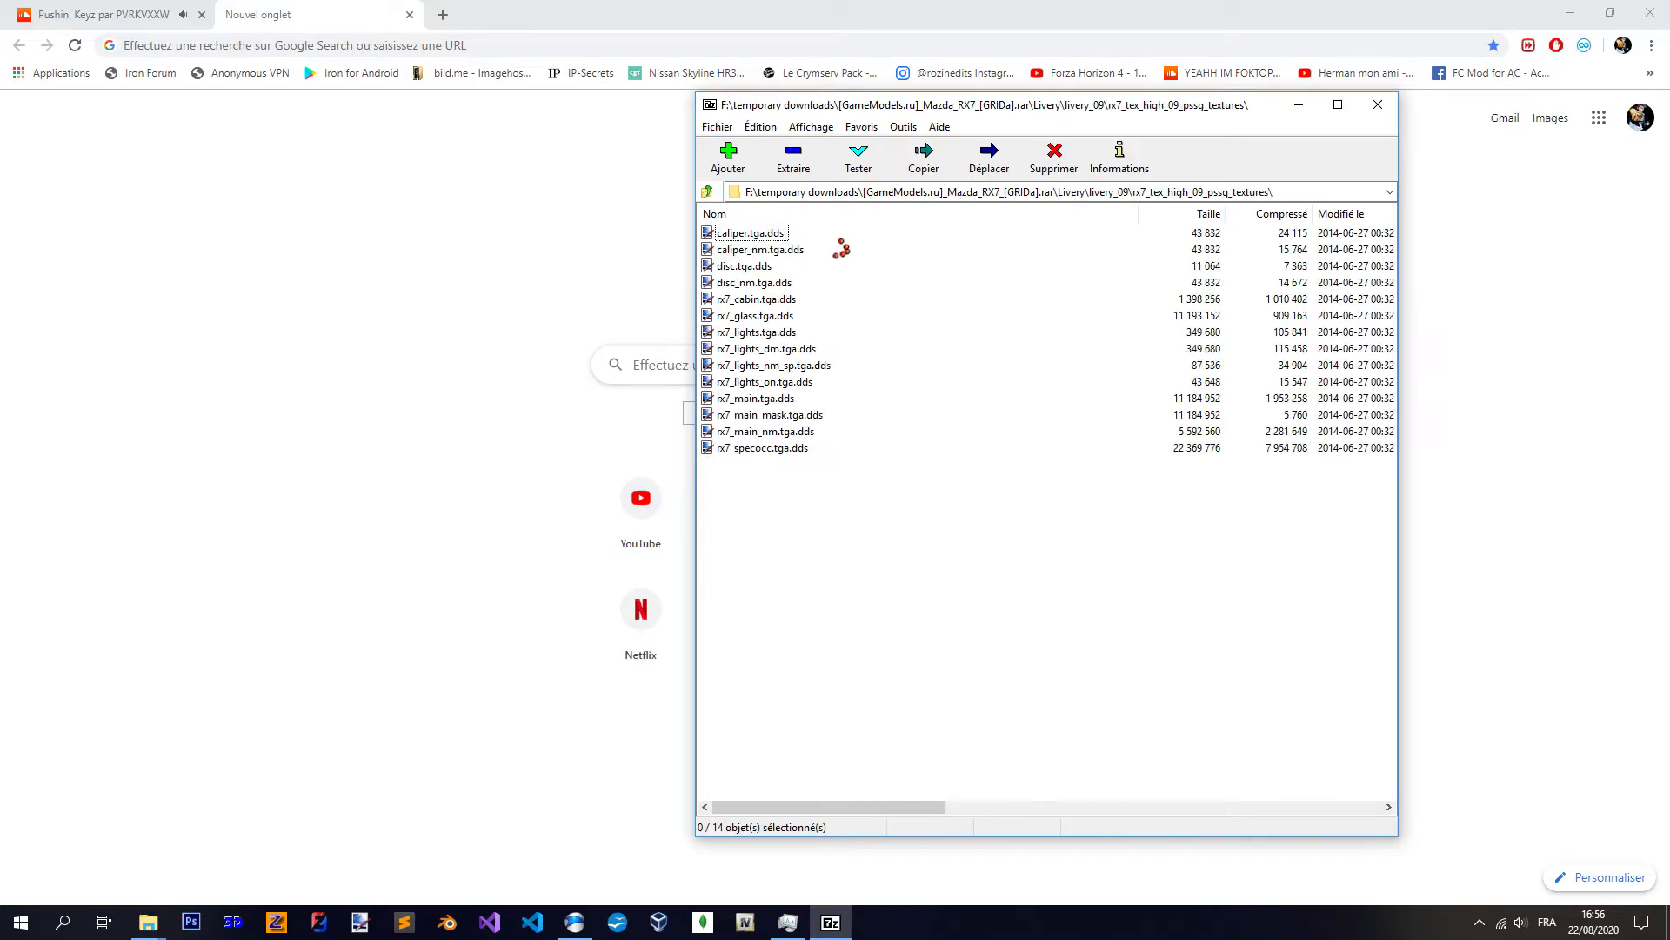
pyautogui.click(707, 192)
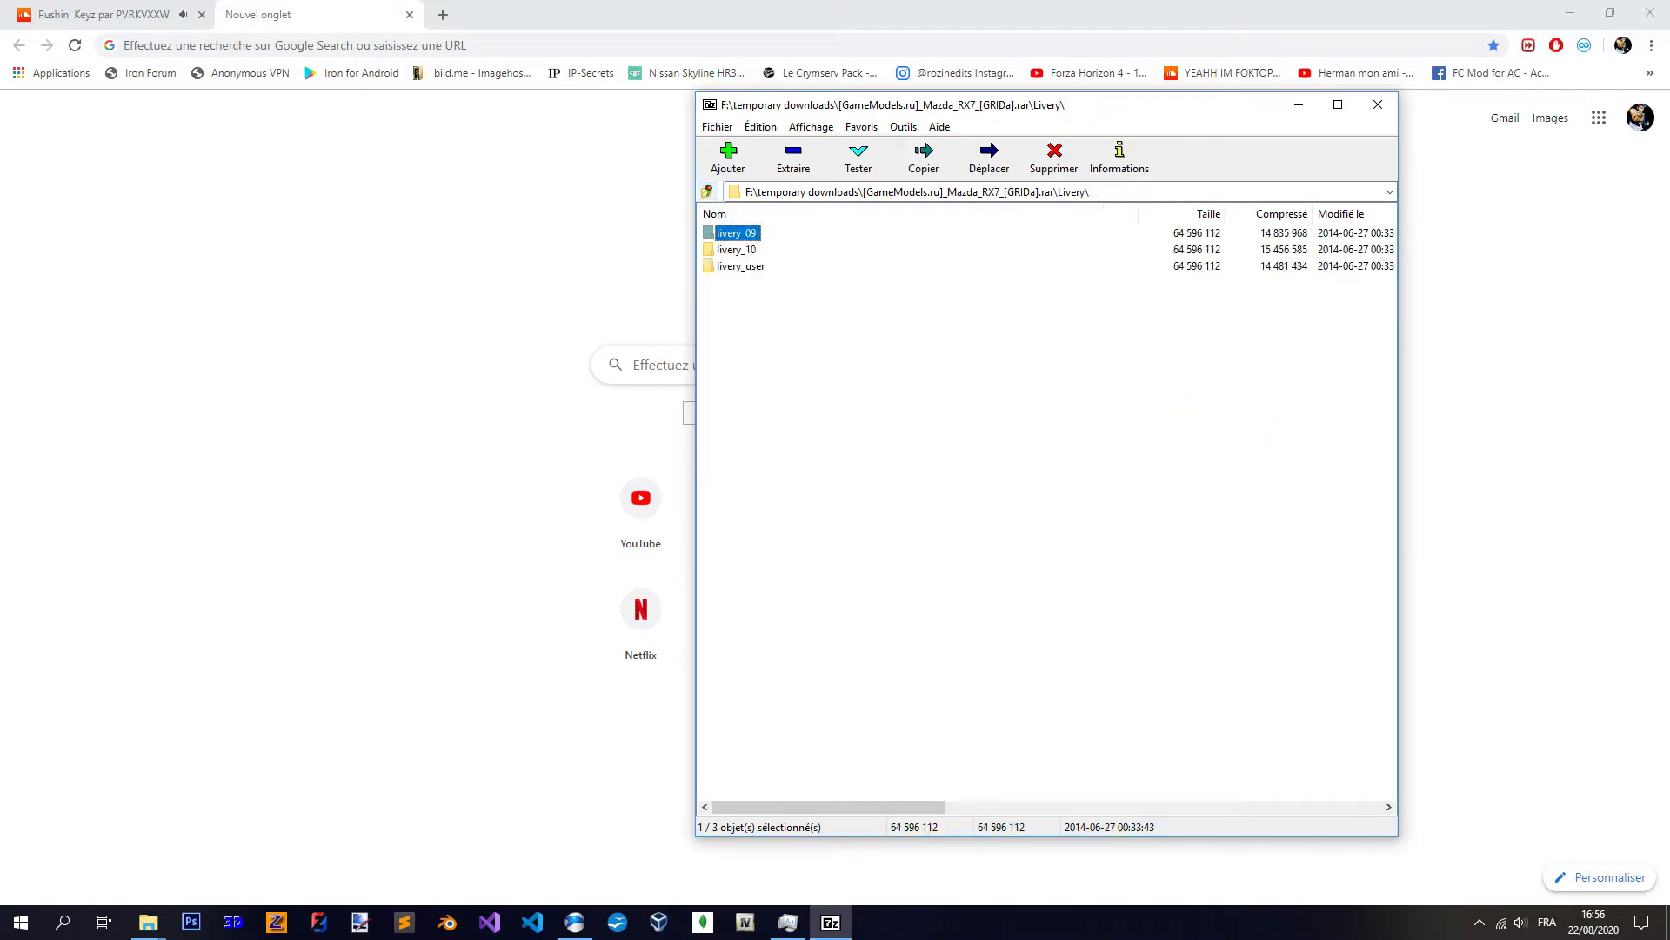
pyautogui.doubleClick(736, 264)
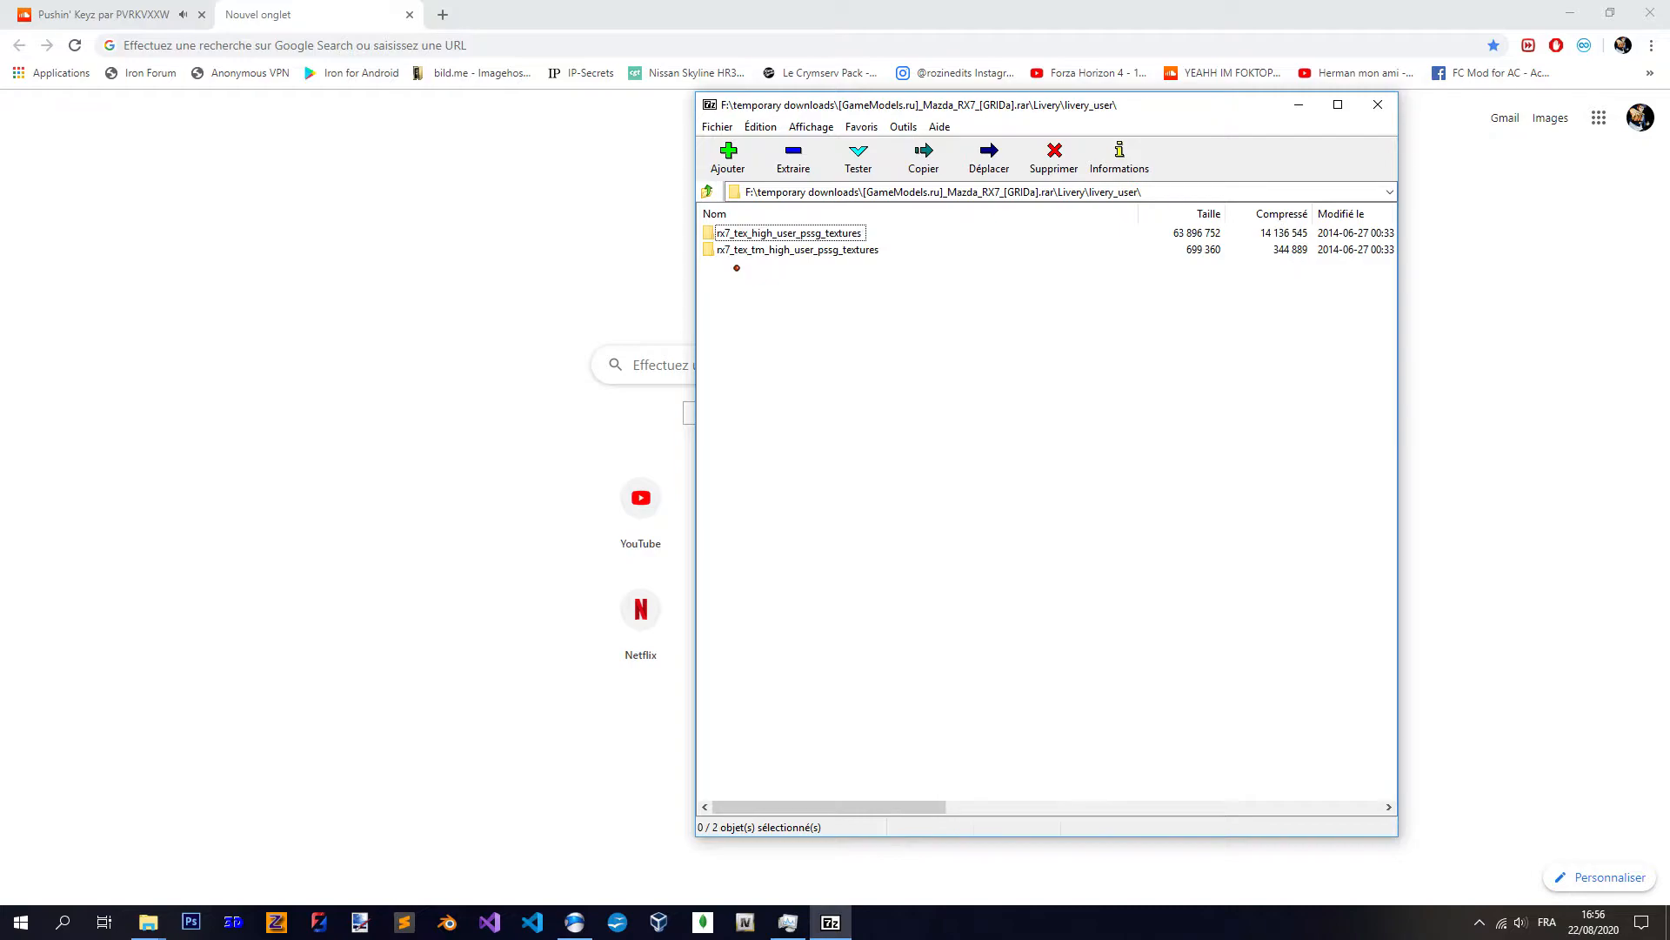
pyautogui.doubleClick(789, 232)
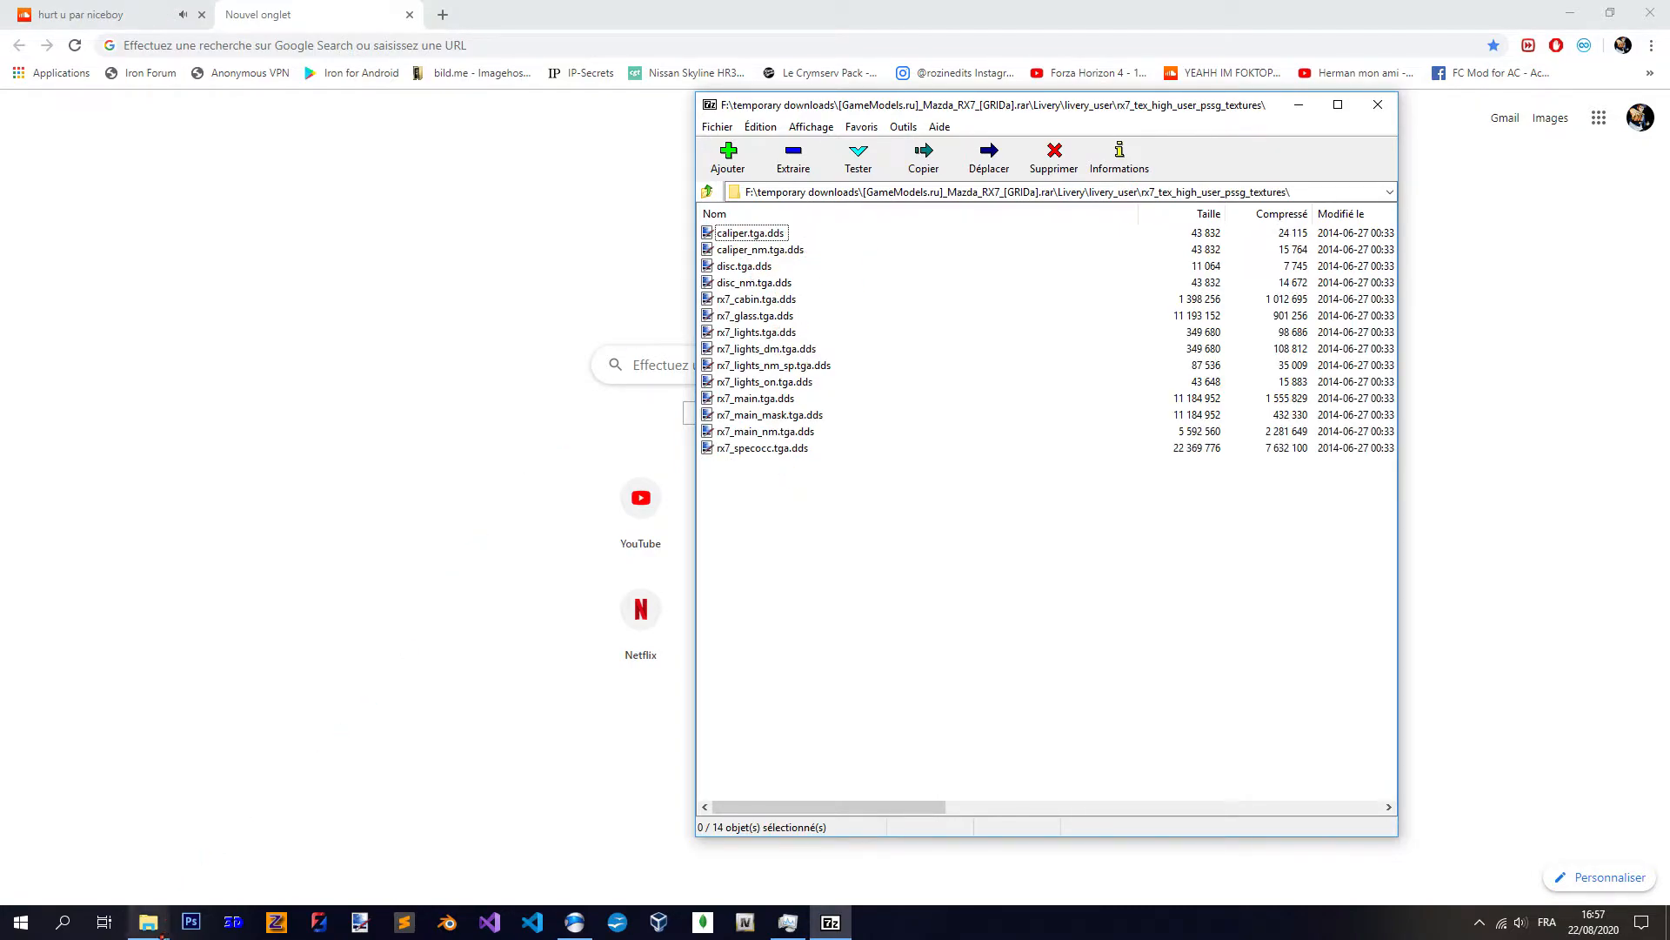
# - Browse back into livery_user and open the rx7_tex_high_user_pssg_textures DDS files
pyautogui.click(704, 191)
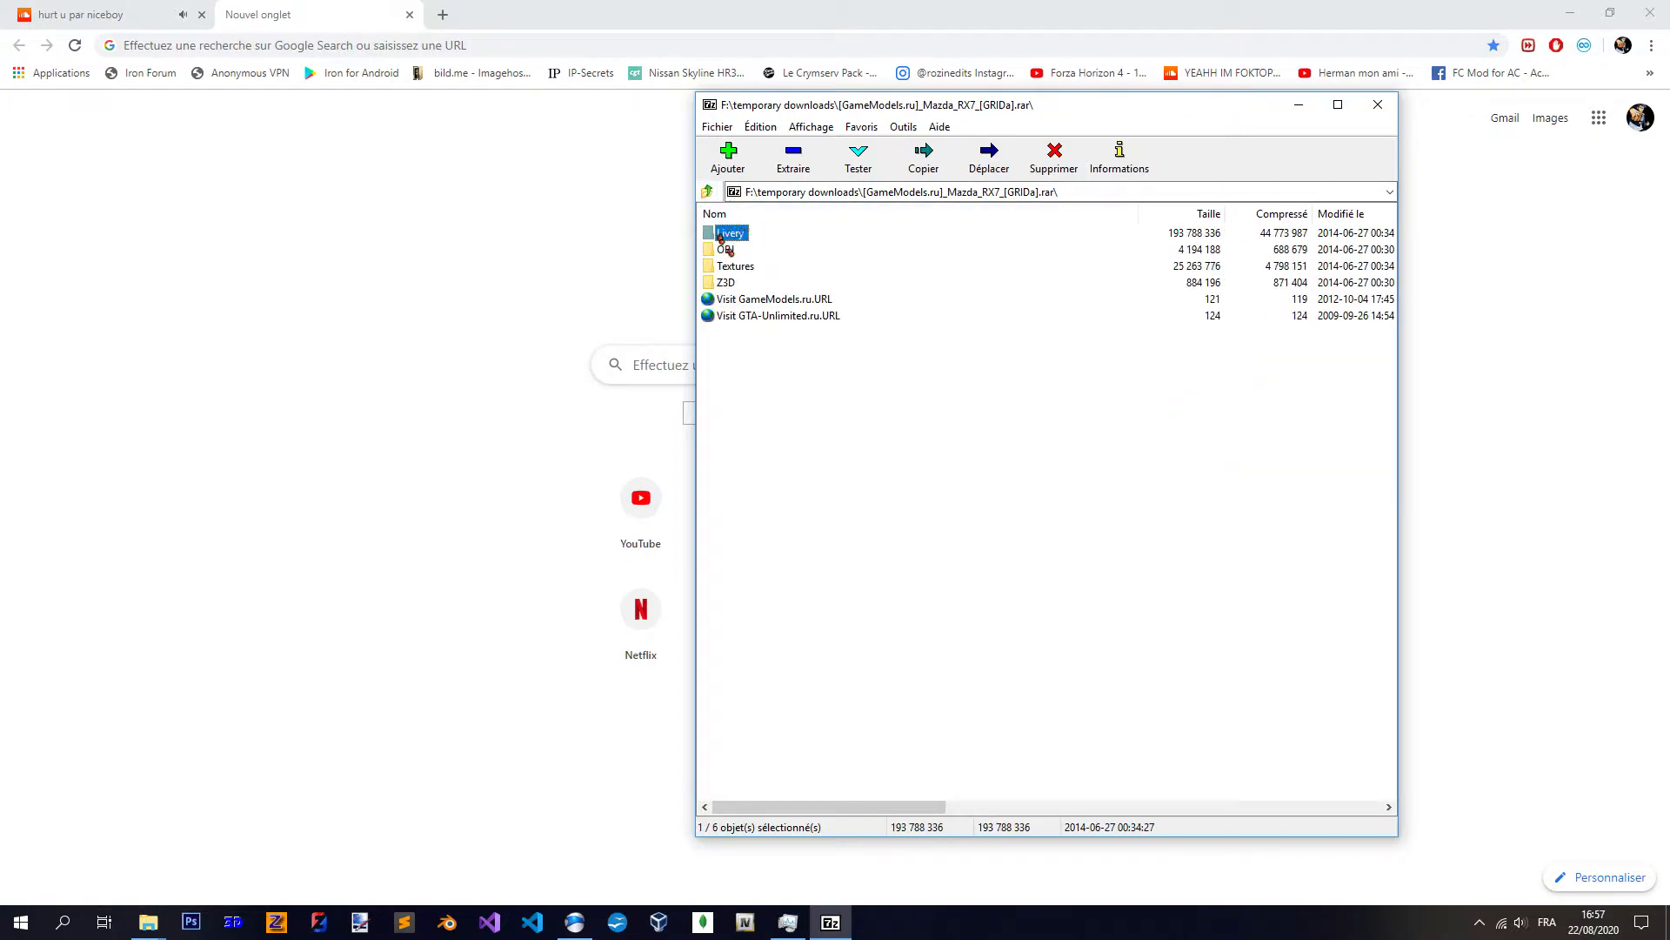
pyautogui.doubleClick(734, 264)
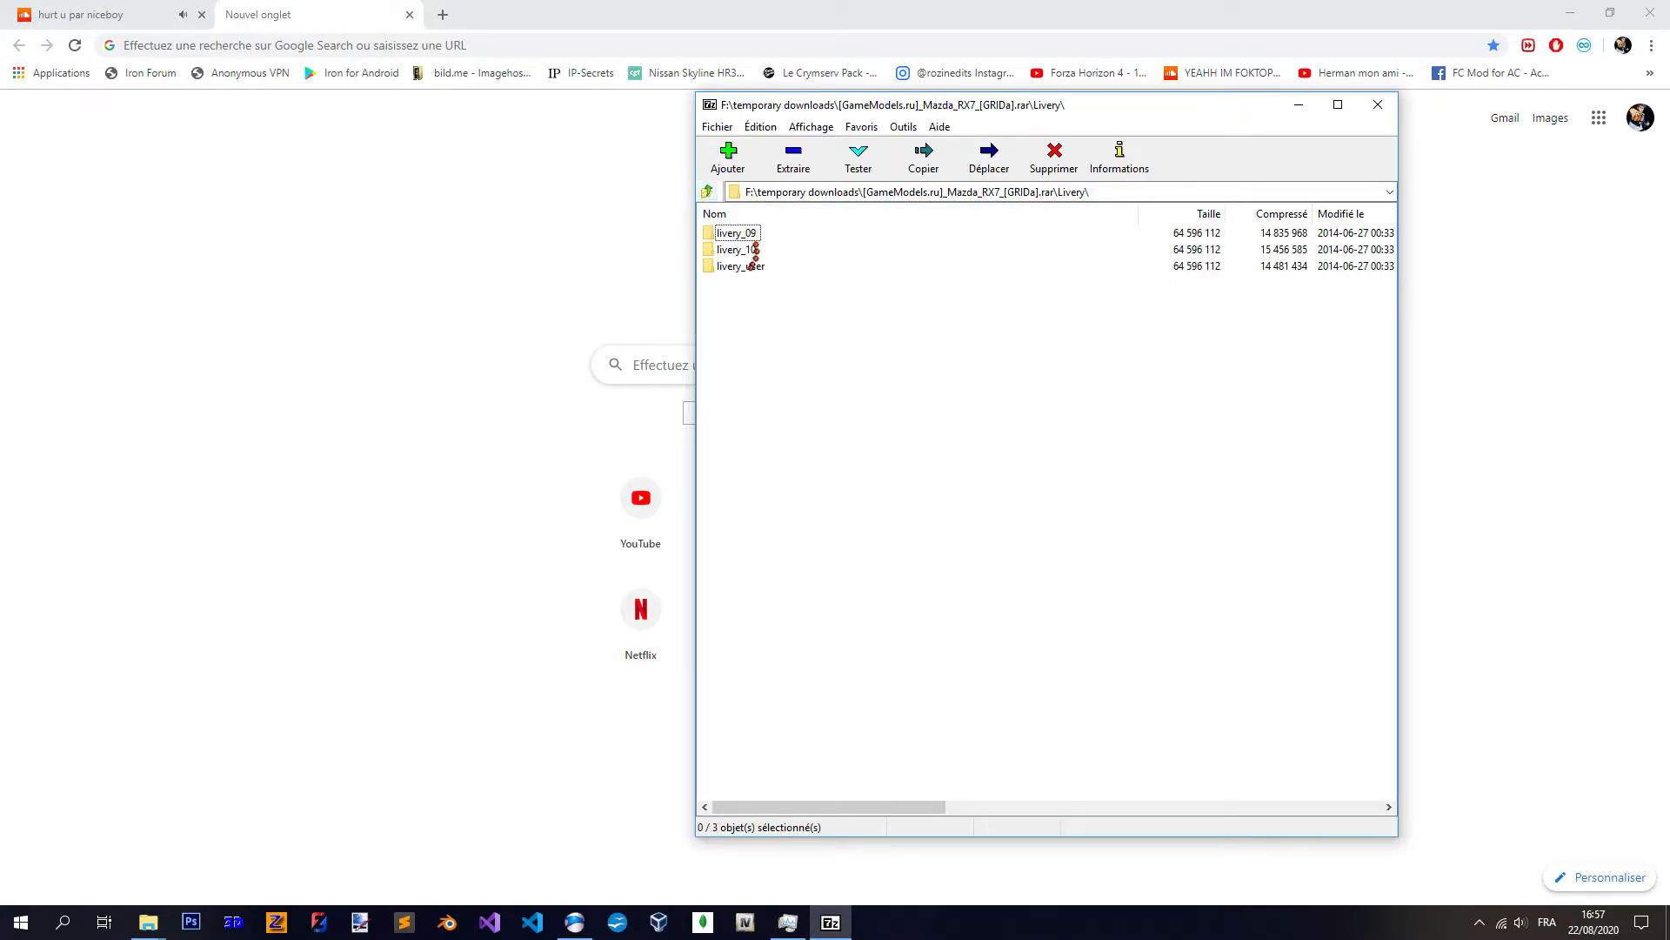
pyautogui.doubleClick(738, 265)
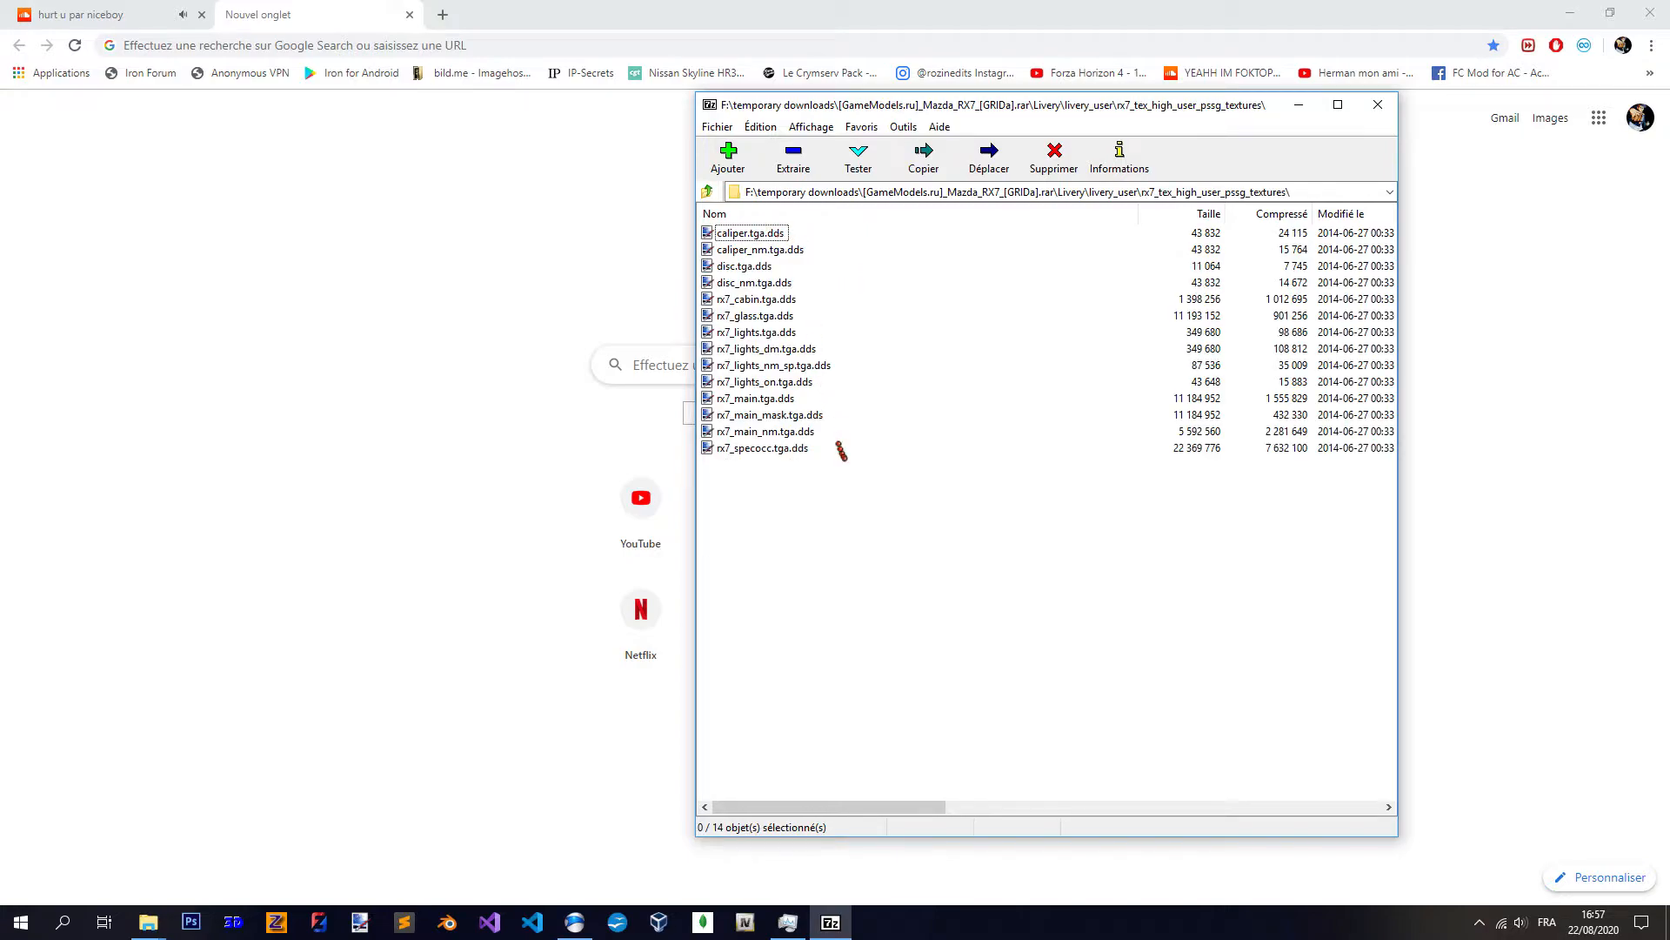
pyautogui.click(760, 249)
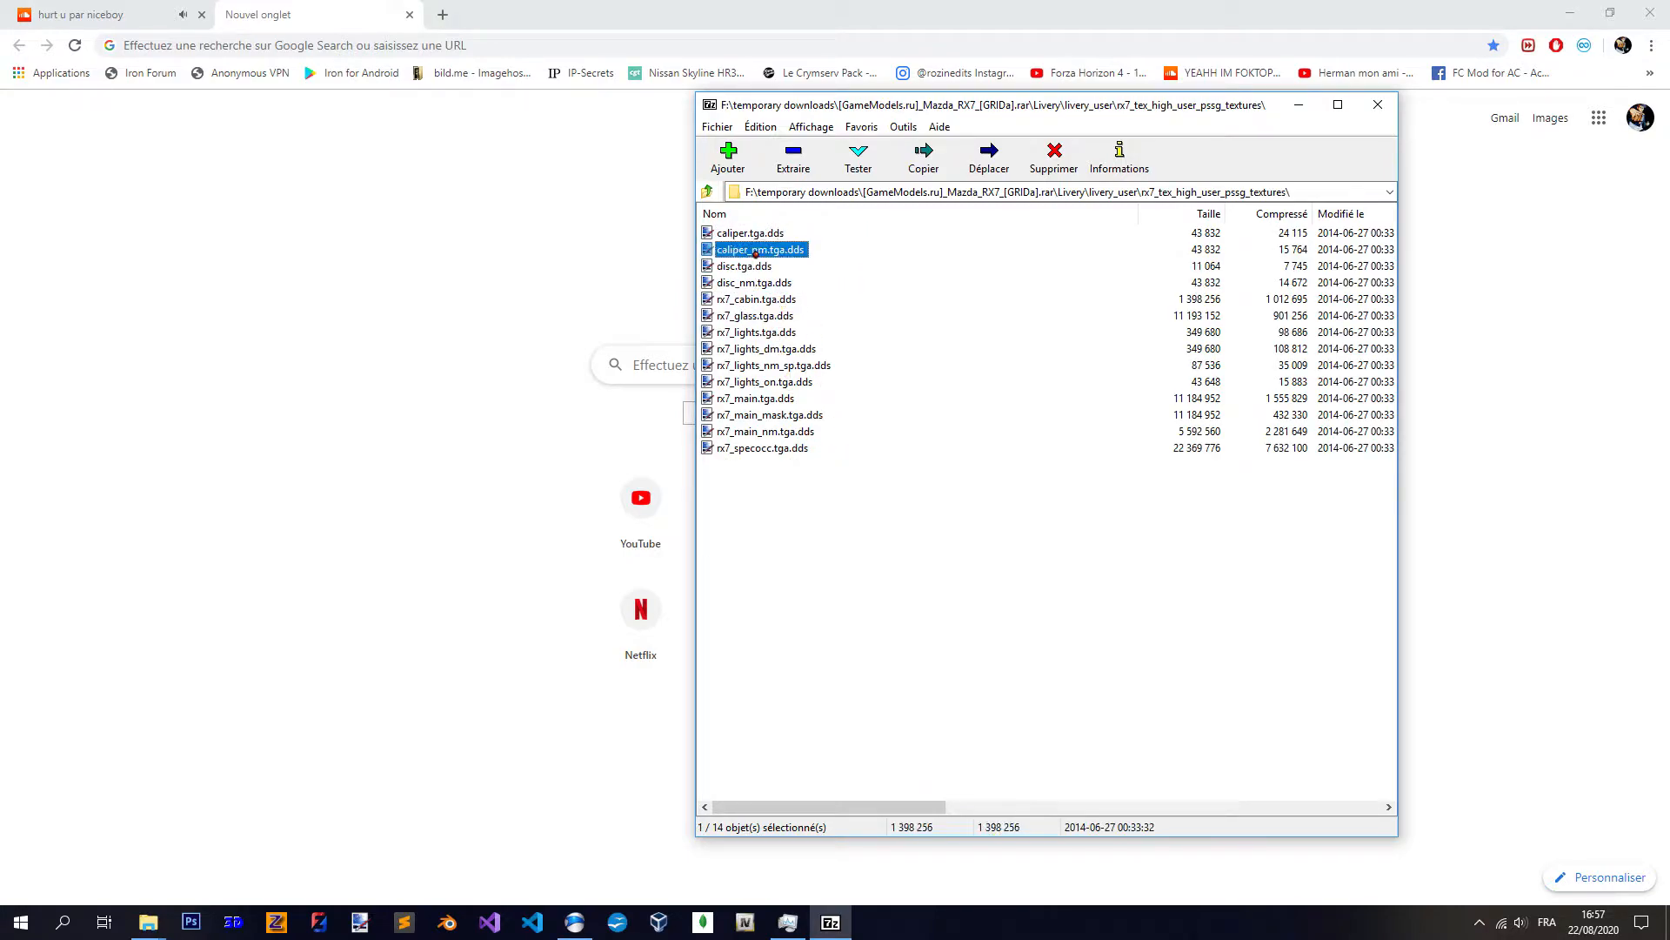
pyautogui.click(707, 192)
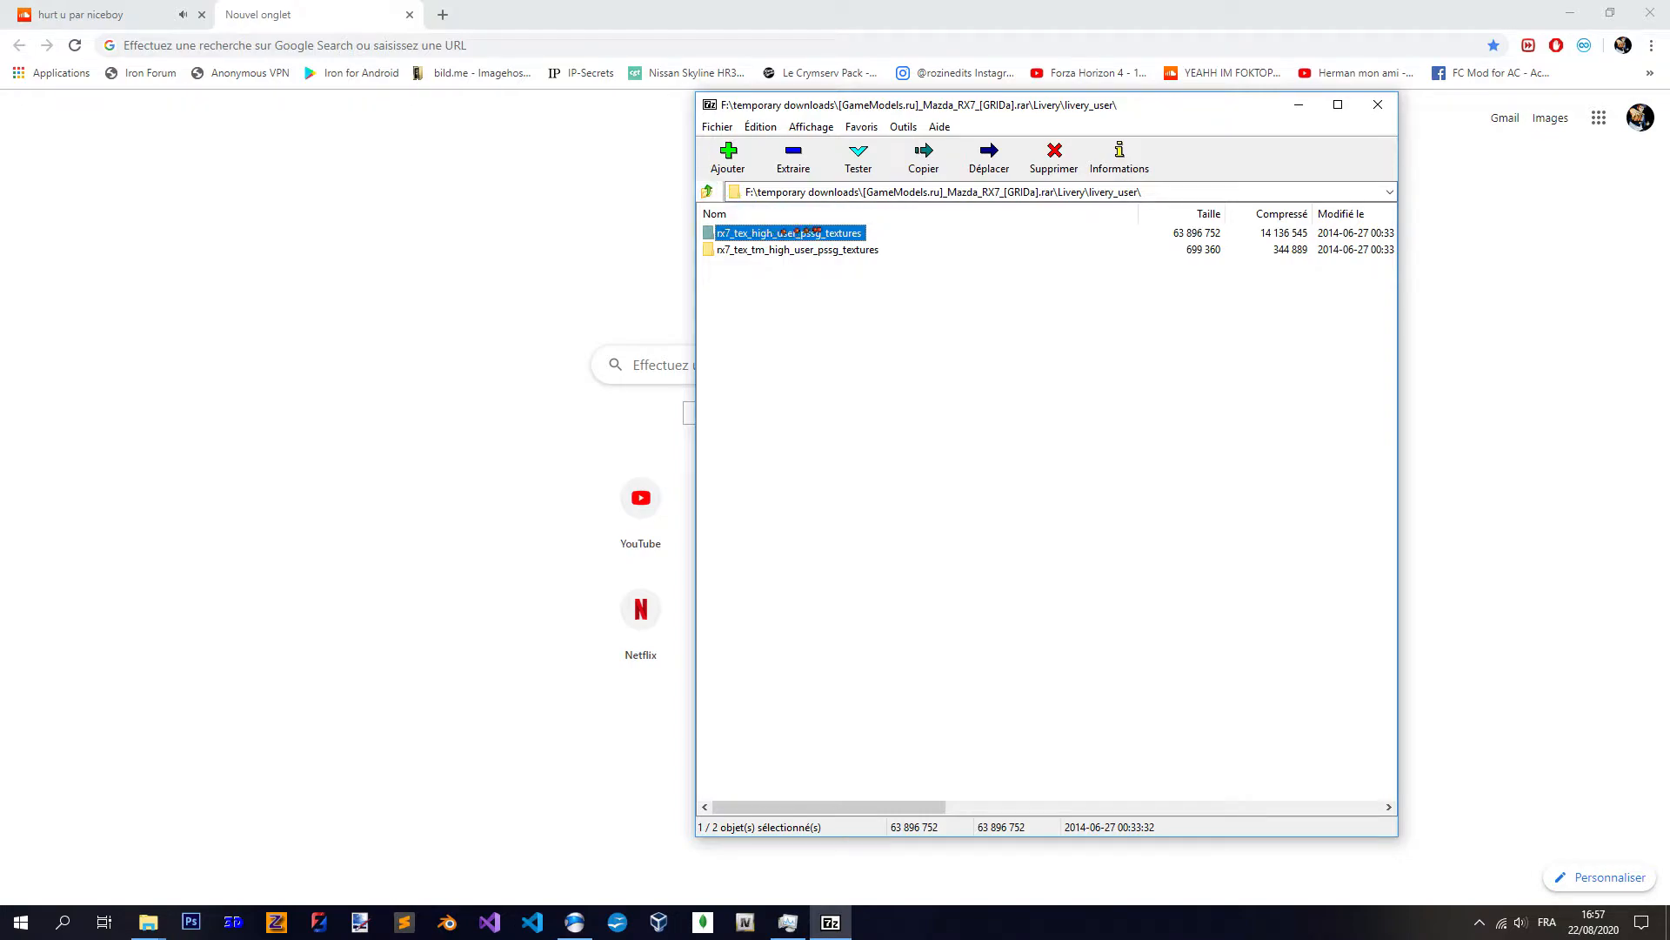
pyautogui.doubleClick(788, 231)
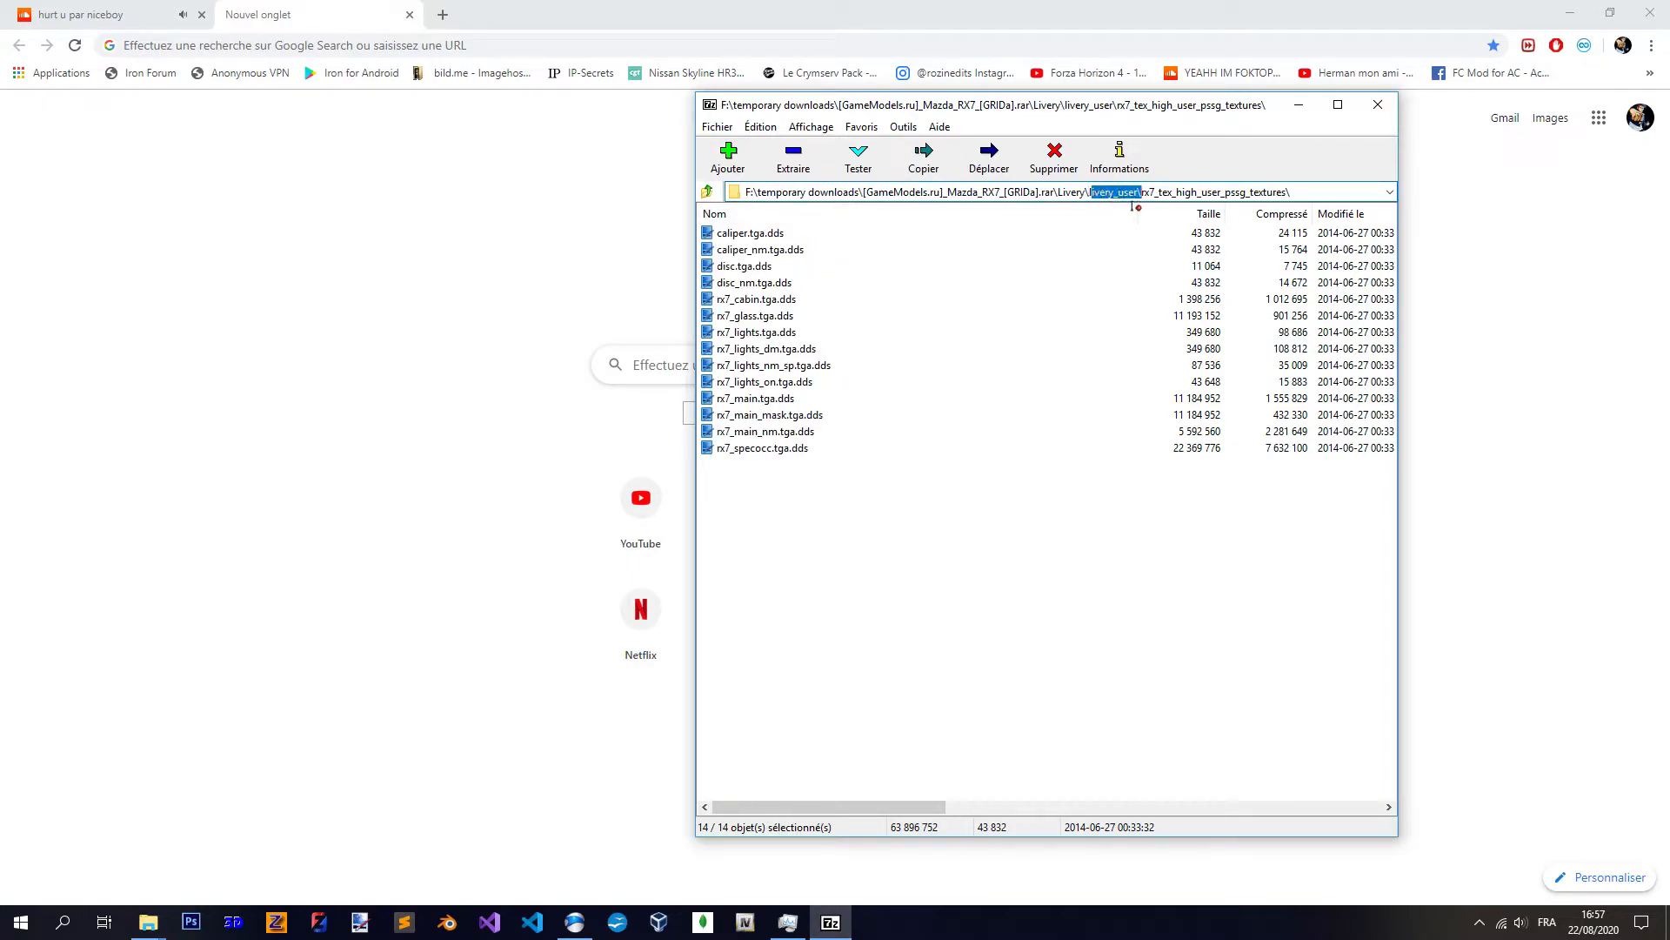
pyautogui.click(706, 191)
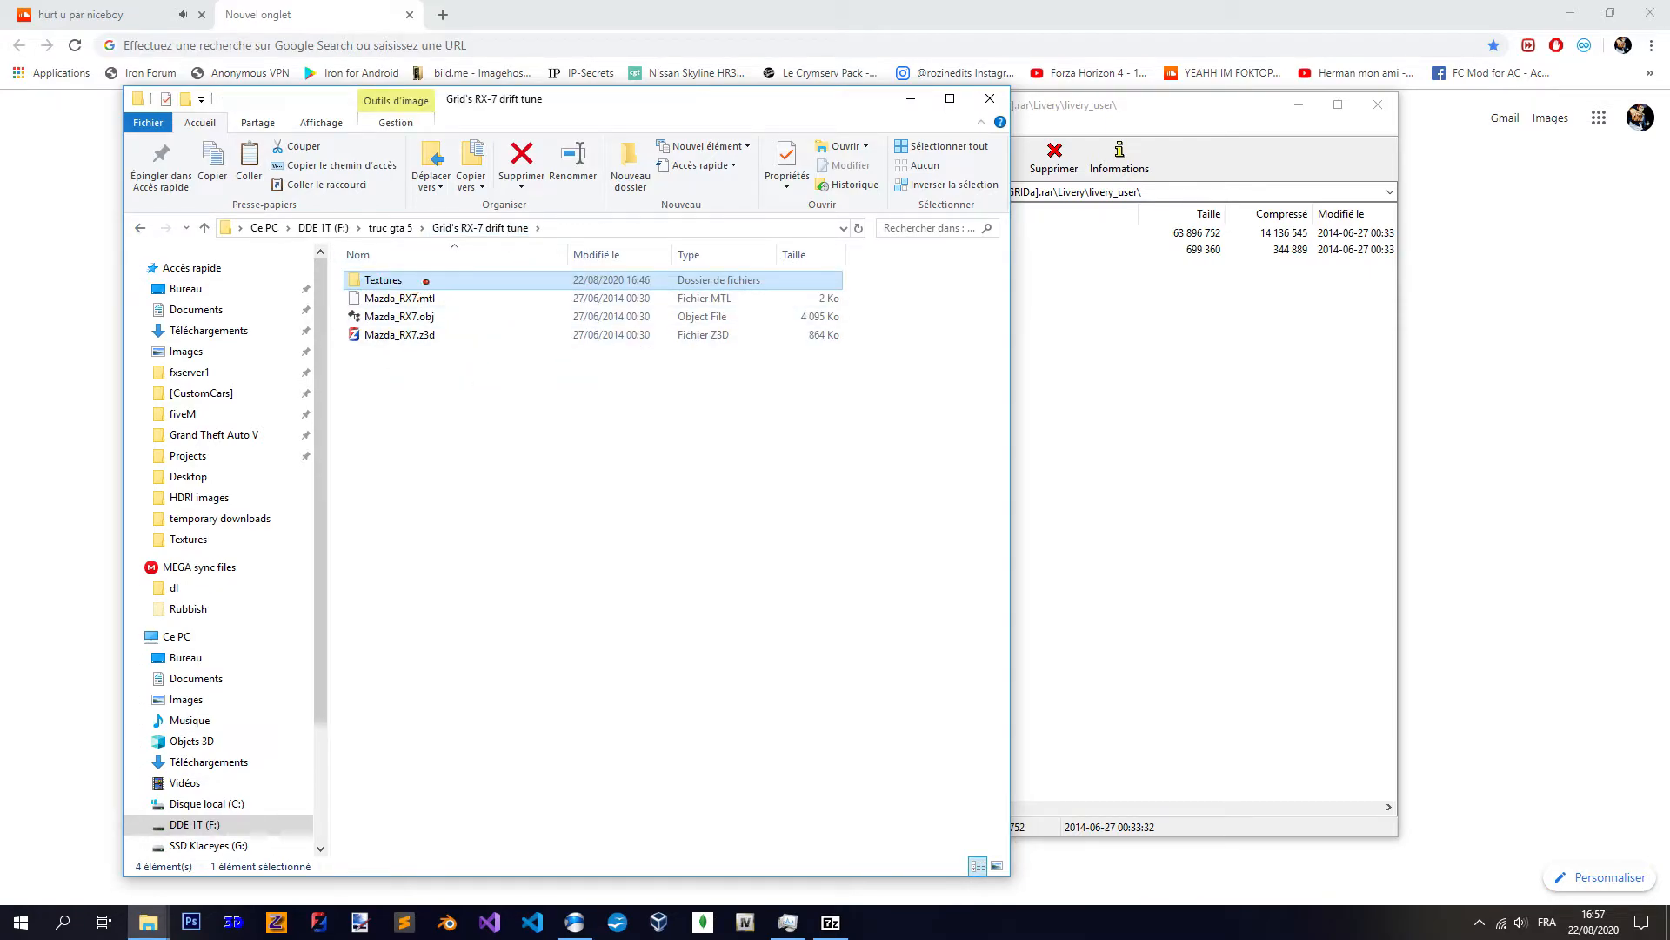
# - Open the RX-7 Textures folder and preview rx7_main.dds in paint.net
pyautogui.doubleClick(383, 278)
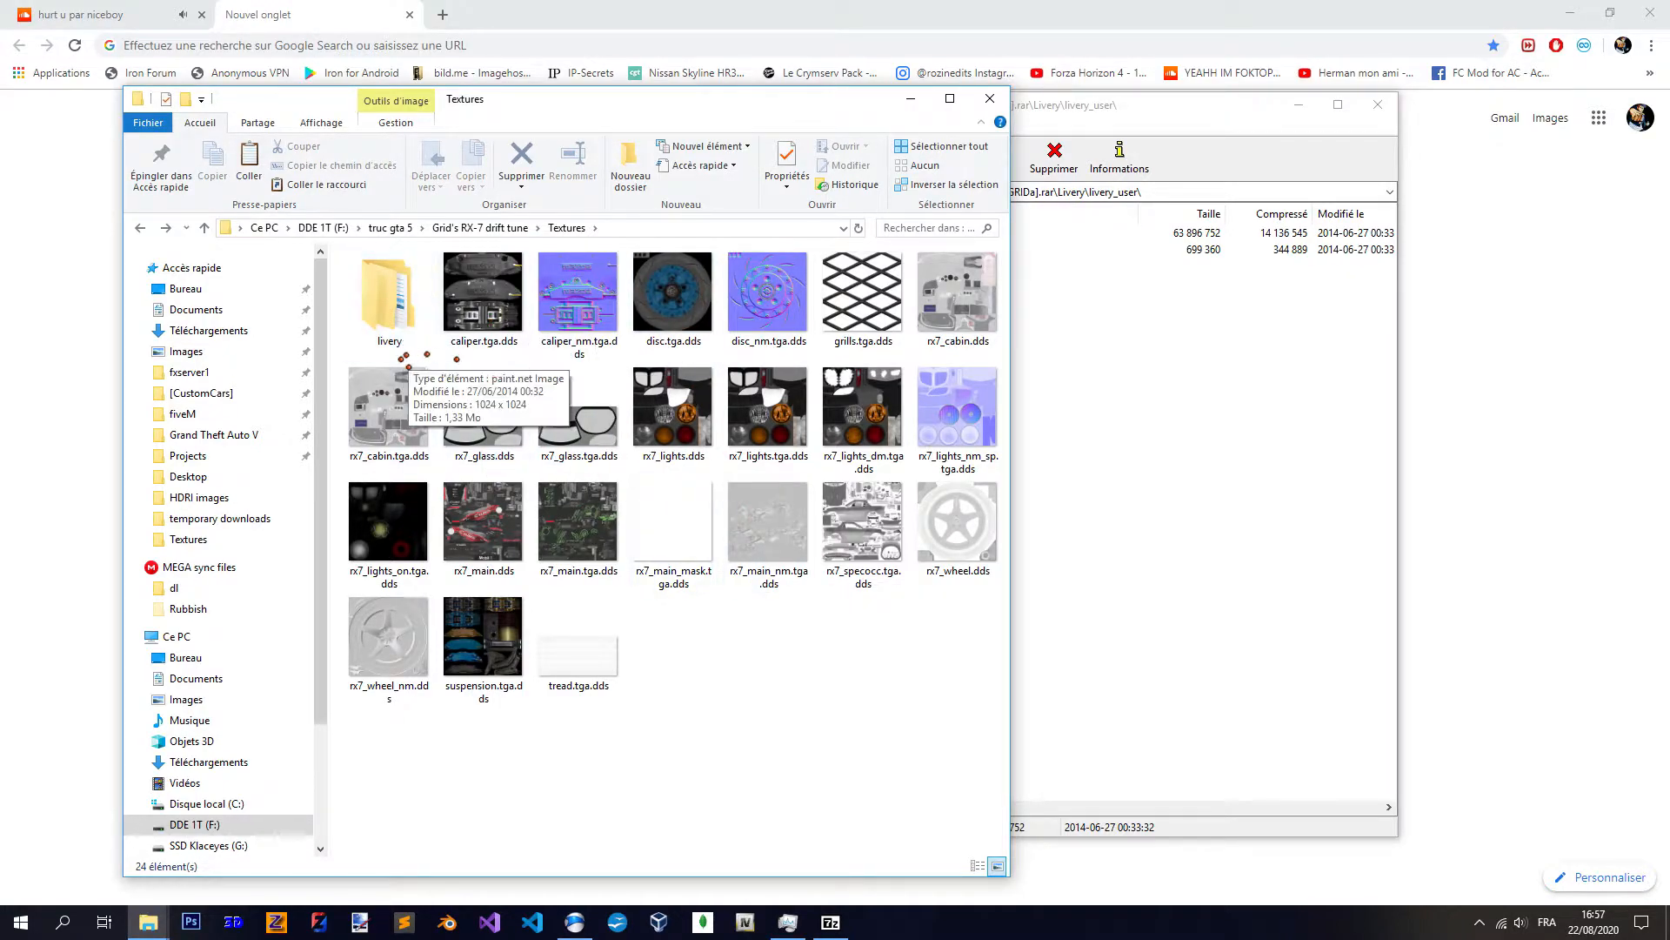
pyautogui.click(482, 522)
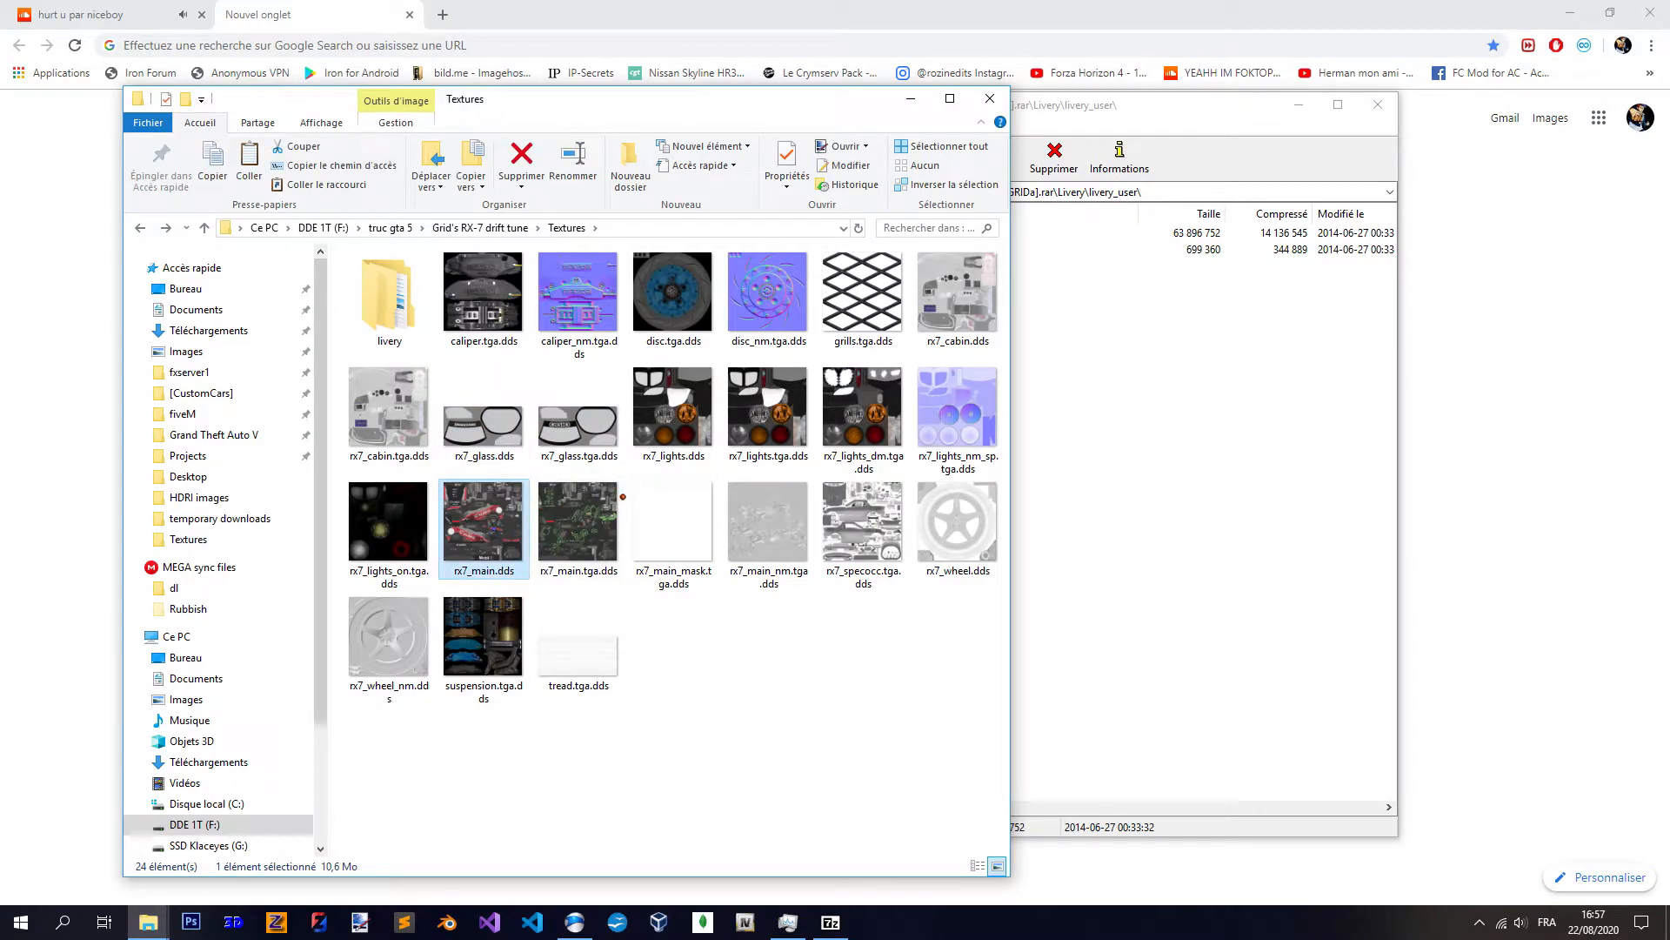
pyautogui.doubleClick(482, 522)
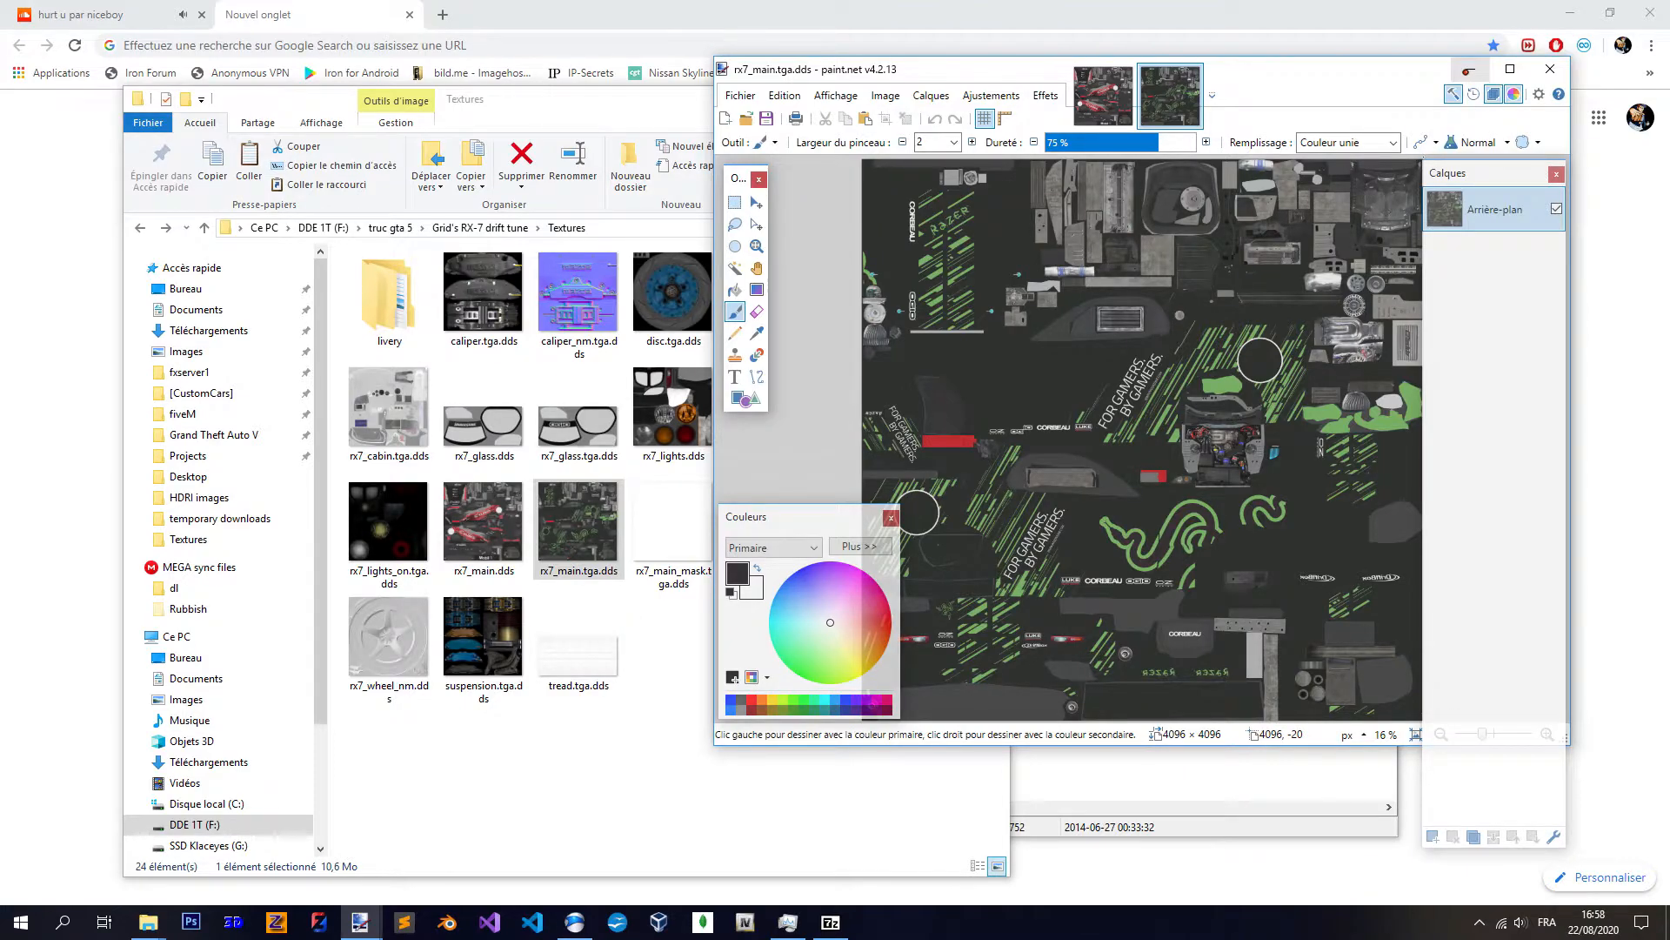
pyautogui.moveTo(1483, 70)
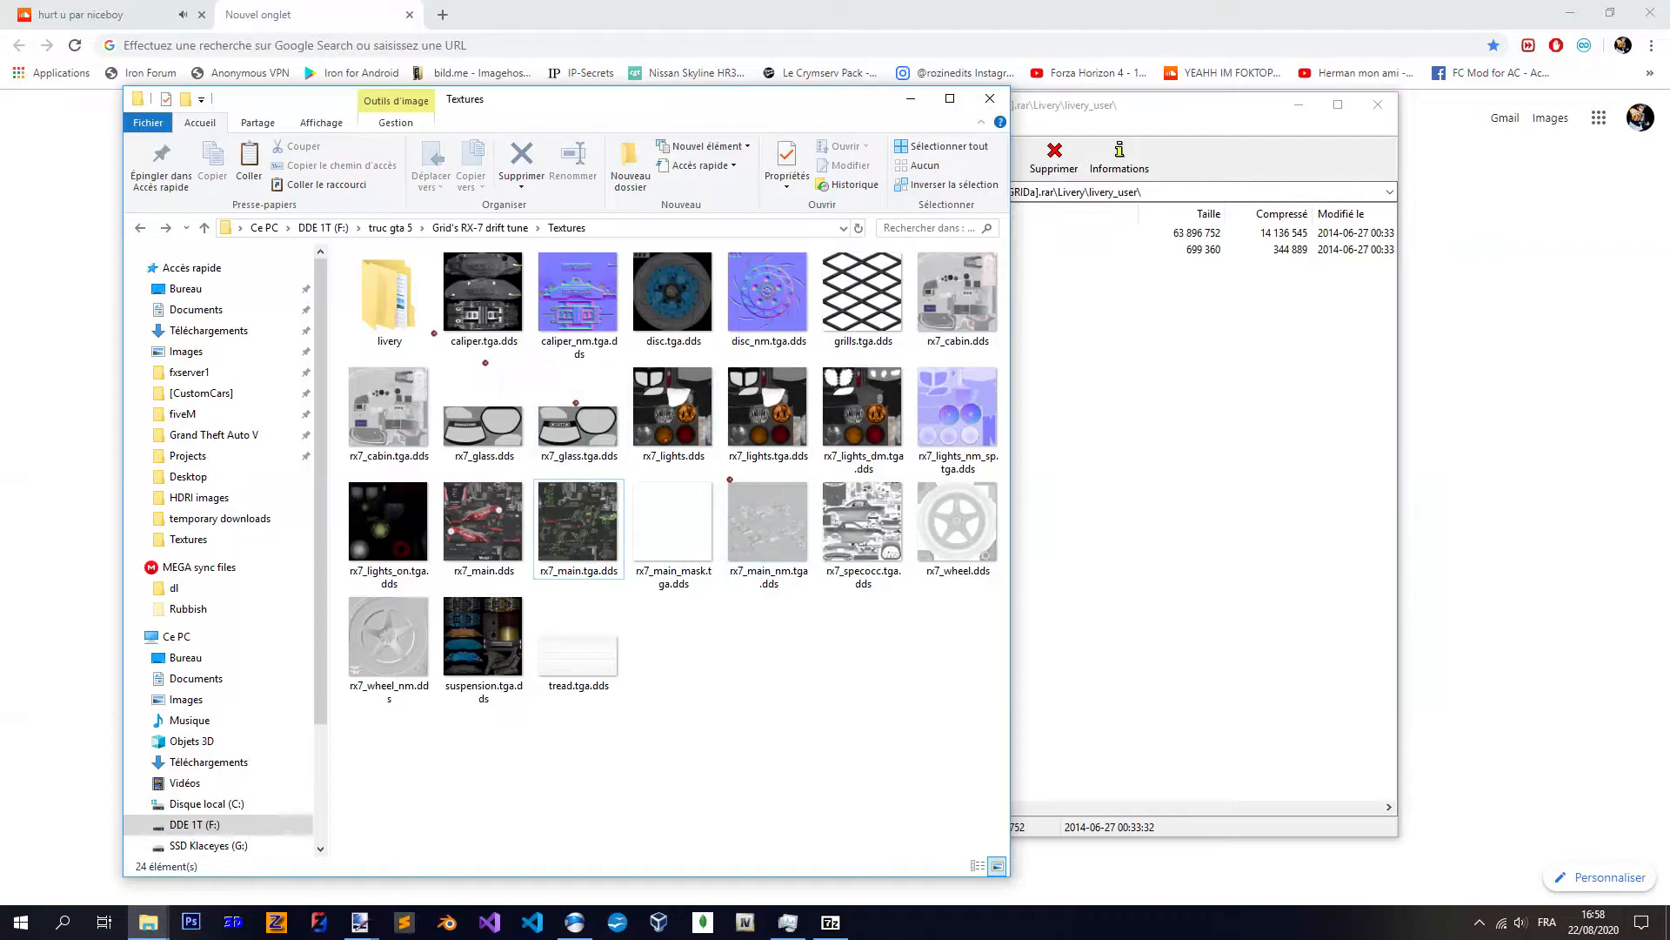
pyautogui.doubleClick(388, 291)
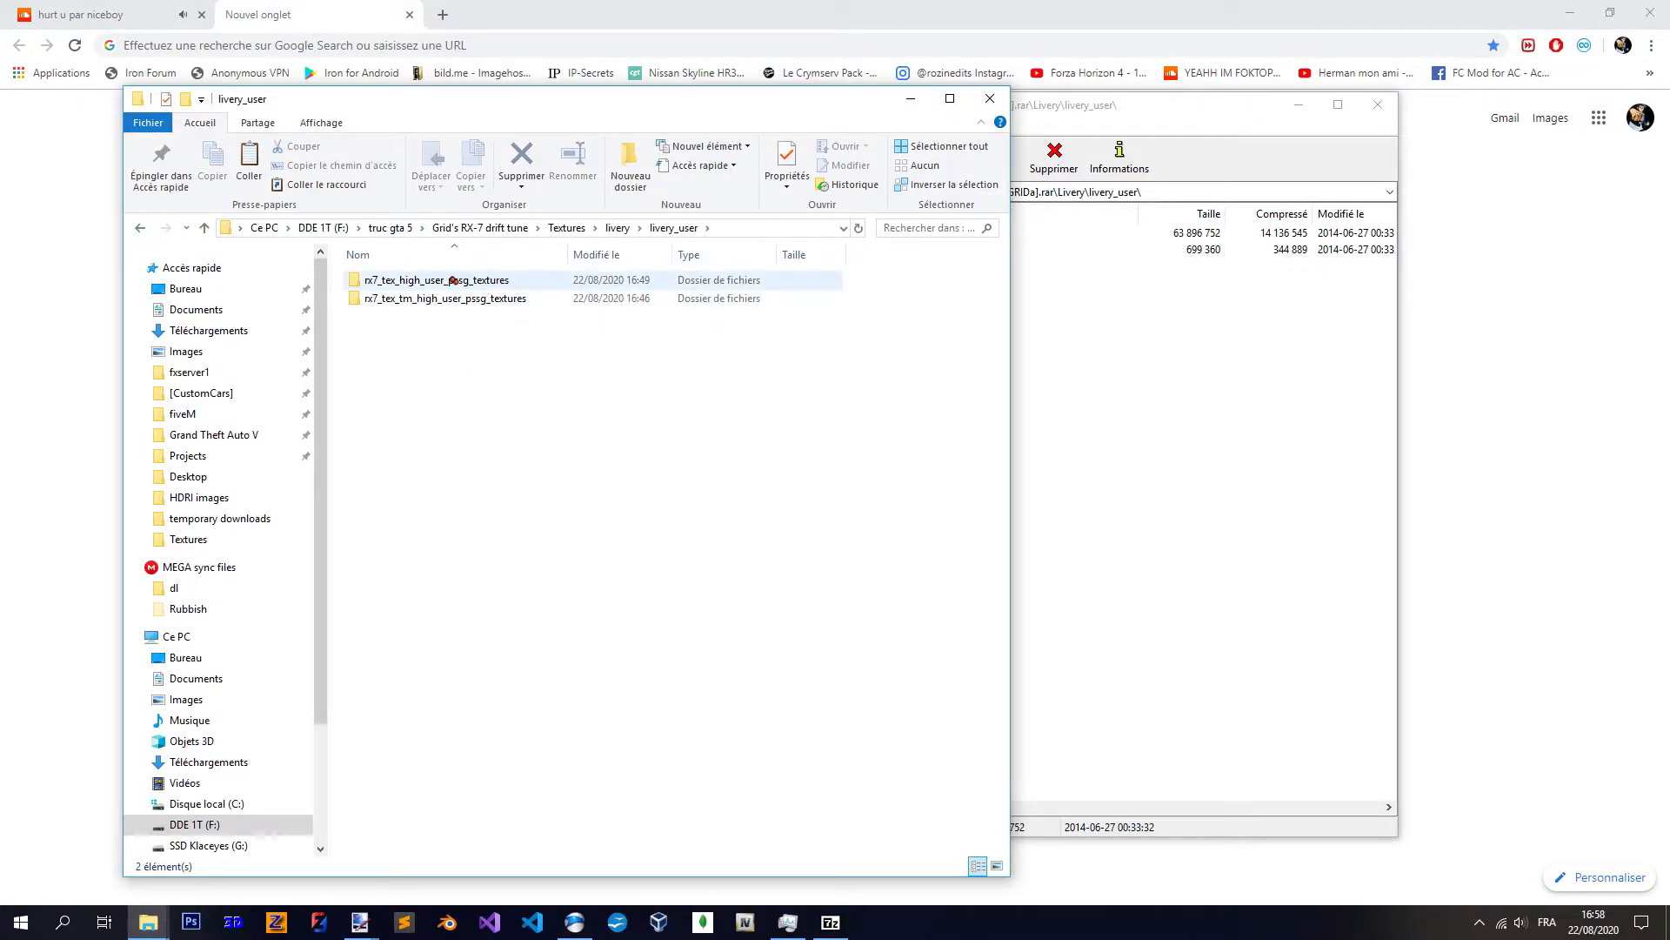
pyautogui.doubleClick(436, 279)
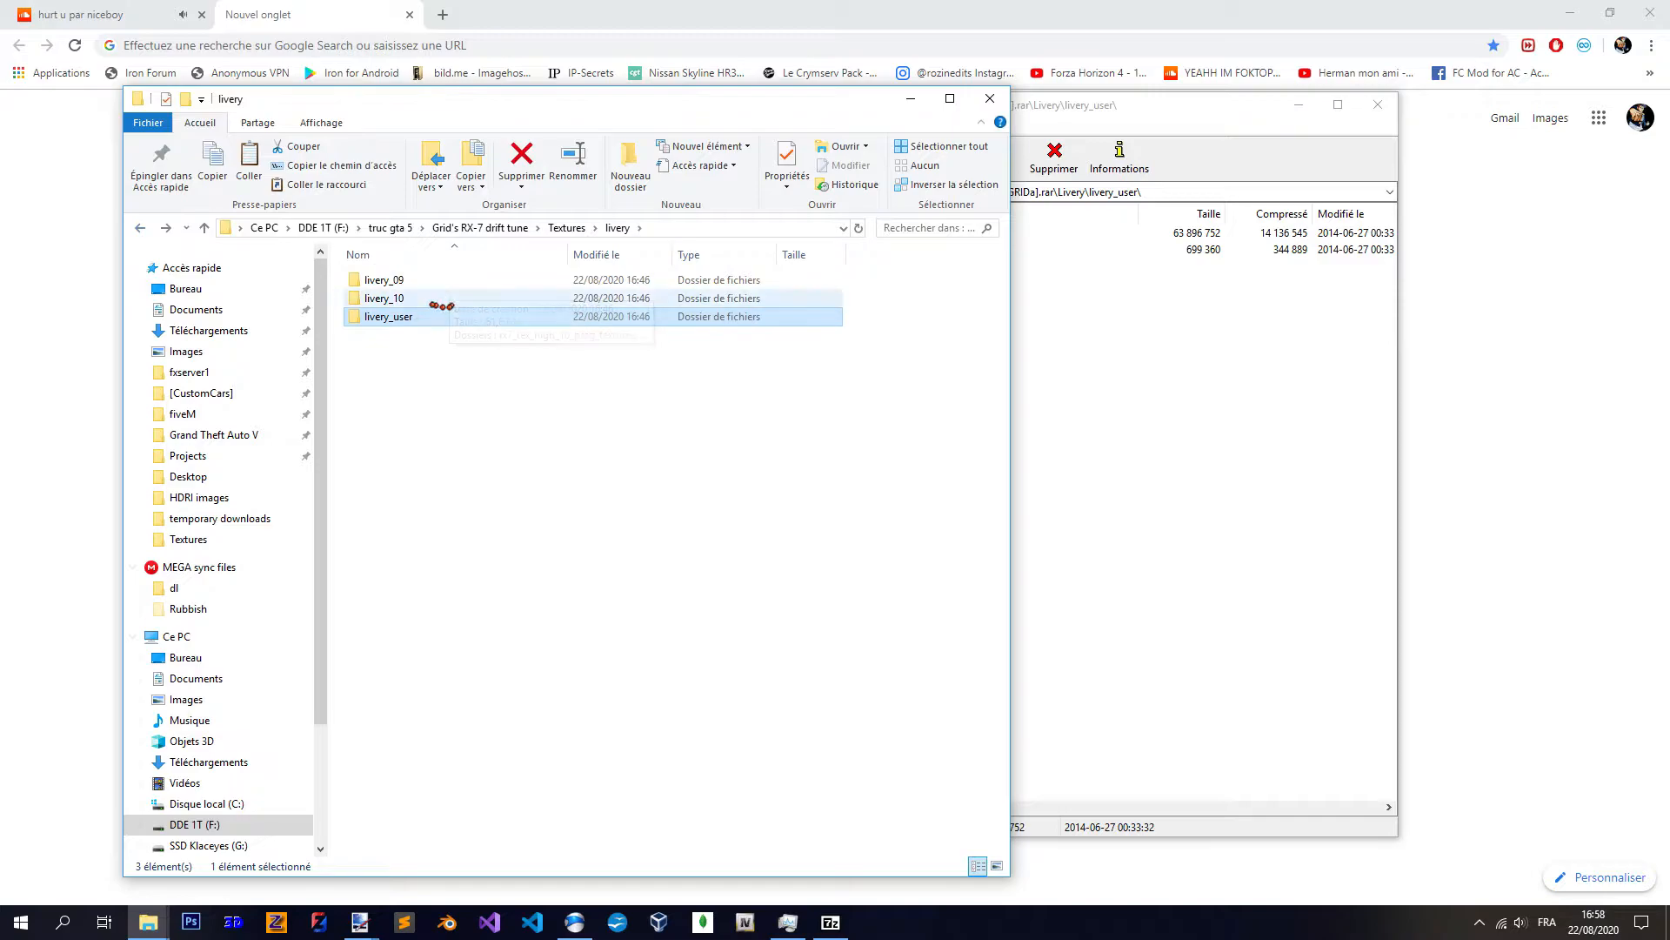
pyautogui.doubleClick(382, 298)
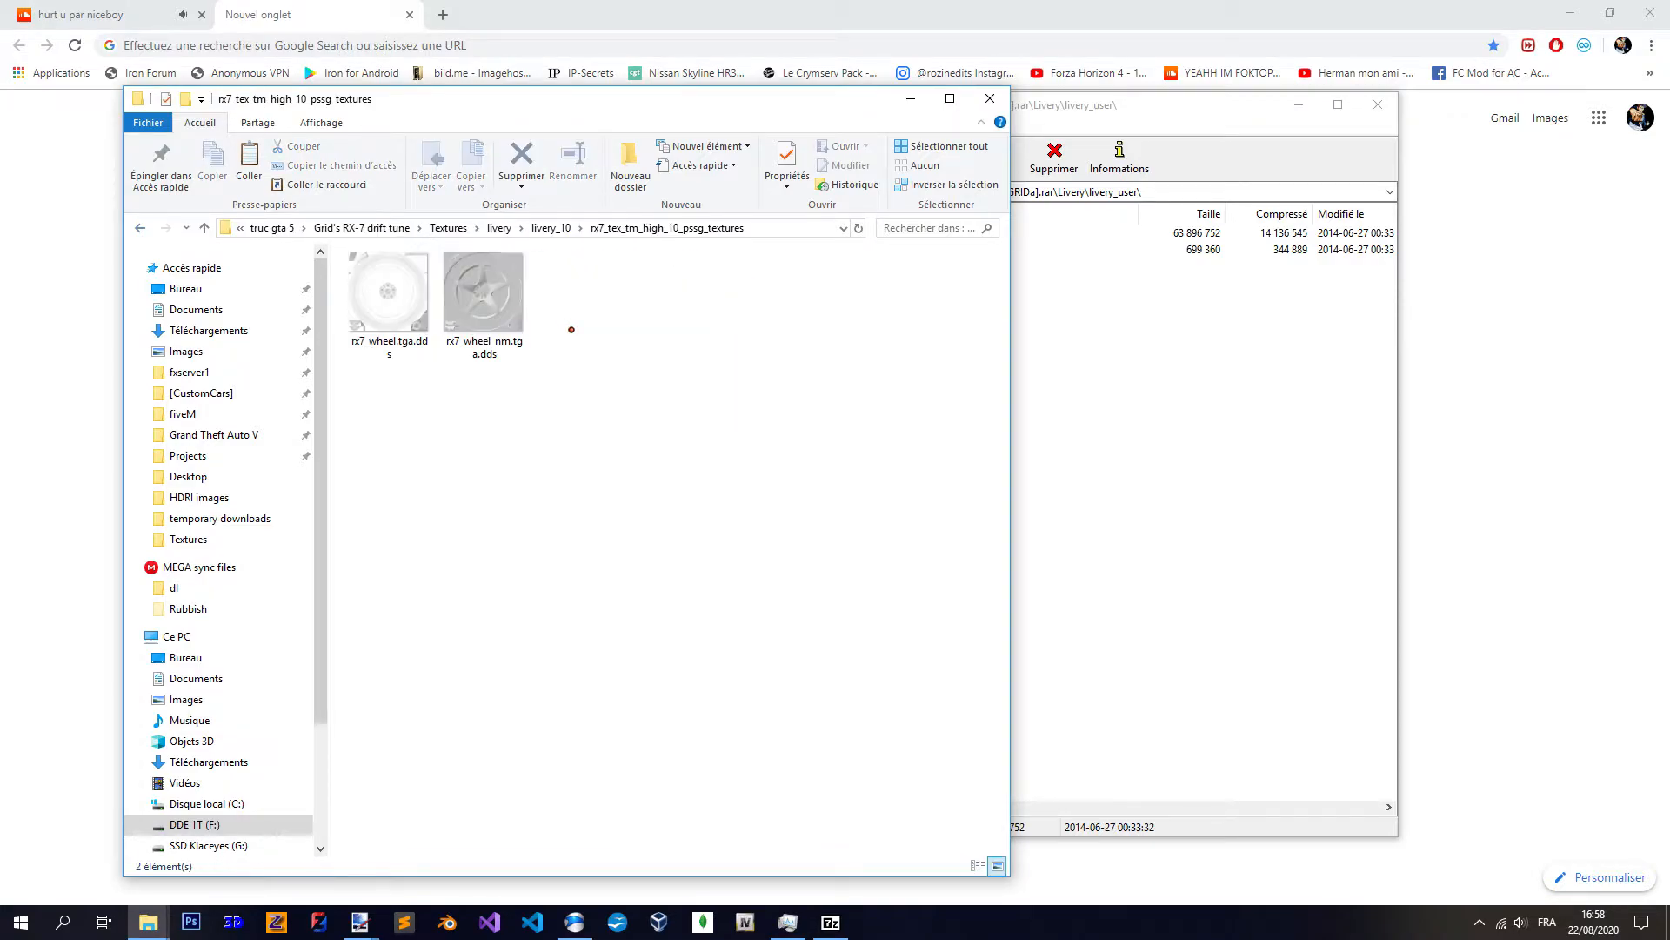
pyautogui.click(482, 290)
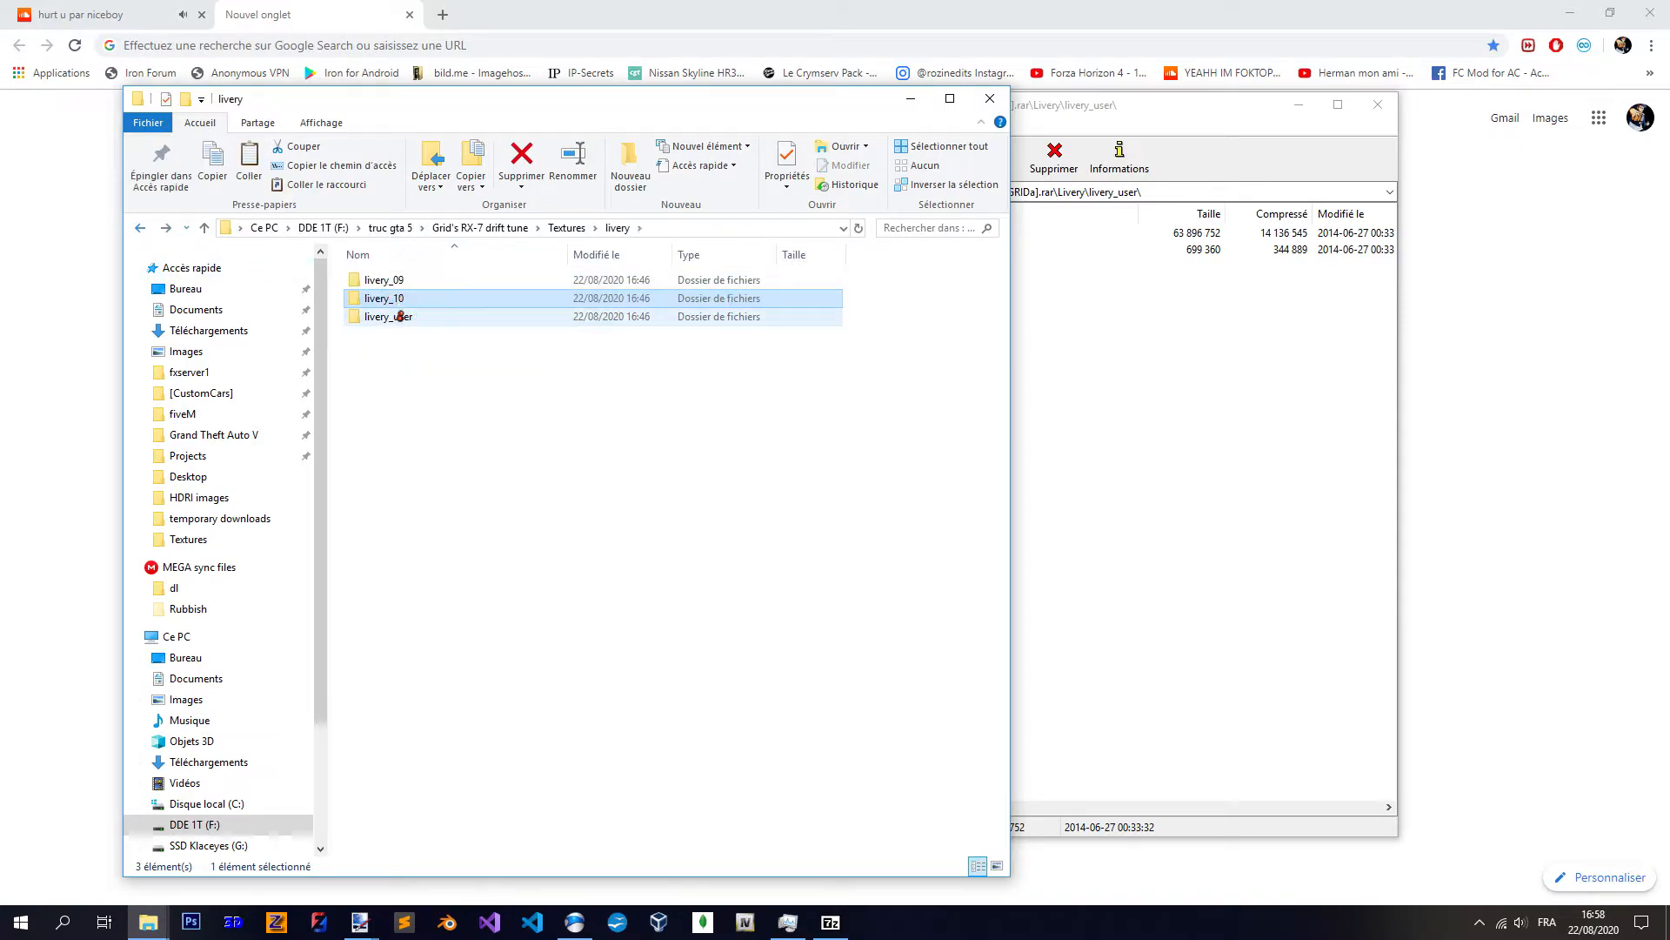
pyautogui.doubleClick(386, 317)
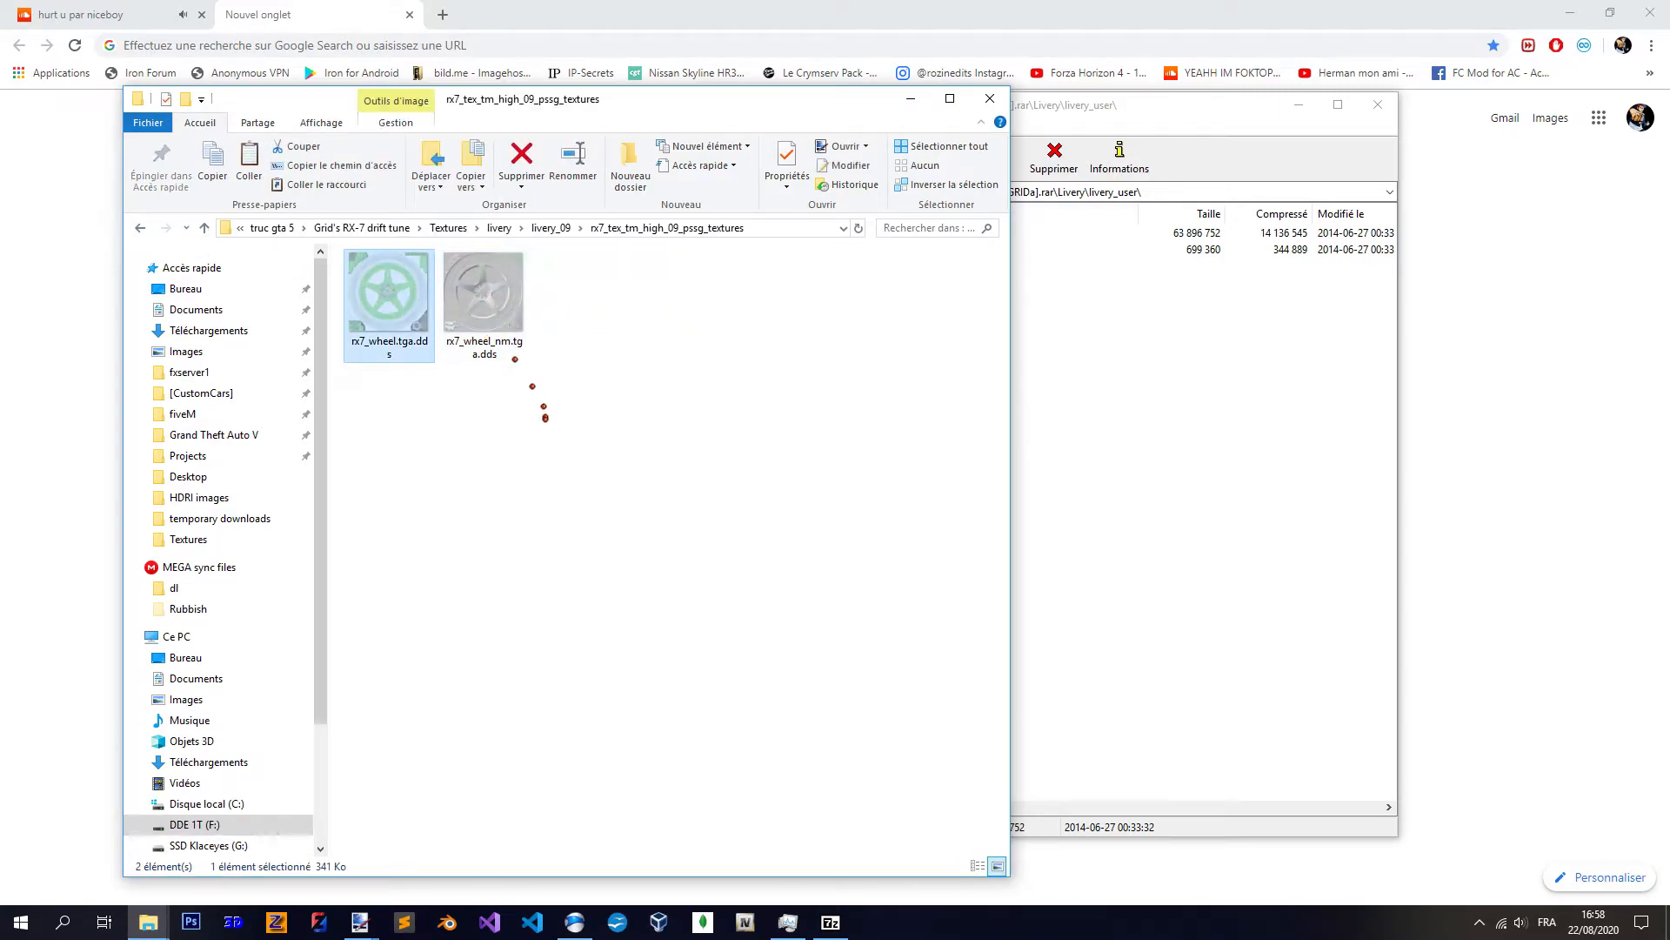
pyautogui.click(408, 392)
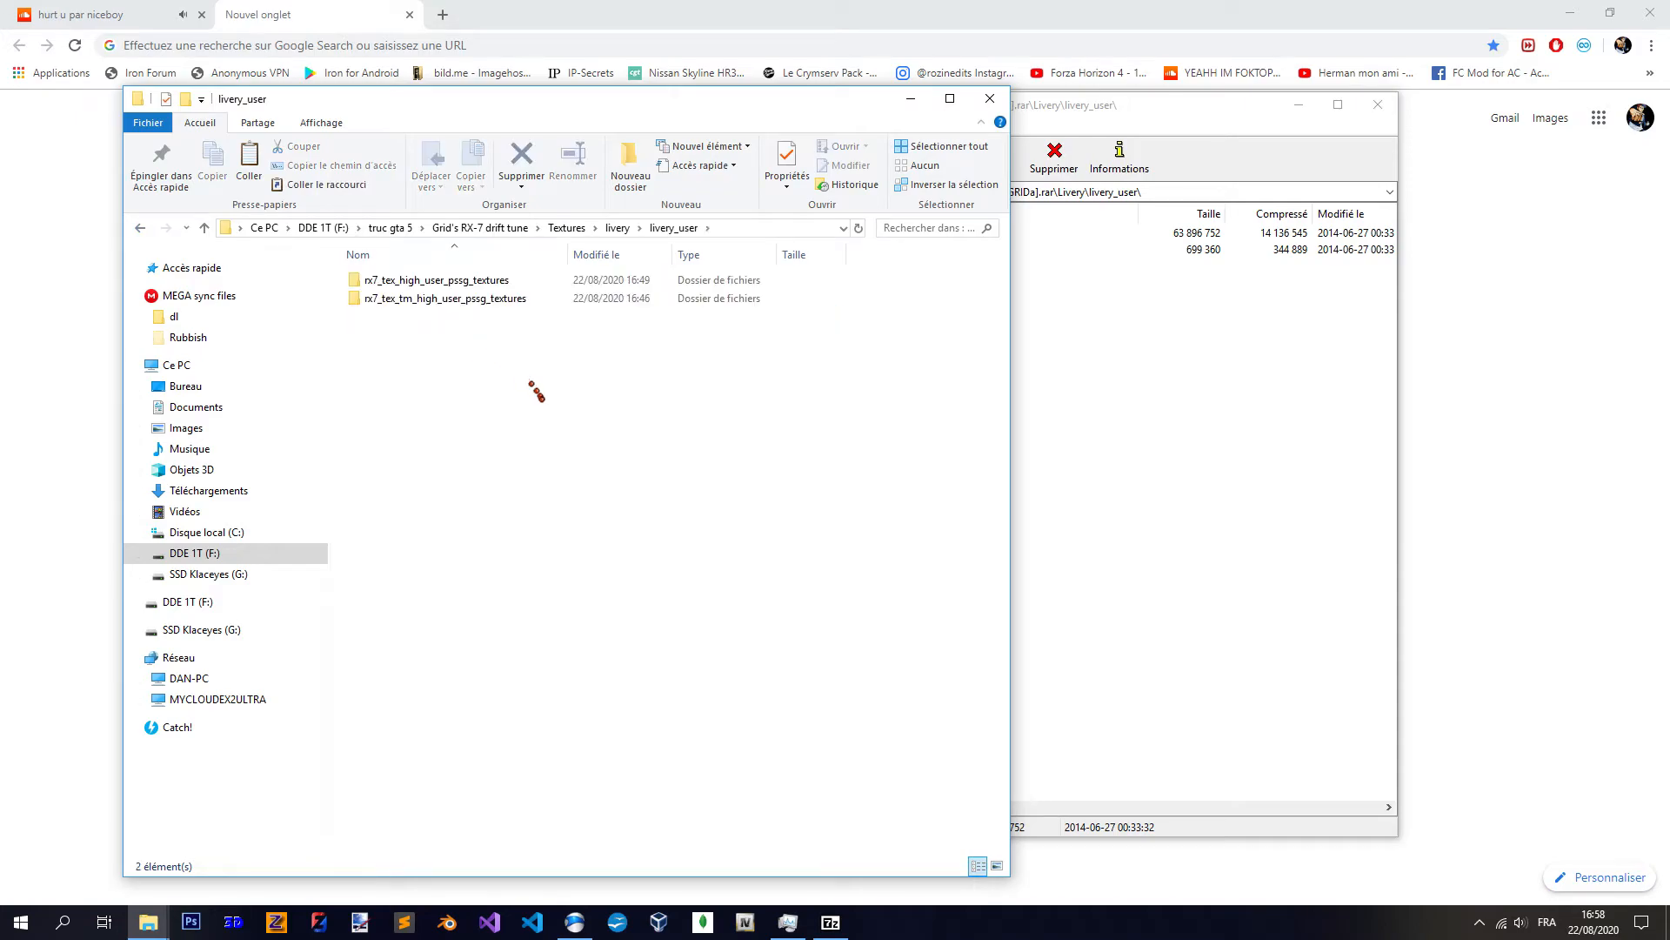
pyautogui.click(440, 297)
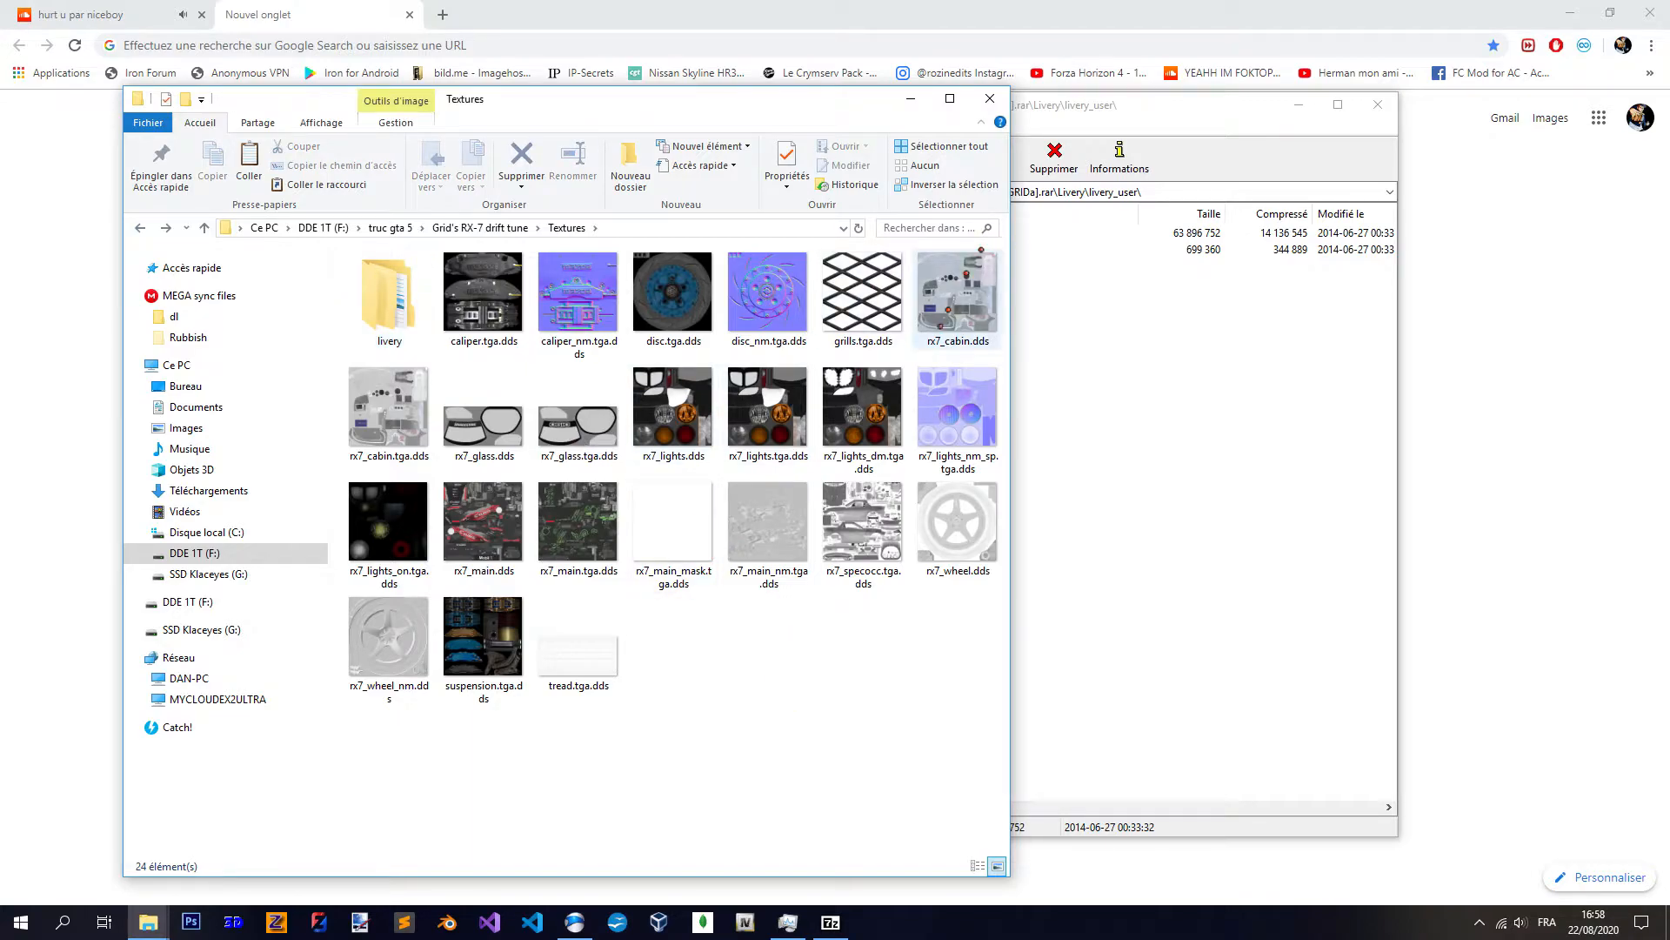
# - Switch to 7-Zip and go back up to the RX7 archive's top level
pyautogui.doubleClick(388, 293)
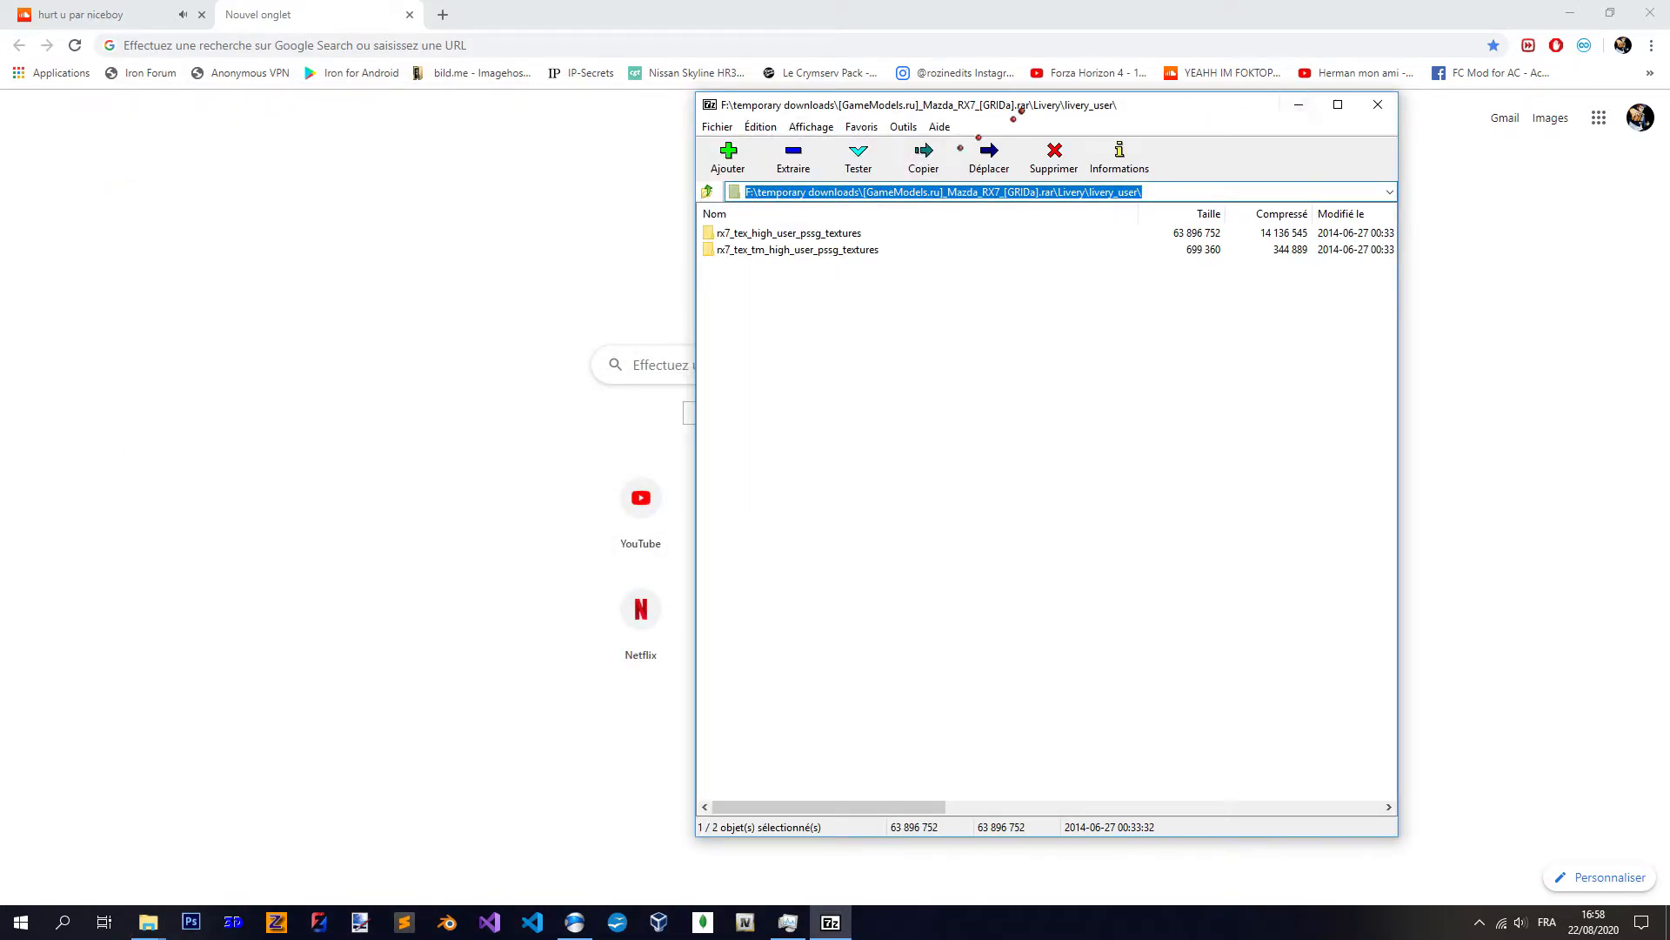
pyautogui.click(705, 192)
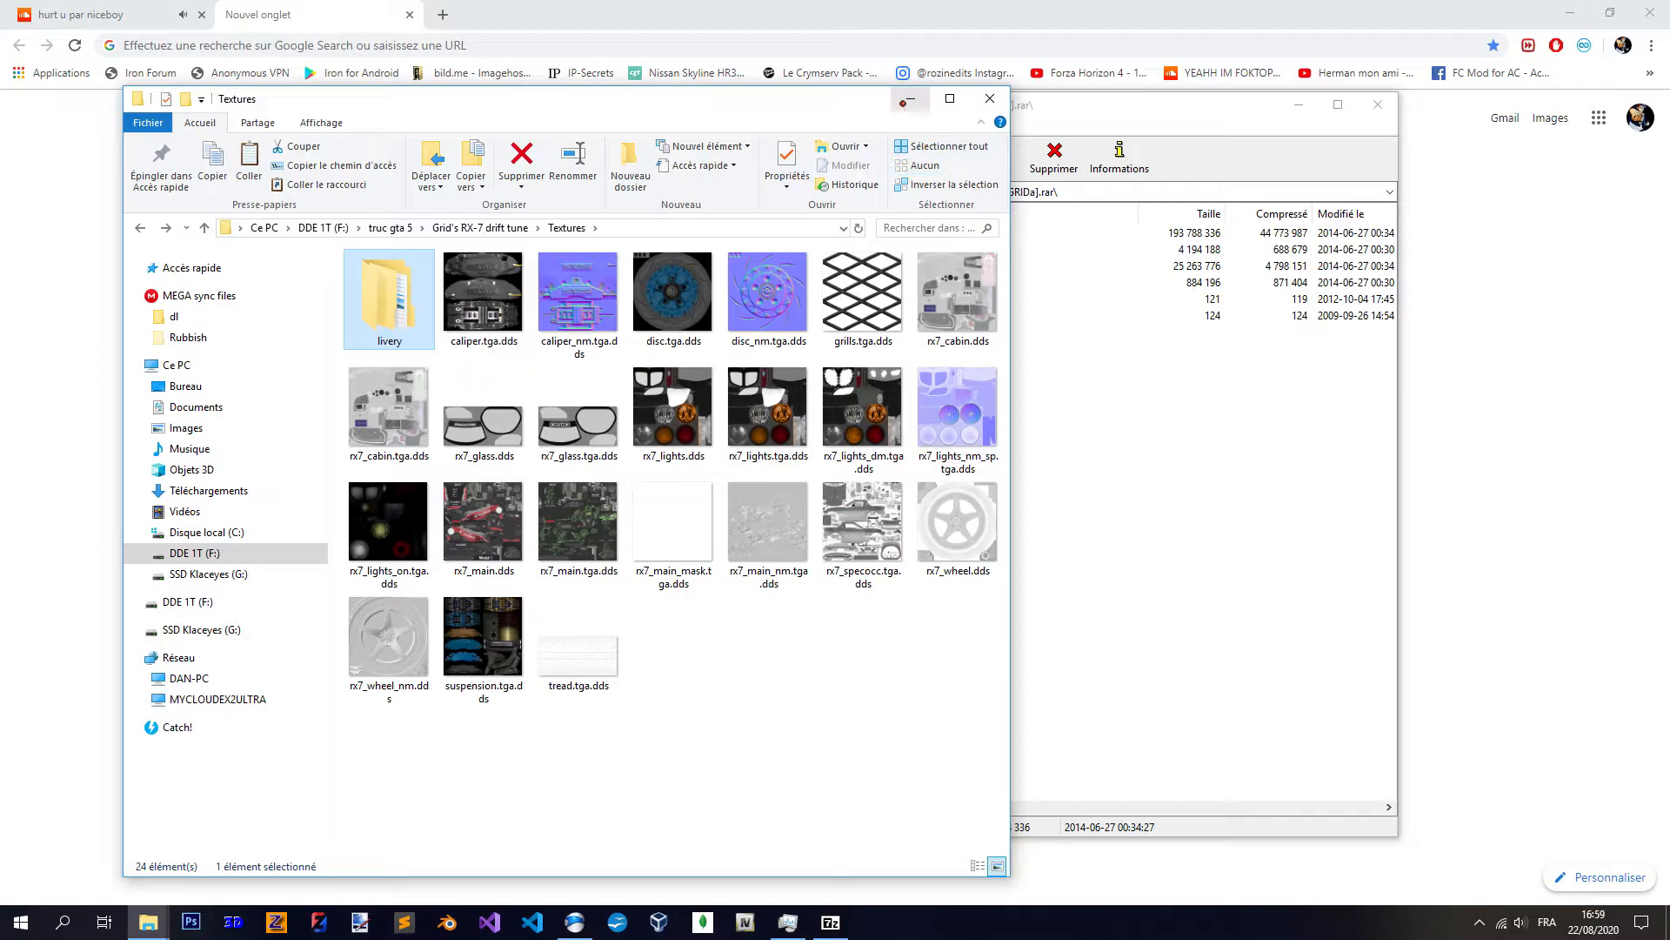
pyautogui.moveTo(910, 99)
pyautogui.write('openIV')
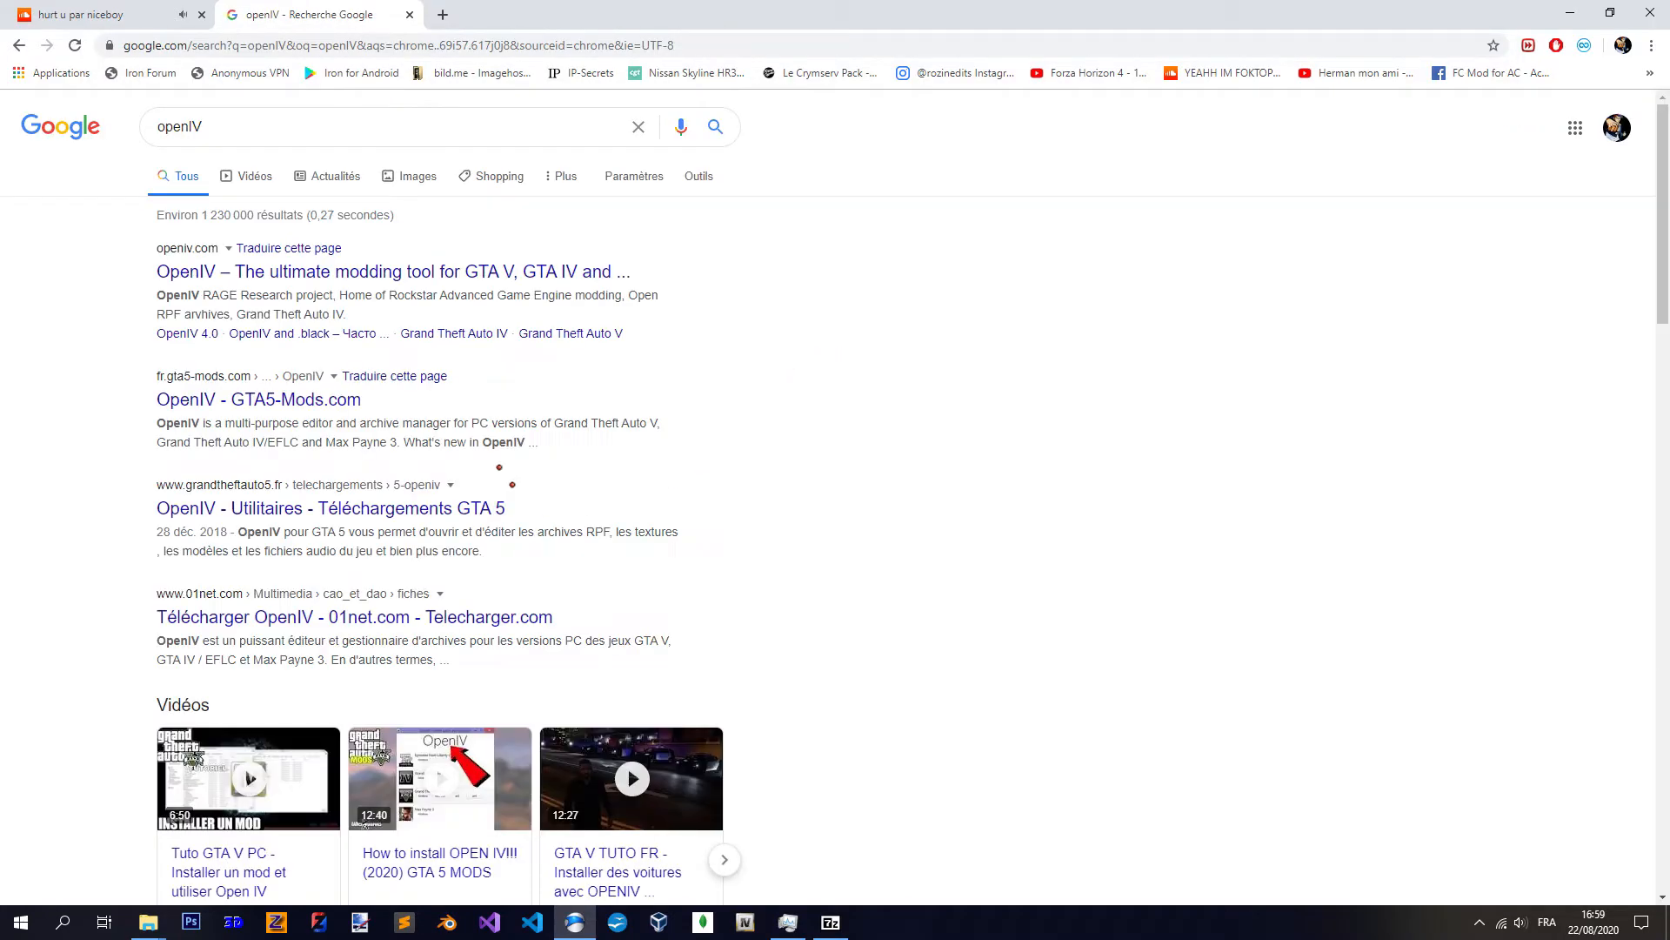
# - Search Google for openIV and open the openiv.com result
pyautogui.click(392, 271)
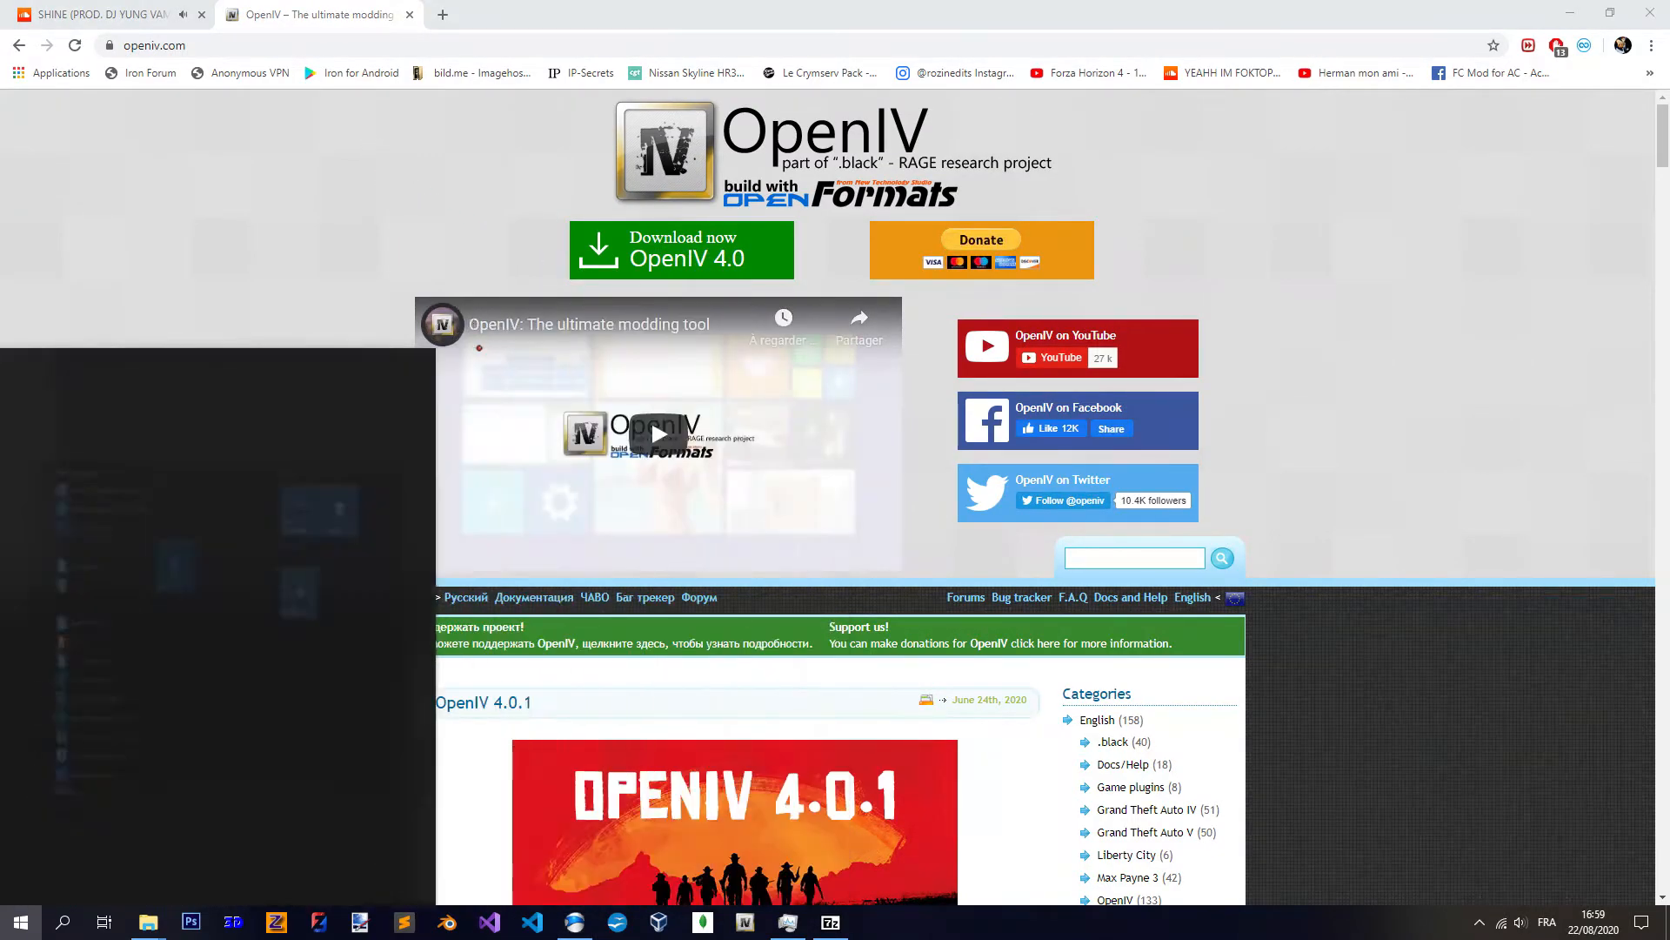
pyautogui.write('openIV')
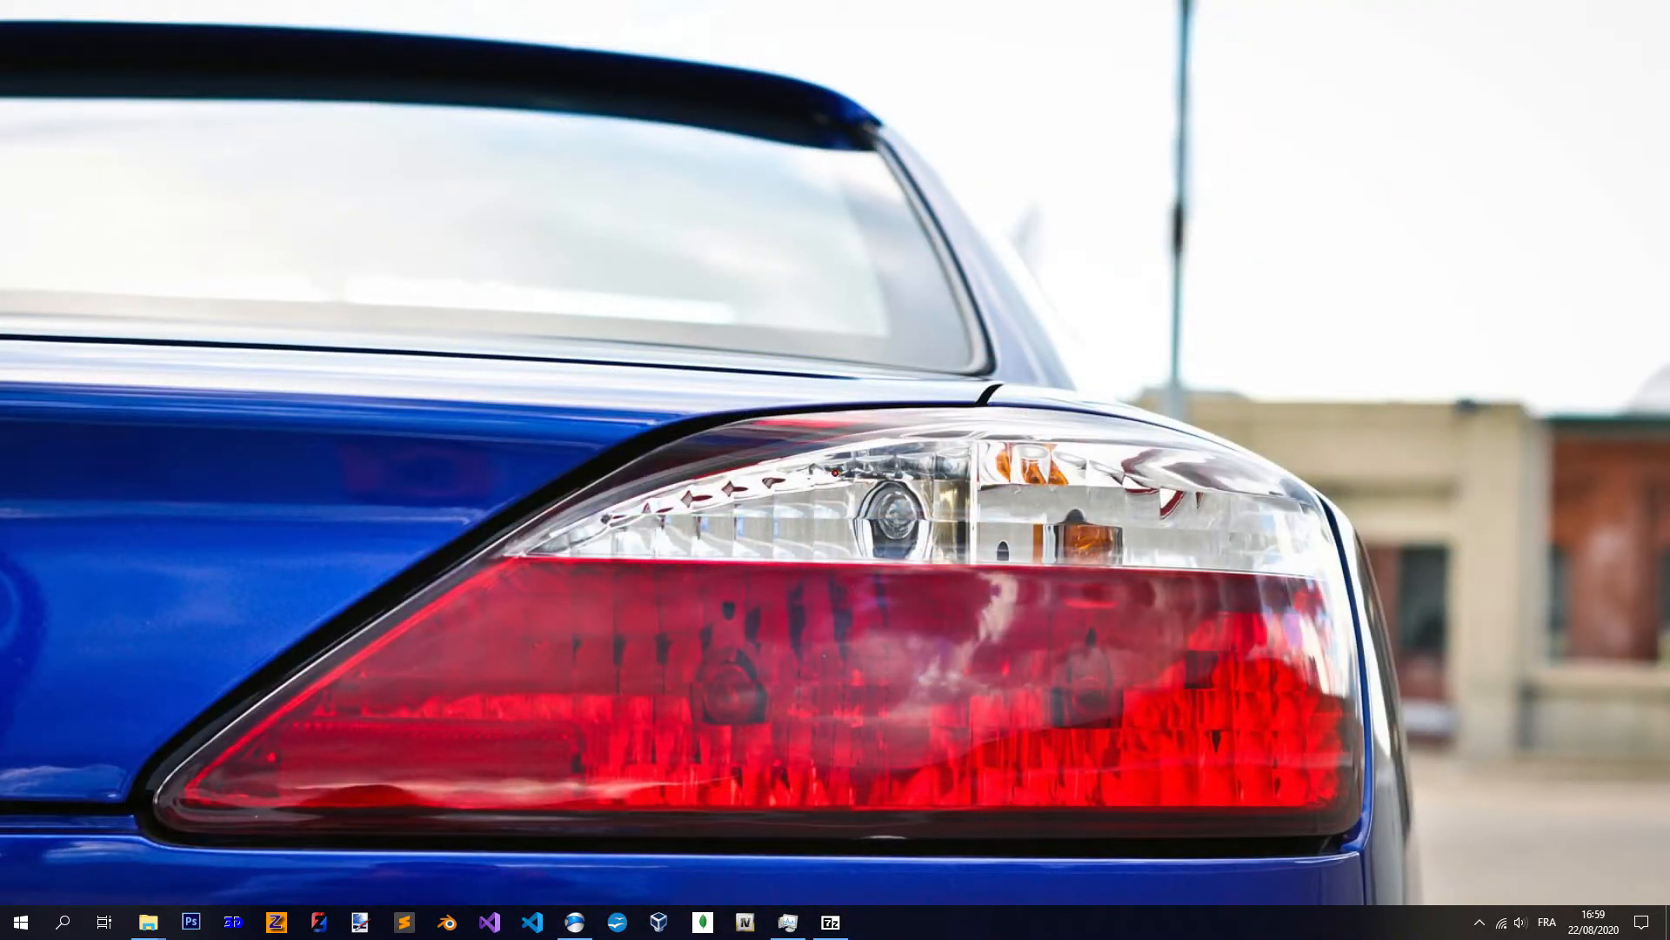
# - Launch OpenIV and choose Grand Theft Auto V for Windows to load its game folder
pyautogui.click(745, 922)
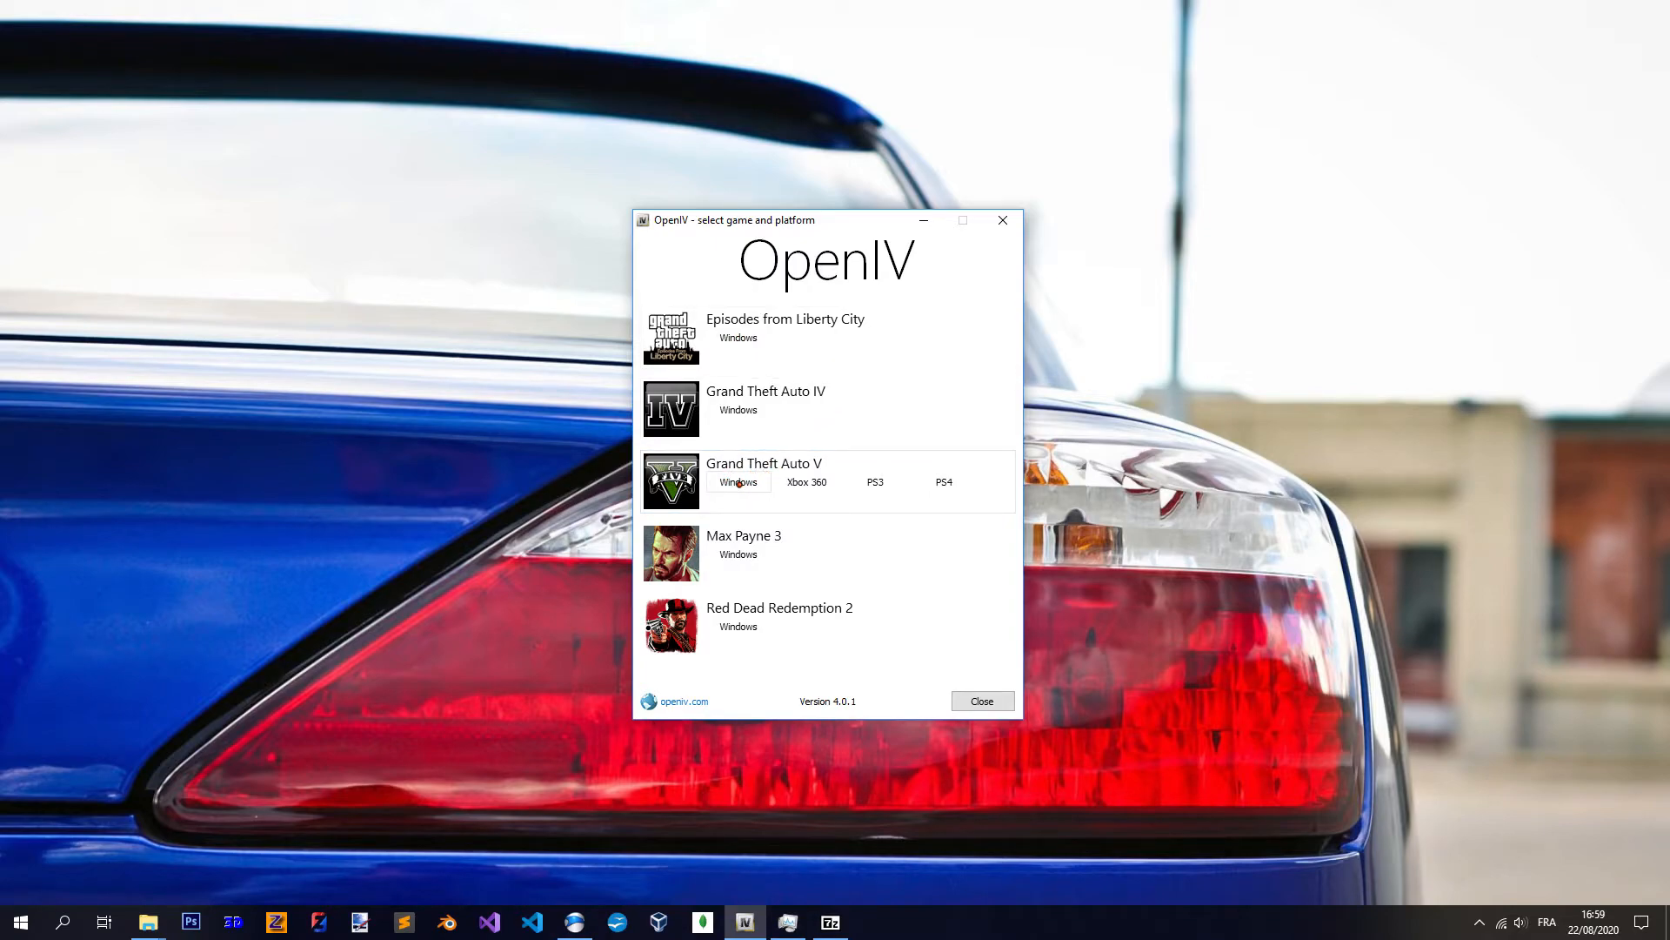
pyautogui.click(979, 699)
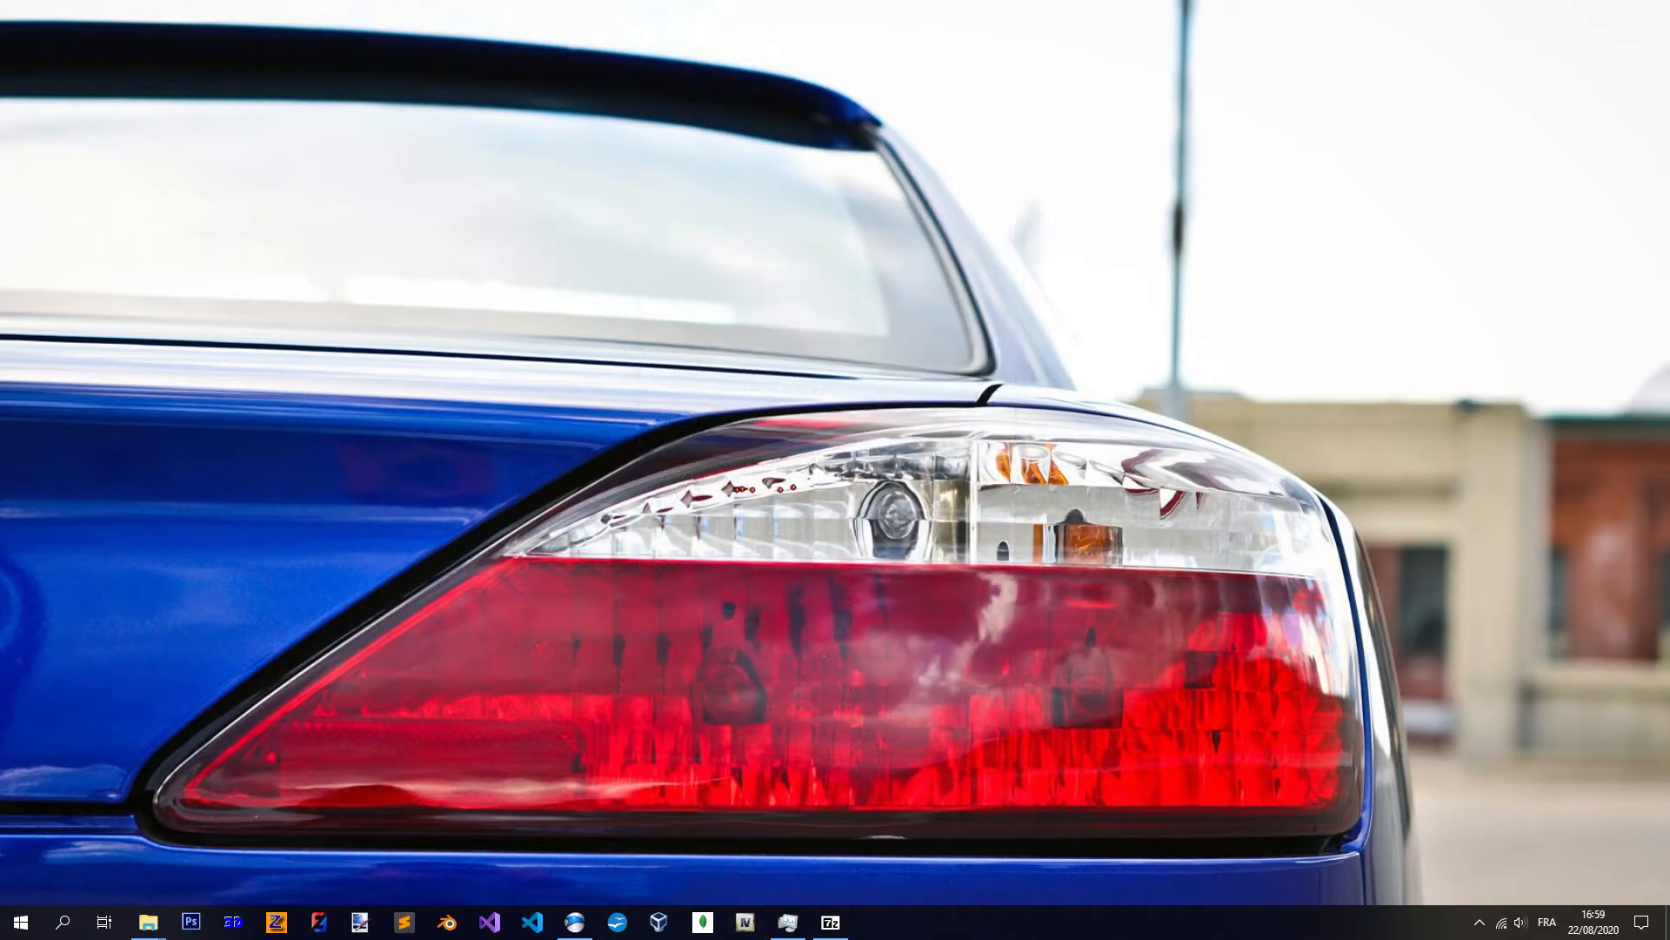
pyautogui.click(745, 922)
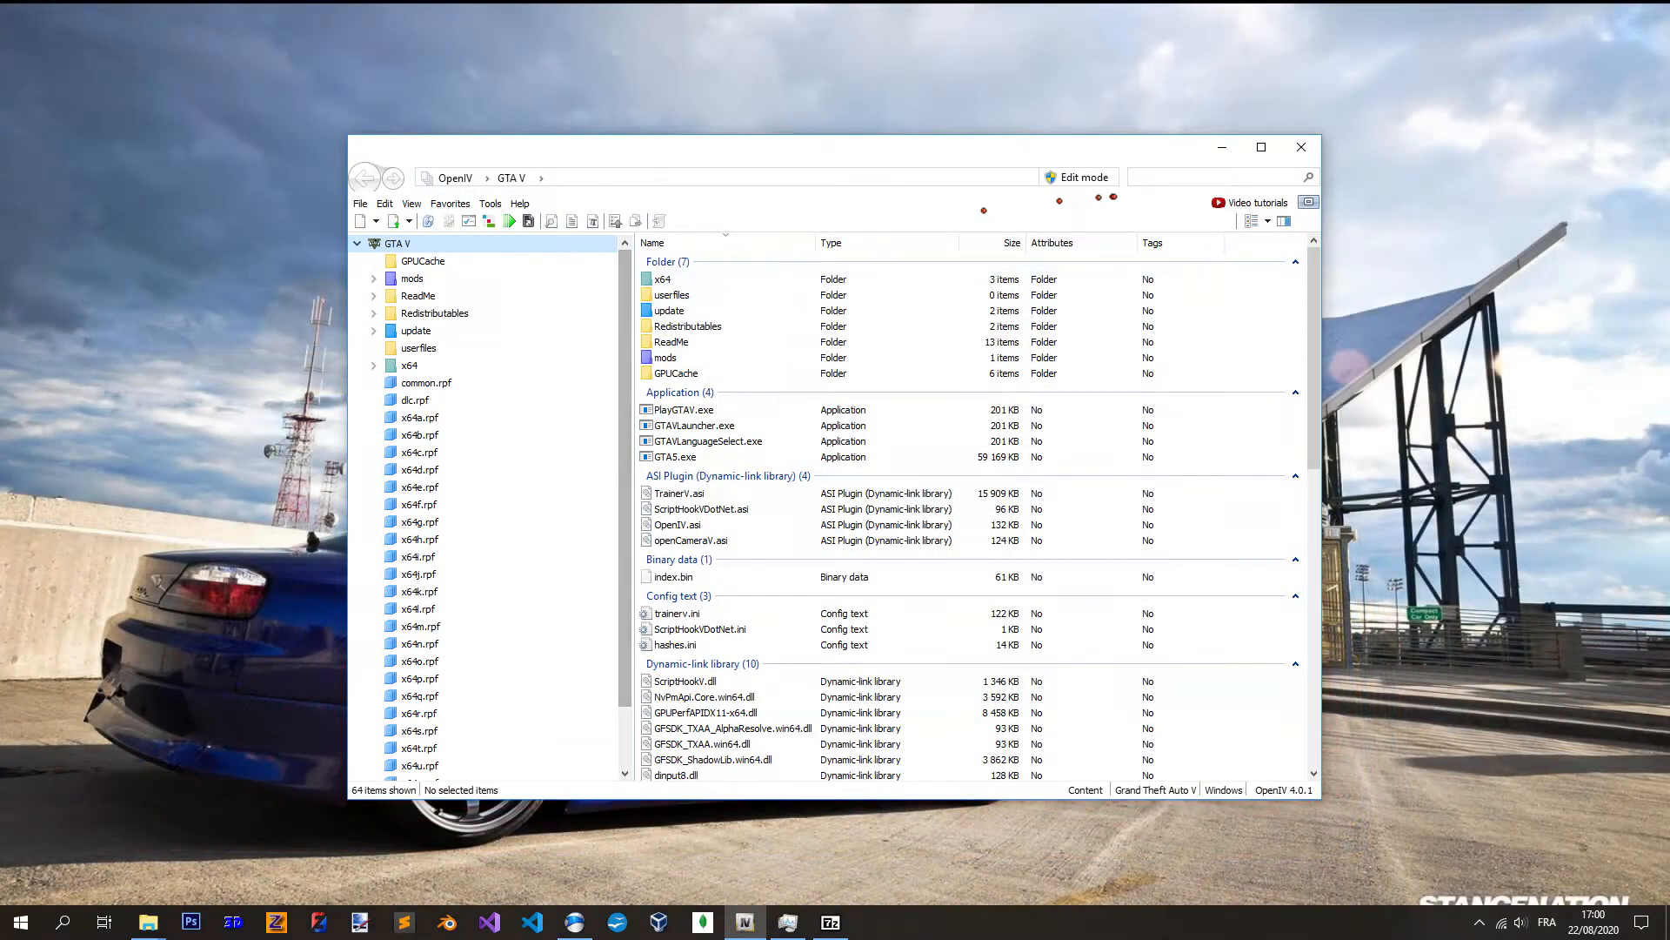
# - Search all archives for vehshare and jump to vehshare.ytd inside x64e.rpf\levels\gta5\vehicles.rpf
pyautogui.write('vehshare')
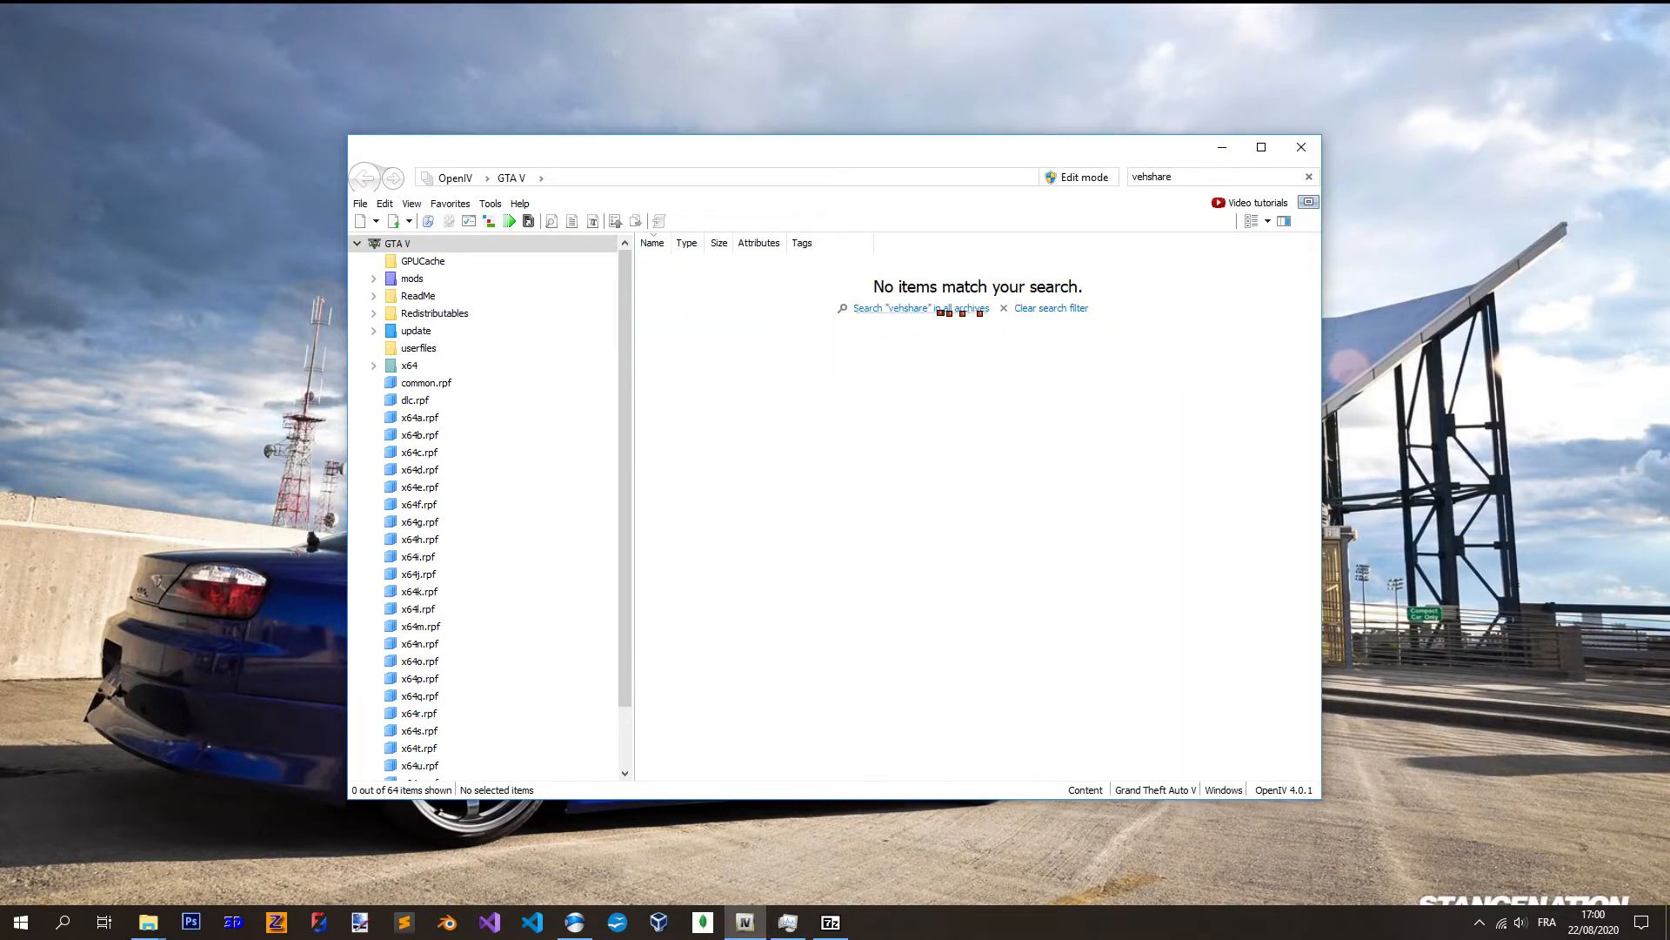
pyautogui.click(893, 308)
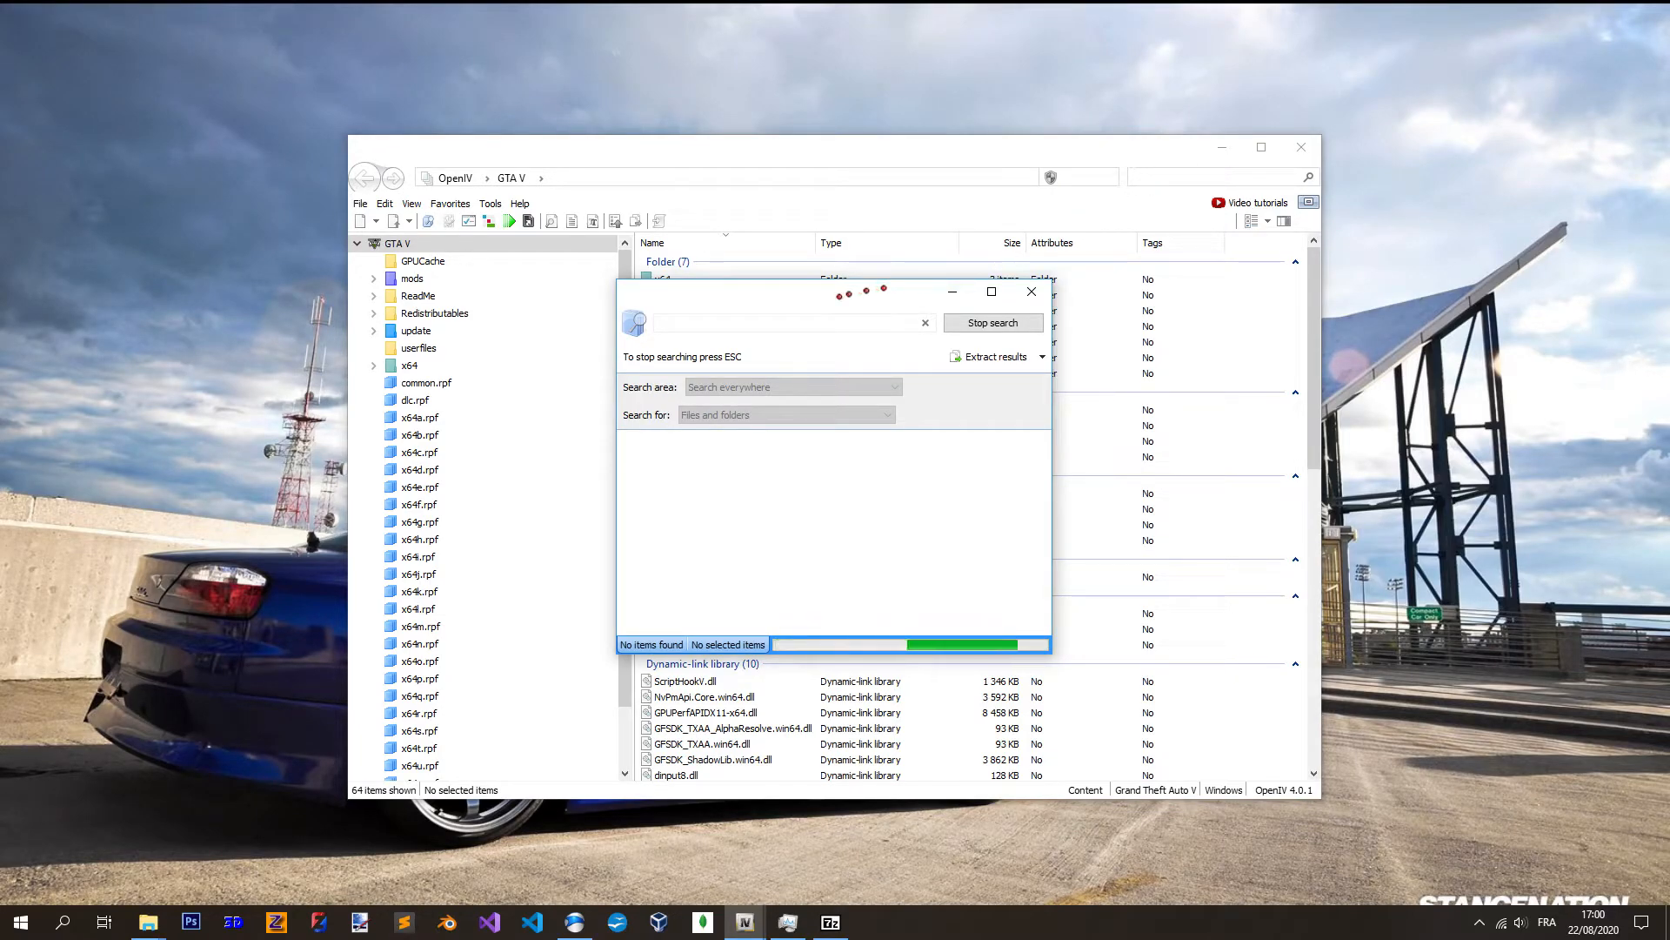
pyautogui.moveTo(834, 292); pyautogui.dragTo(266, 113)
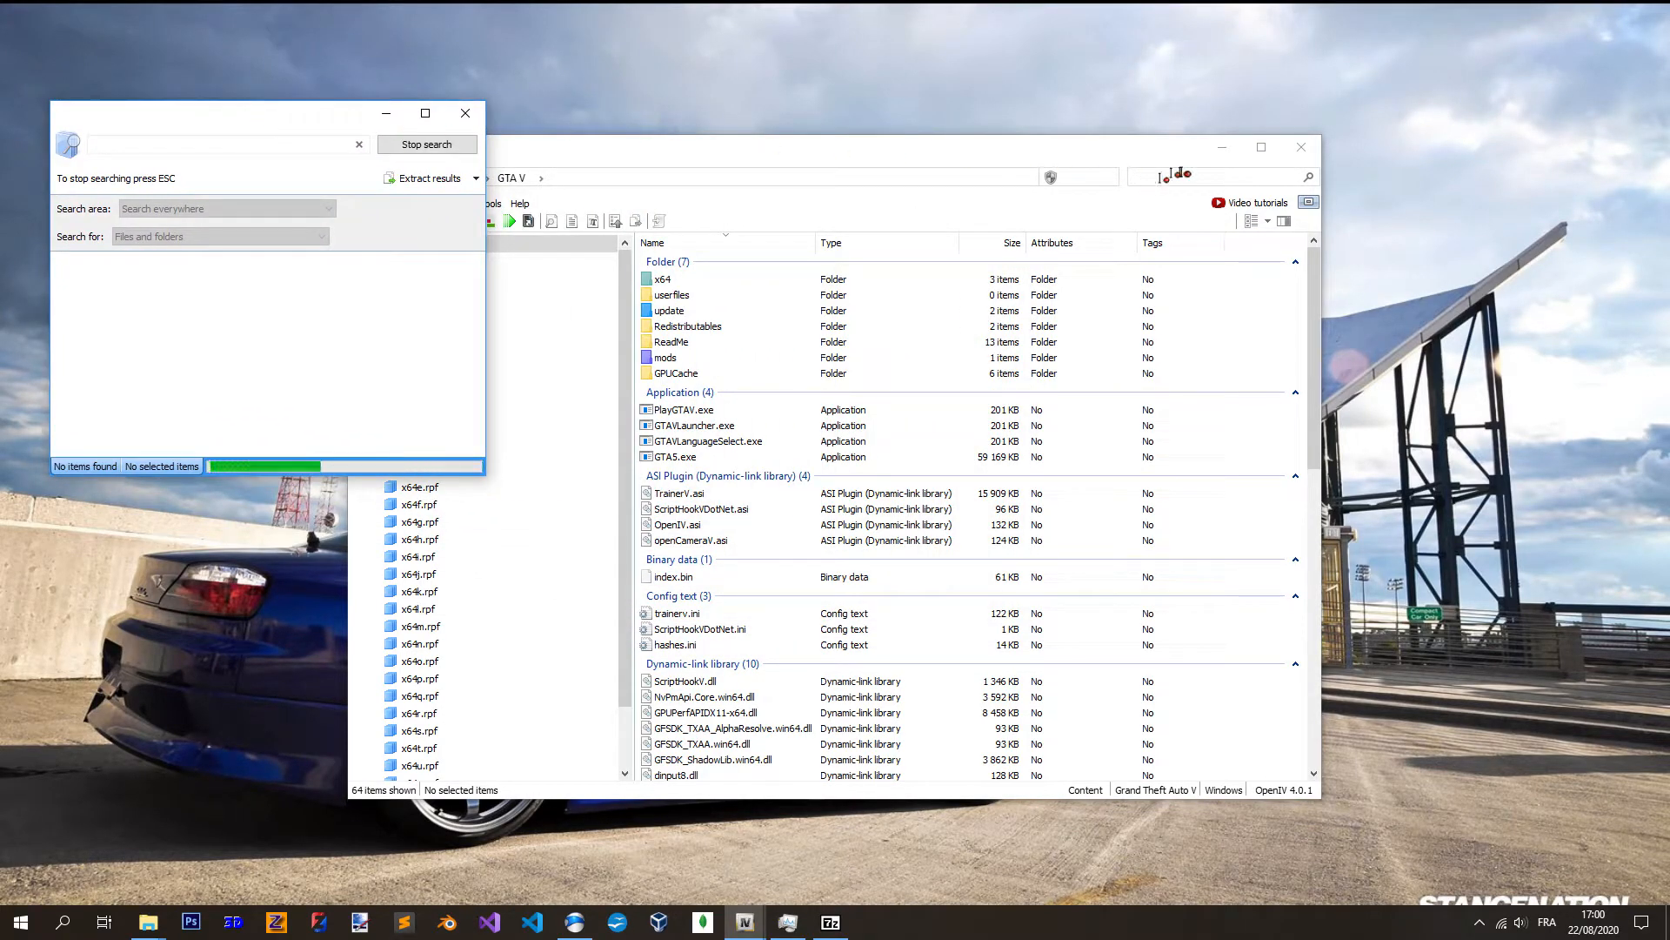
pyautogui.write('ve')
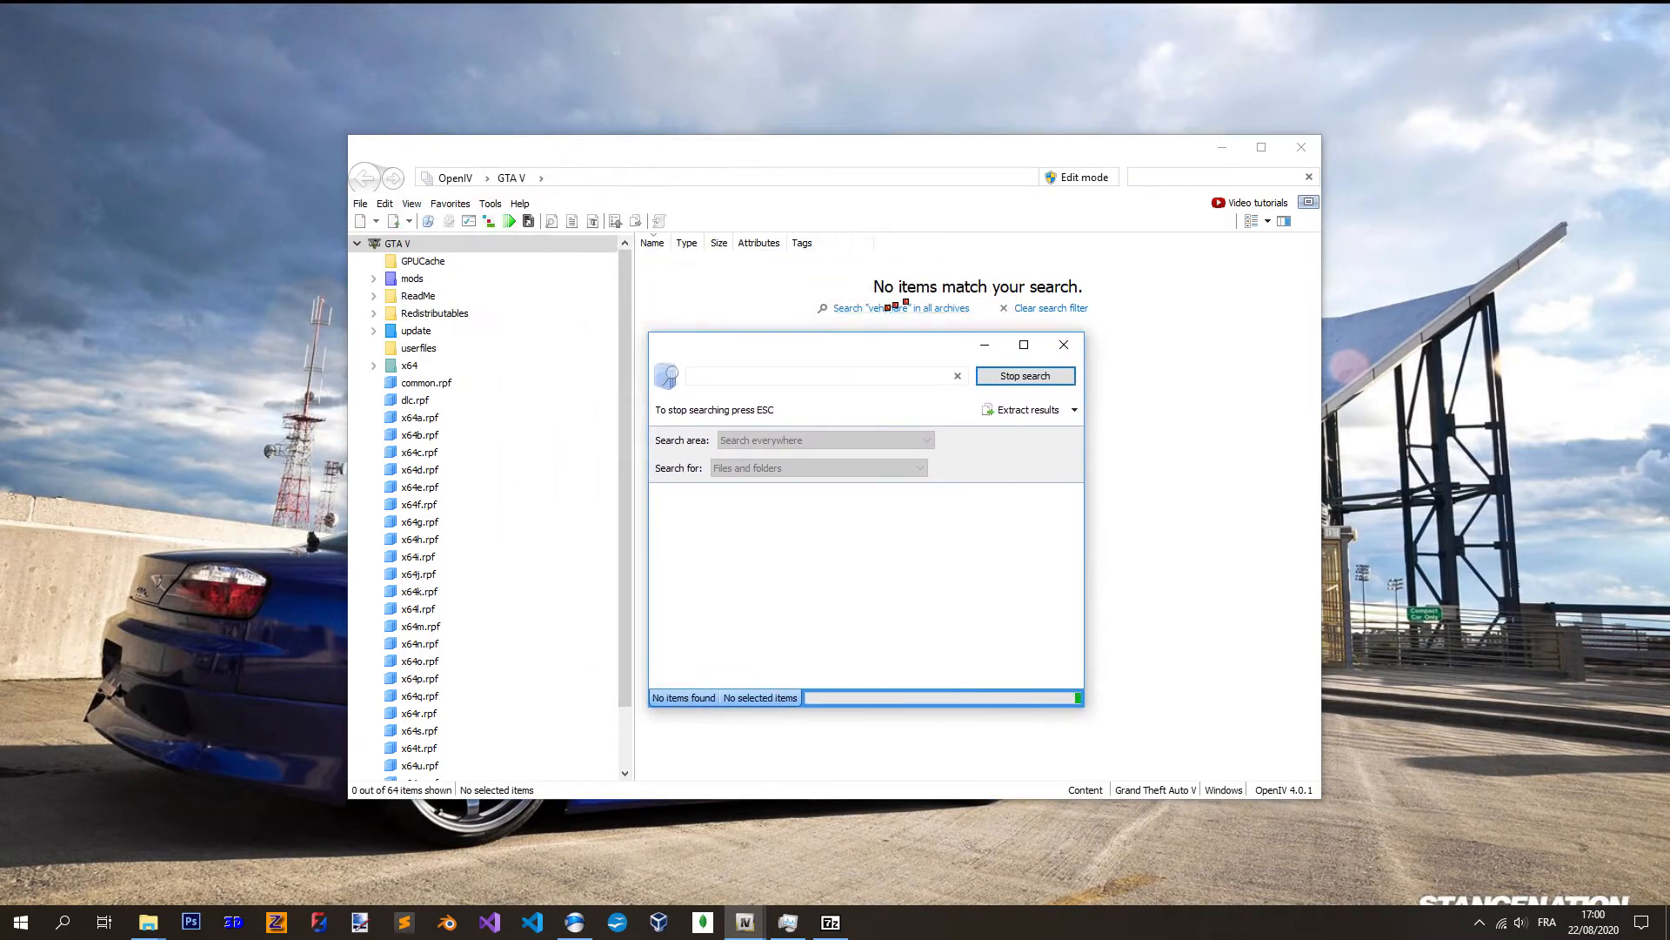
pyautogui.moveTo(863, 345); pyautogui.dragTo(799, 116)
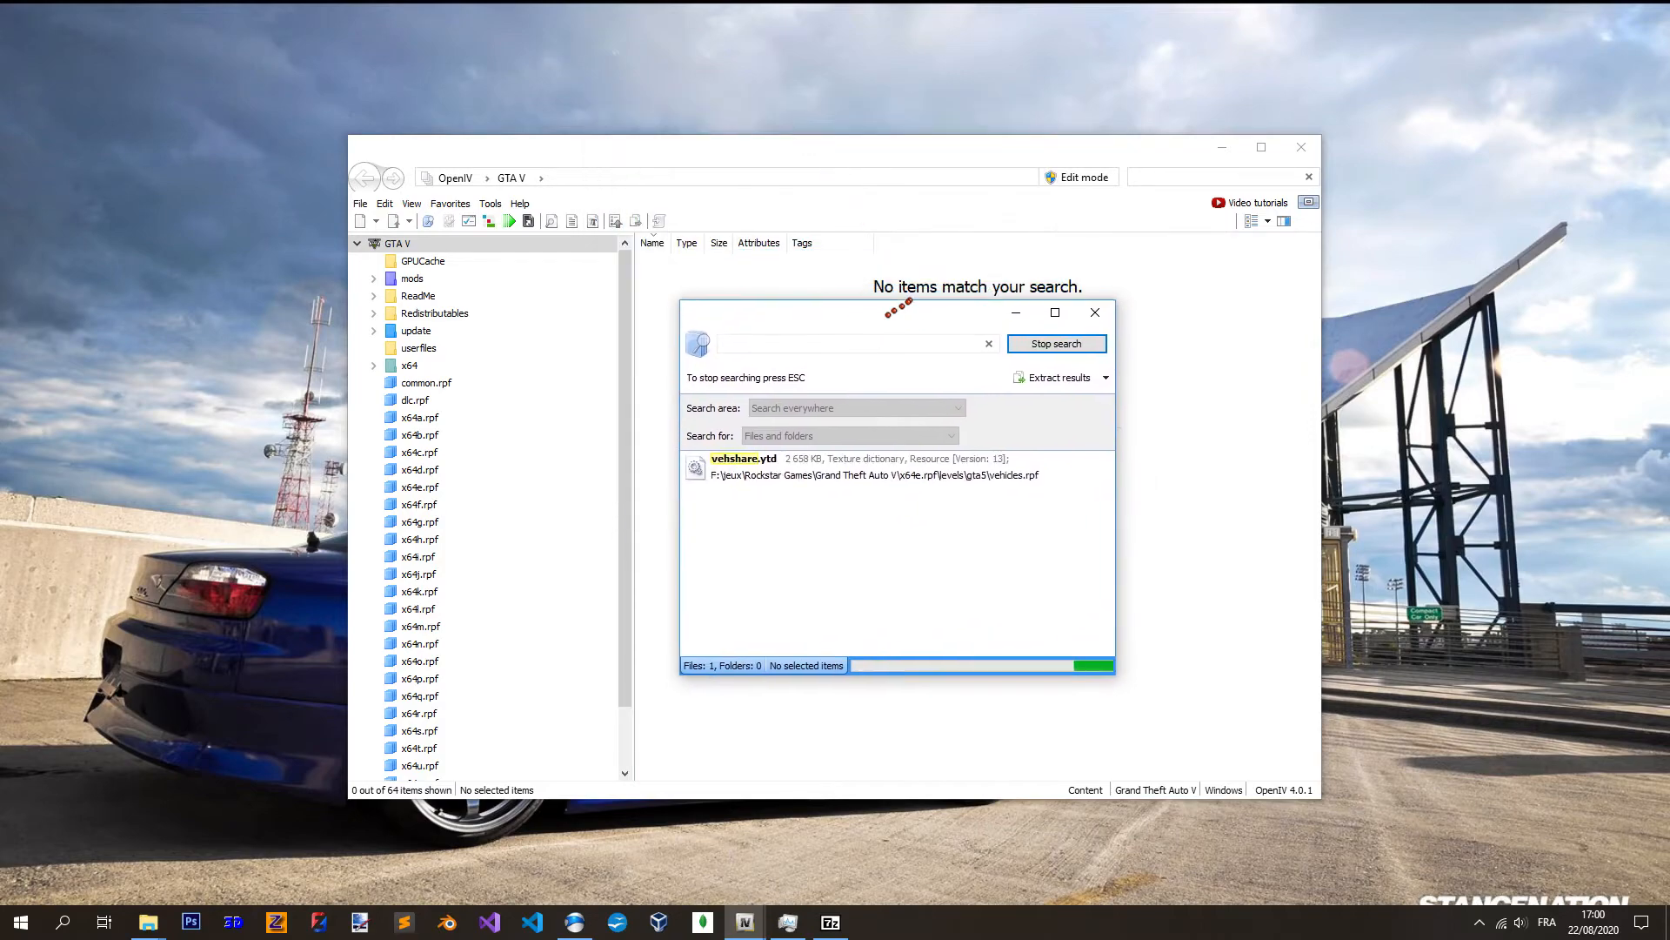
pyautogui.click(746, 466)
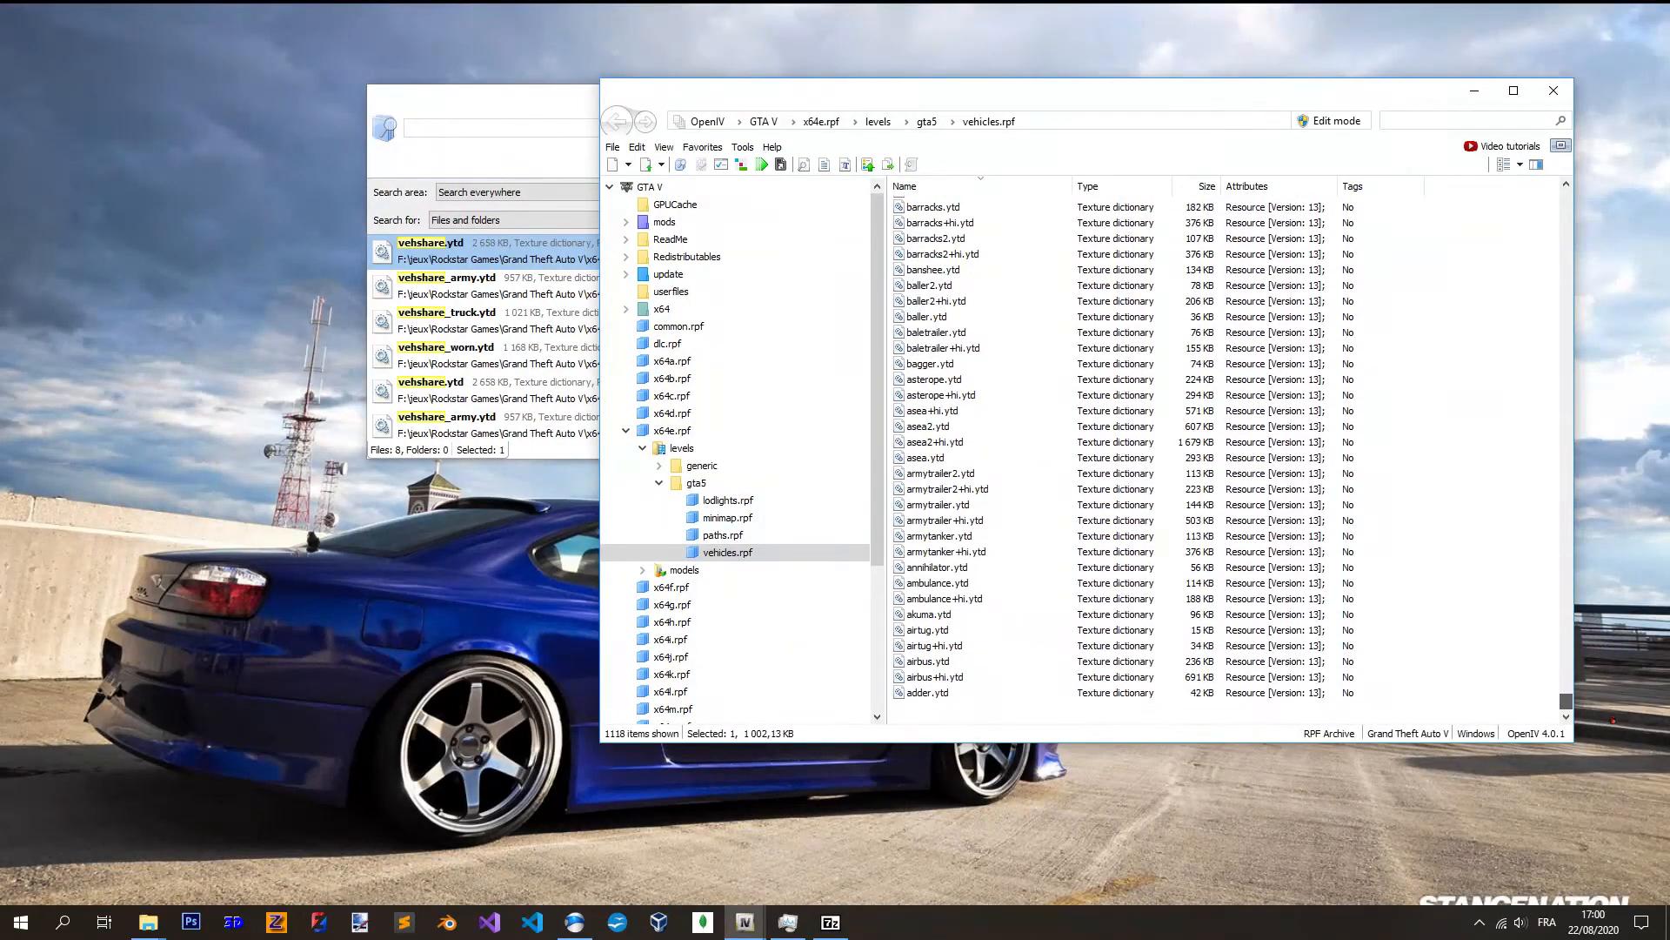
# - Filter vehicles.rpf by vehsh and open the base vehshare.ytd in the Texture viewer
pyautogui.write('vehshare')
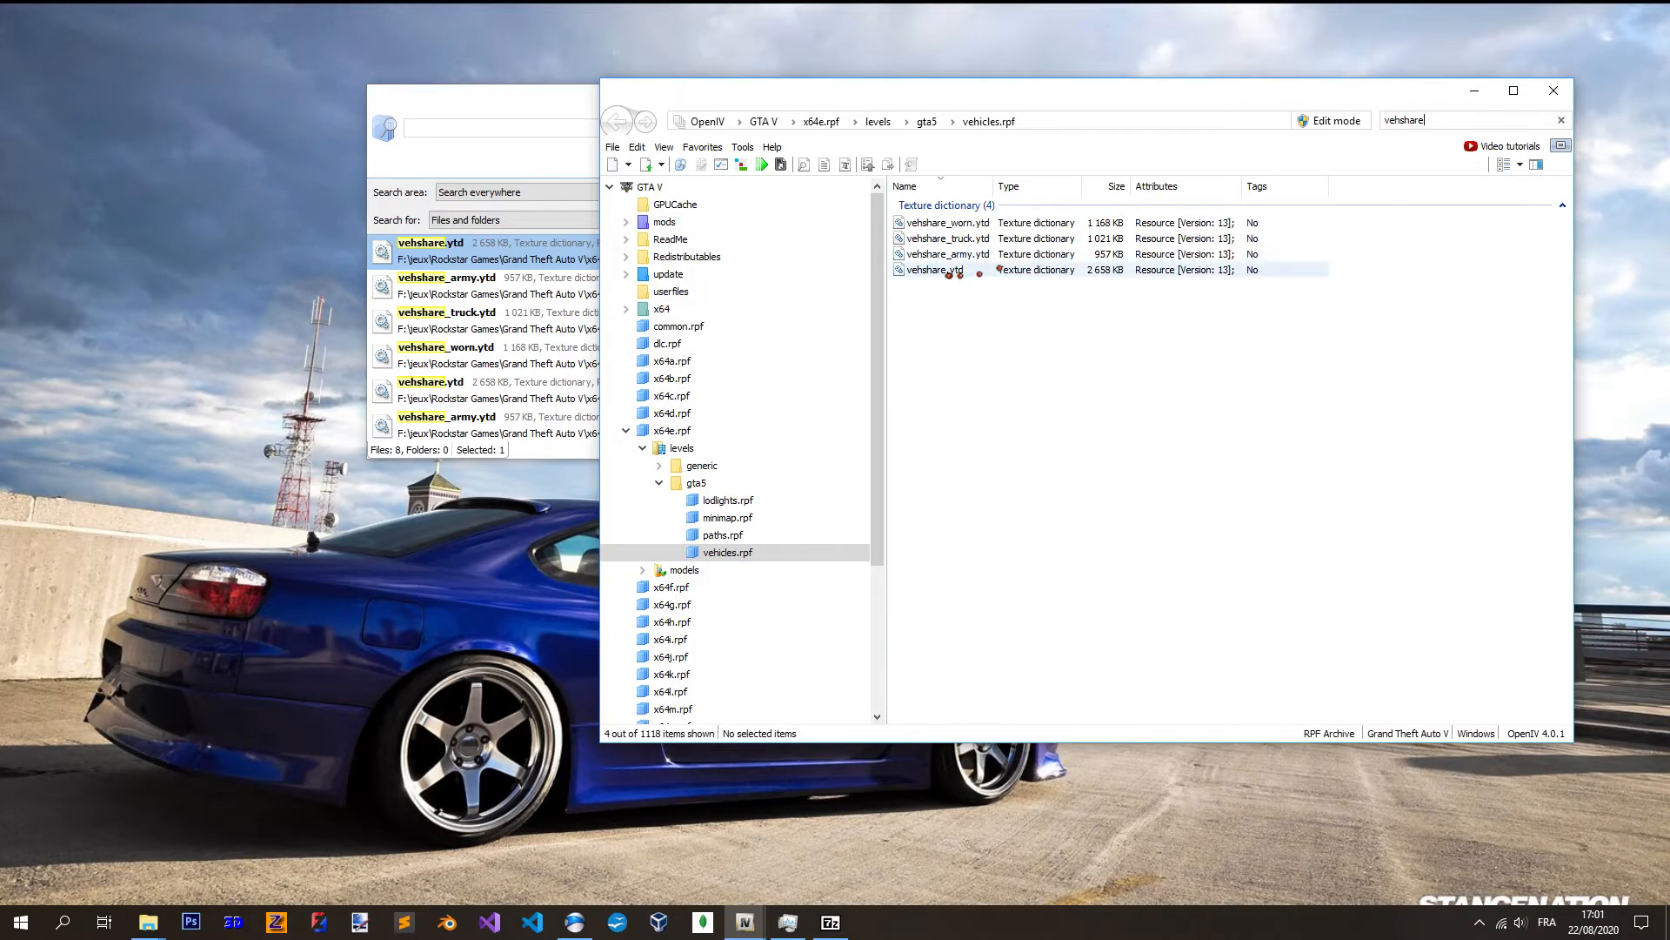
pyautogui.click(934, 270)
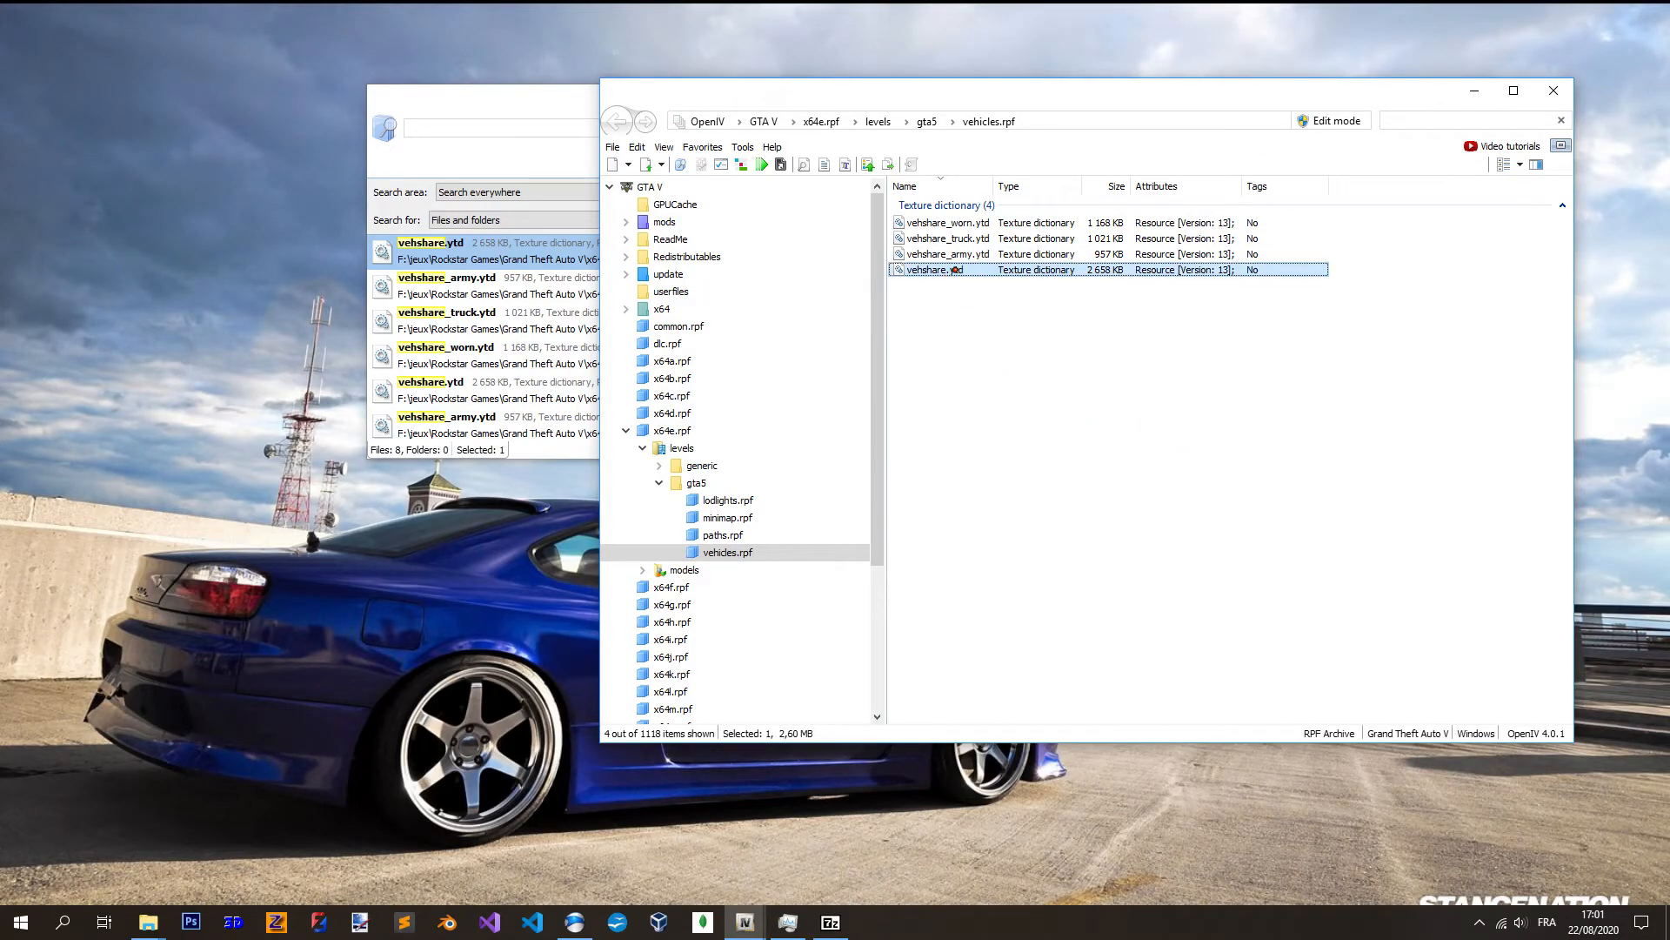
pyautogui.doubleClick(935, 270)
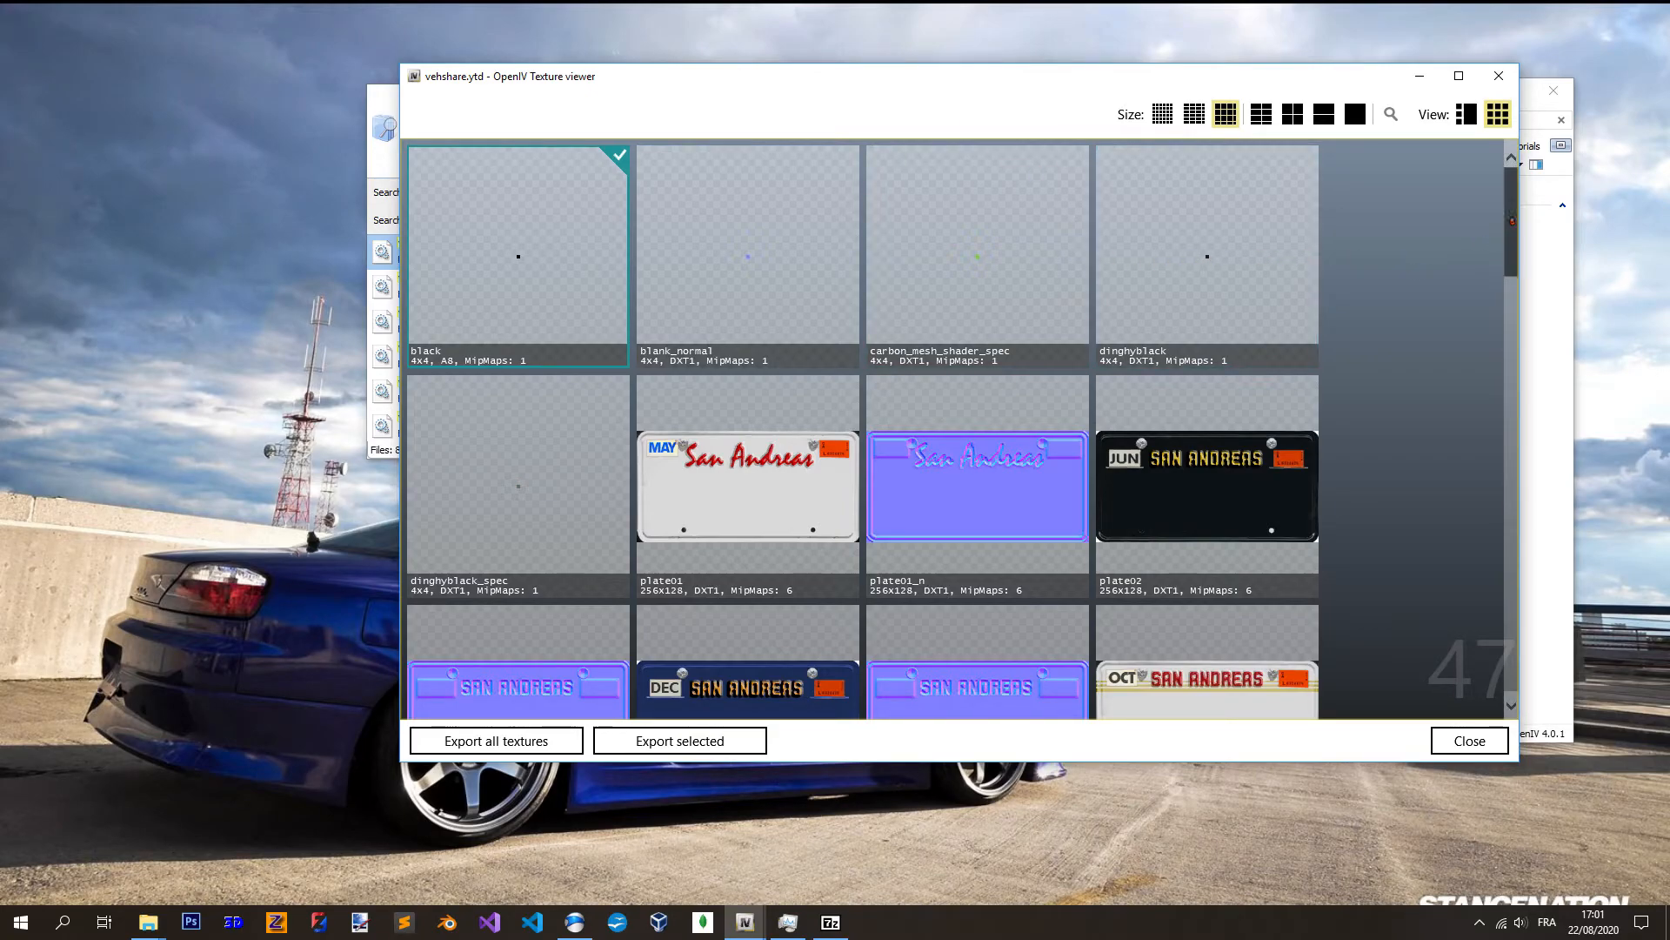
# - Browse the vehshare.ytd textures, viewing blank_normal, carbon_mesh_shader_spec and vehicle_generic_smallspecmap
pyautogui.scroll(-3)
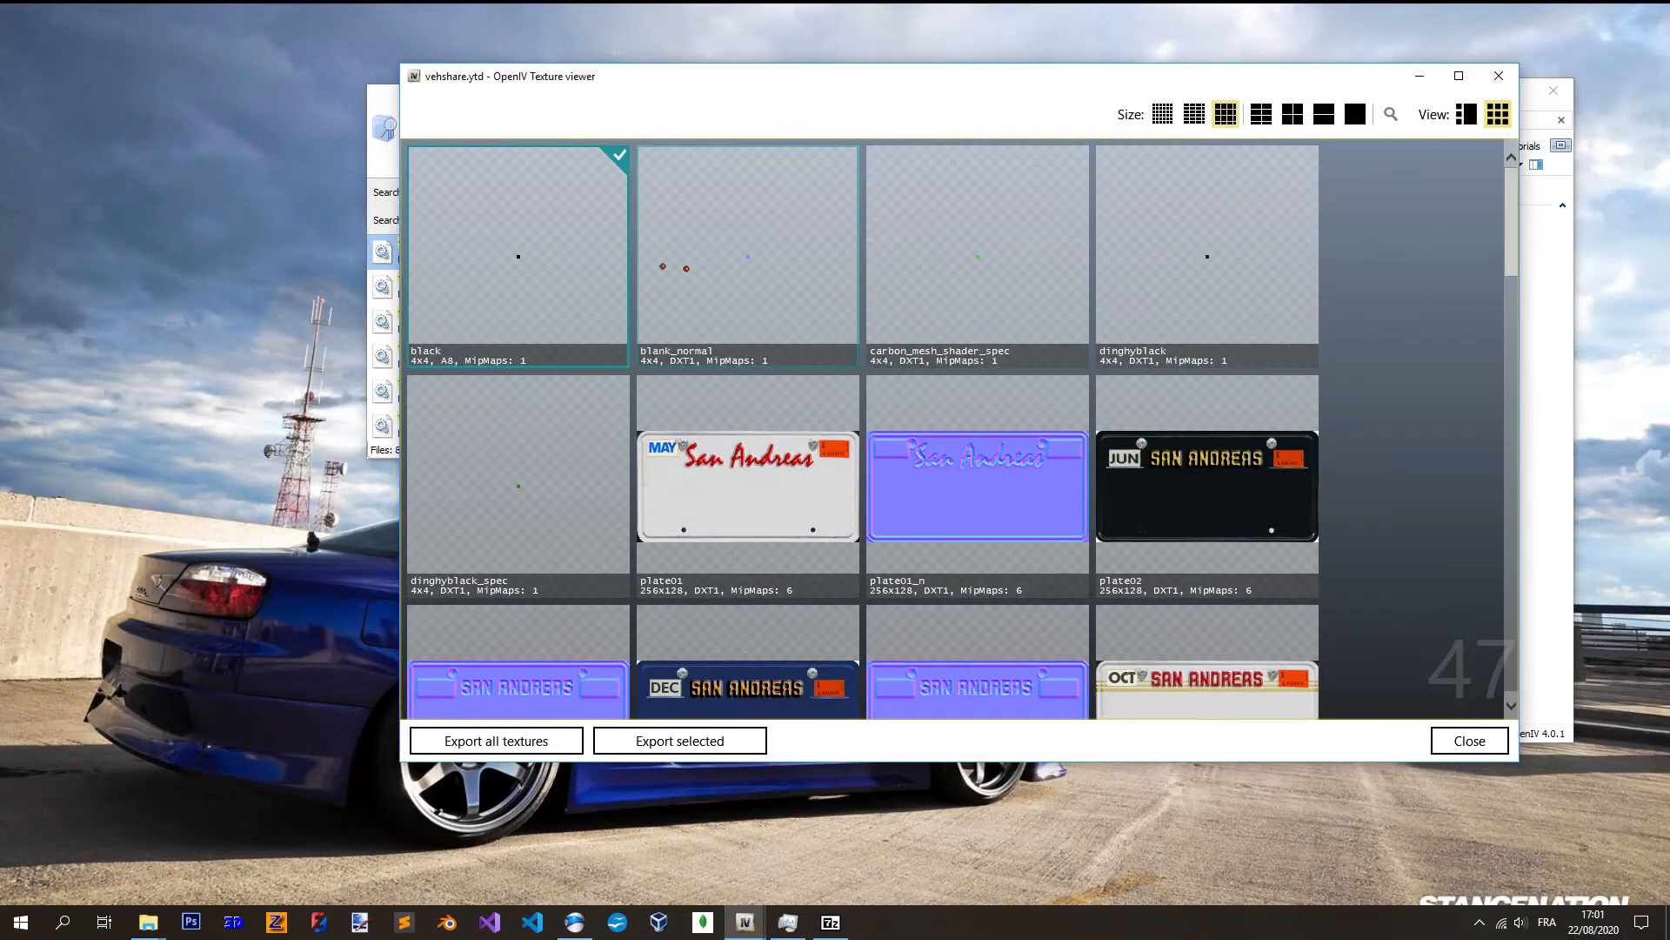
pyautogui.click(749, 252)
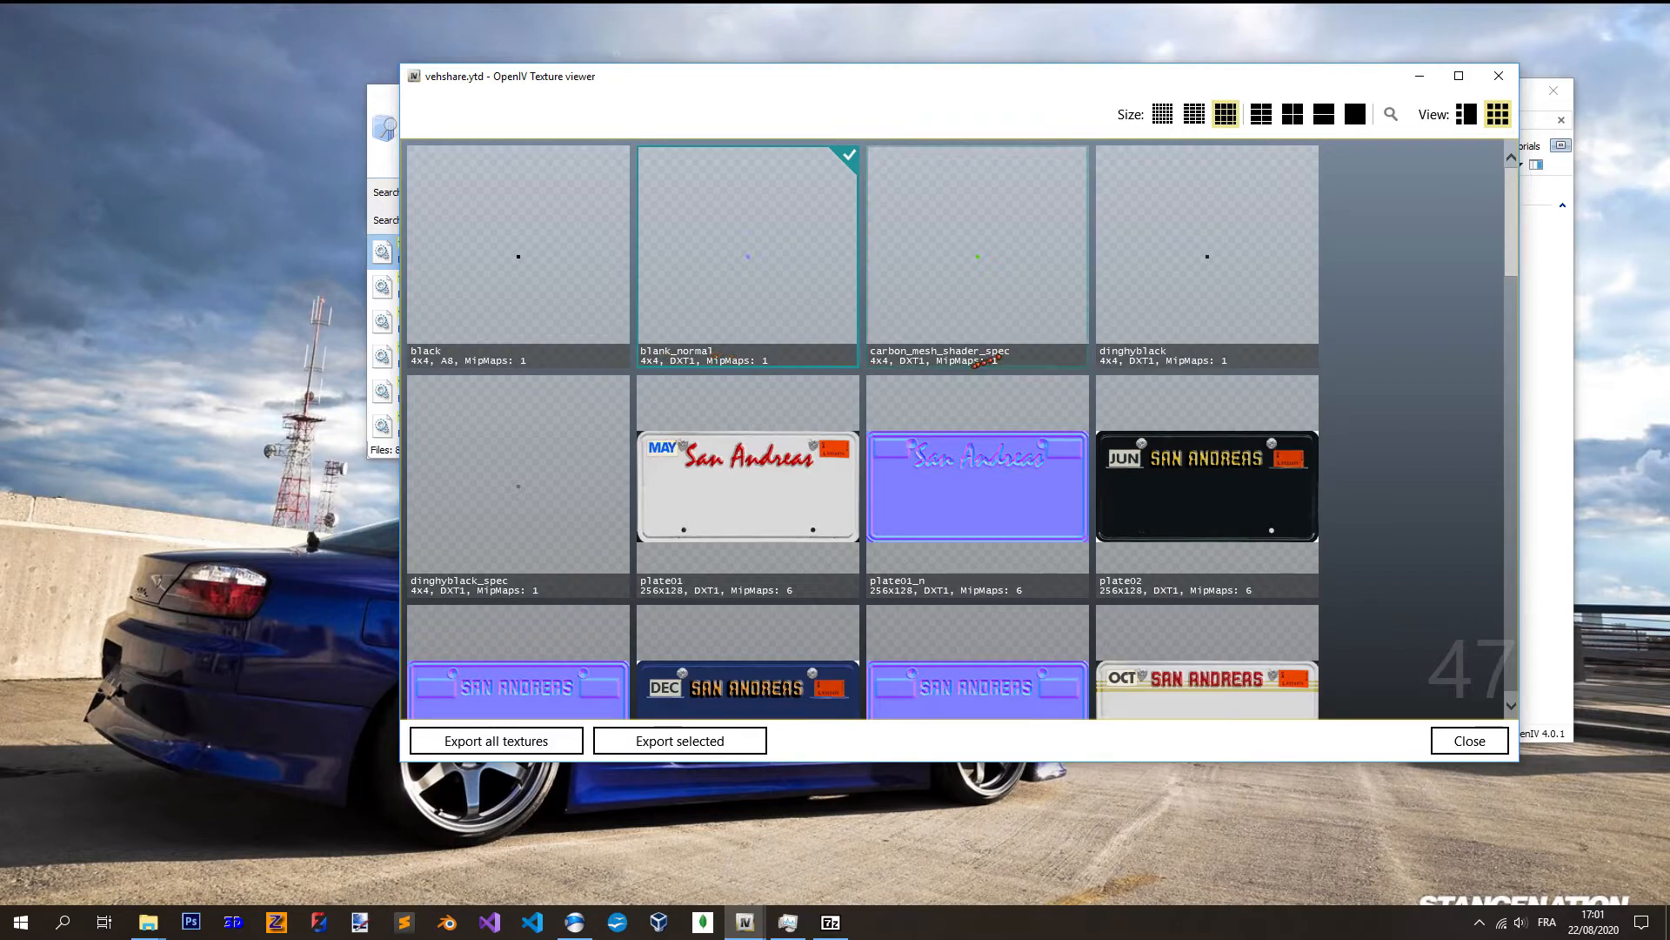
pyautogui.click(977, 251)
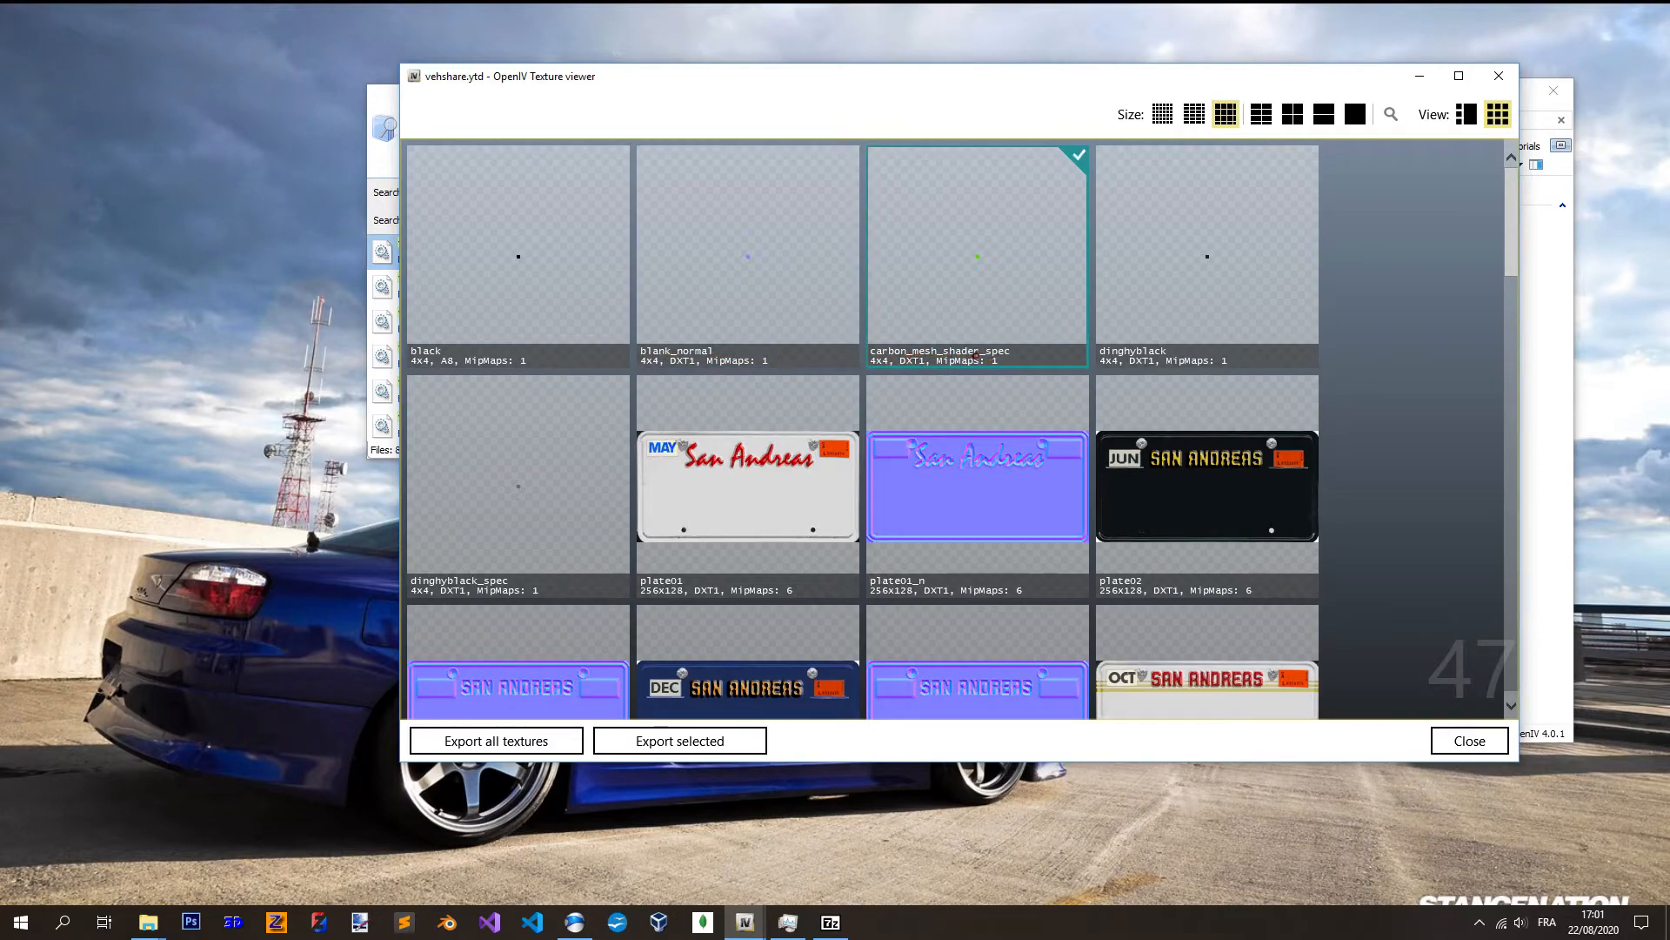
pyautogui.scroll(-3)
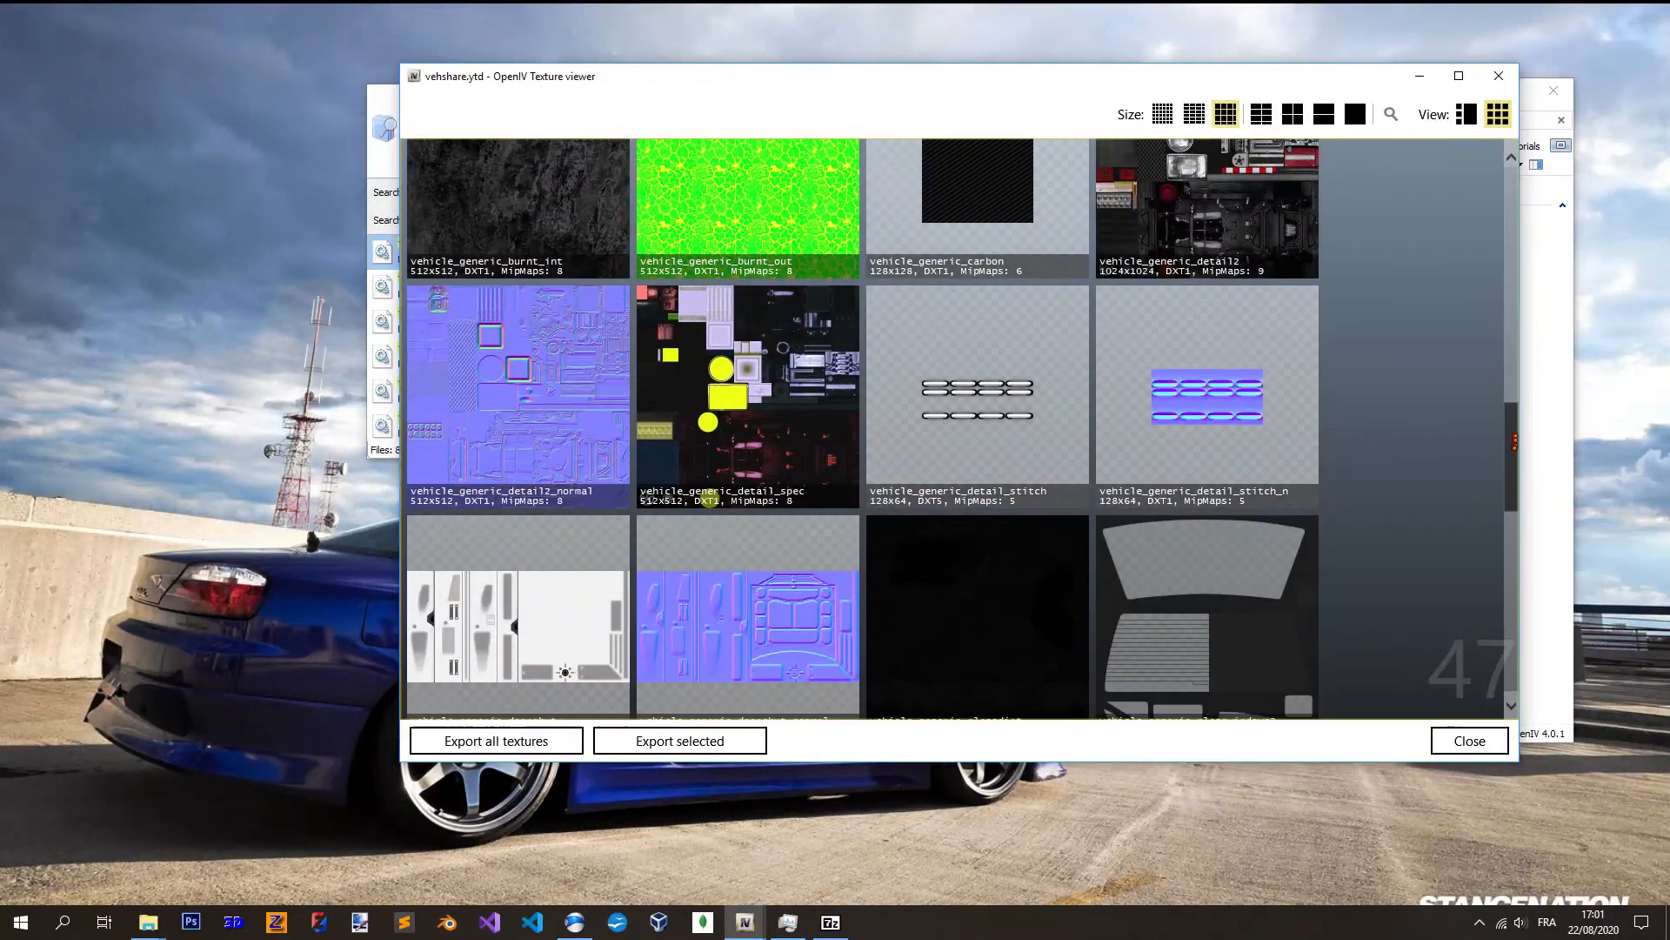
pyautogui.scroll(-3)
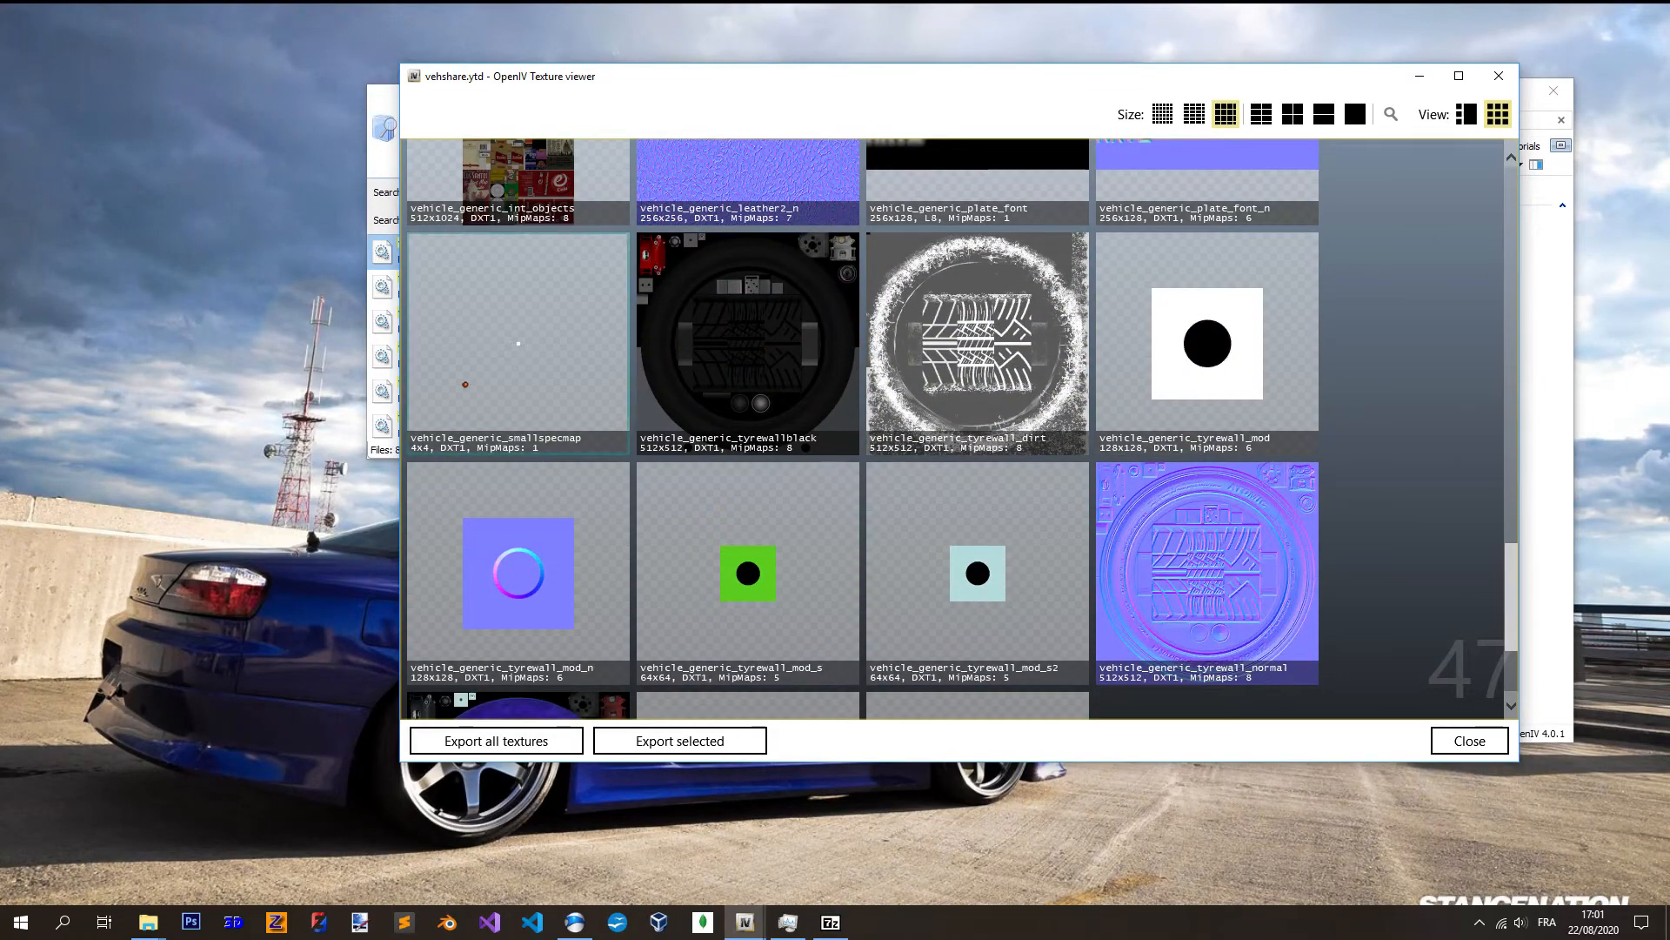
pyautogui.click(518, 343)
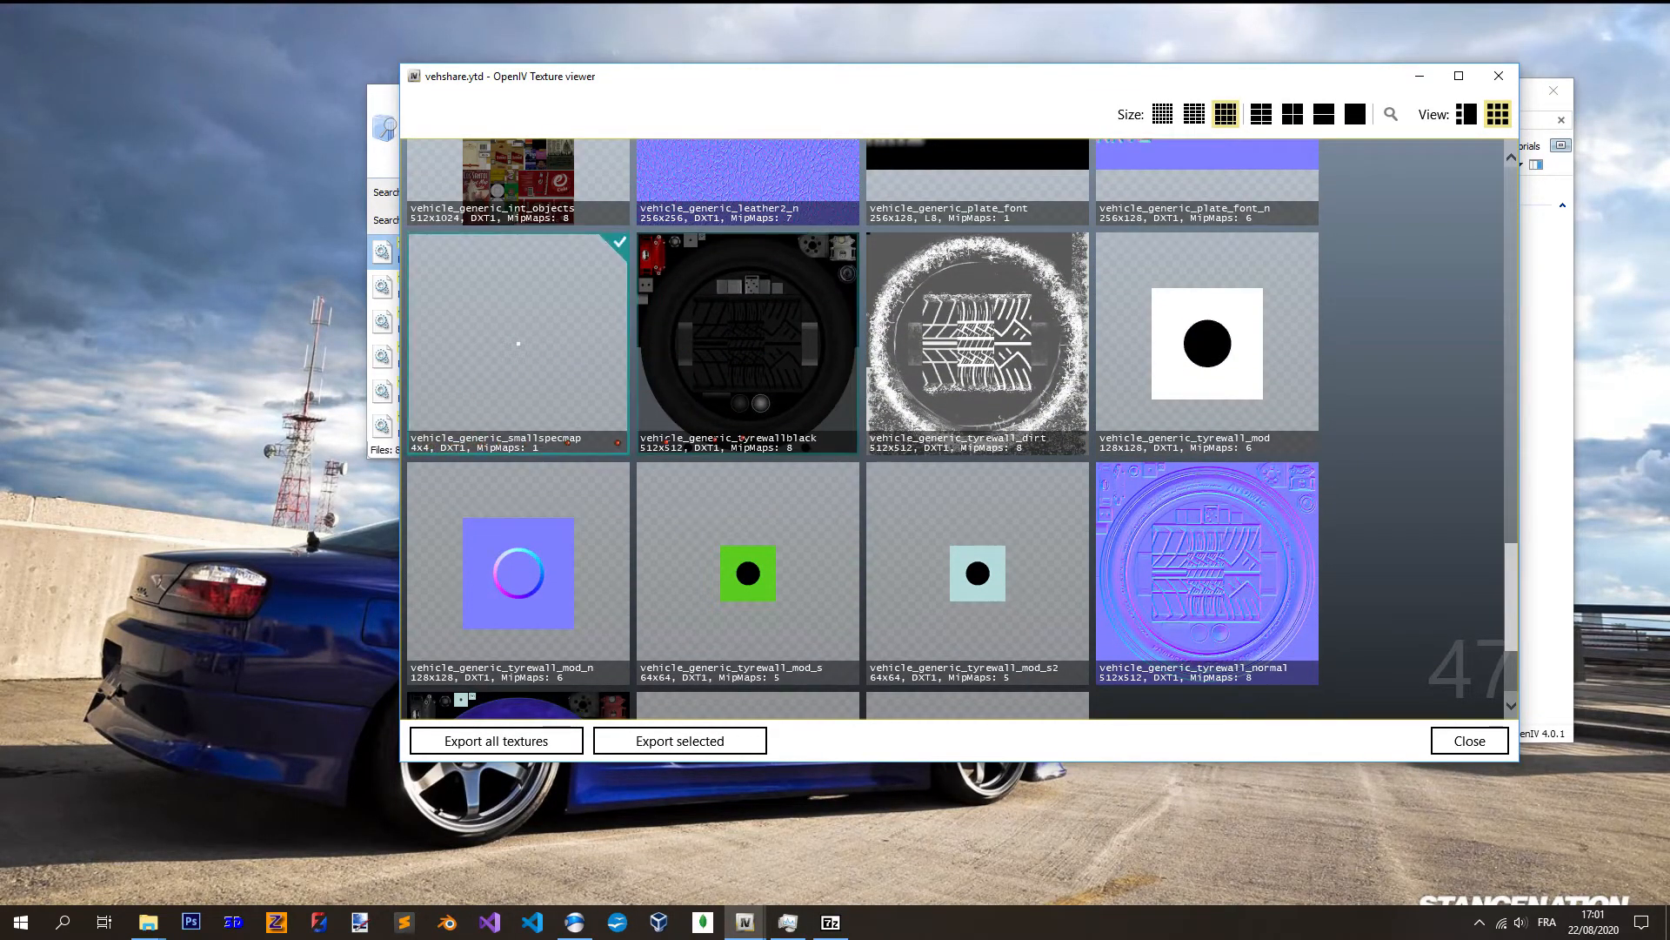
# - Select the 'black' texture and start exporting it, bringing up the Save As dialog
pyautogui.scroll(-3)
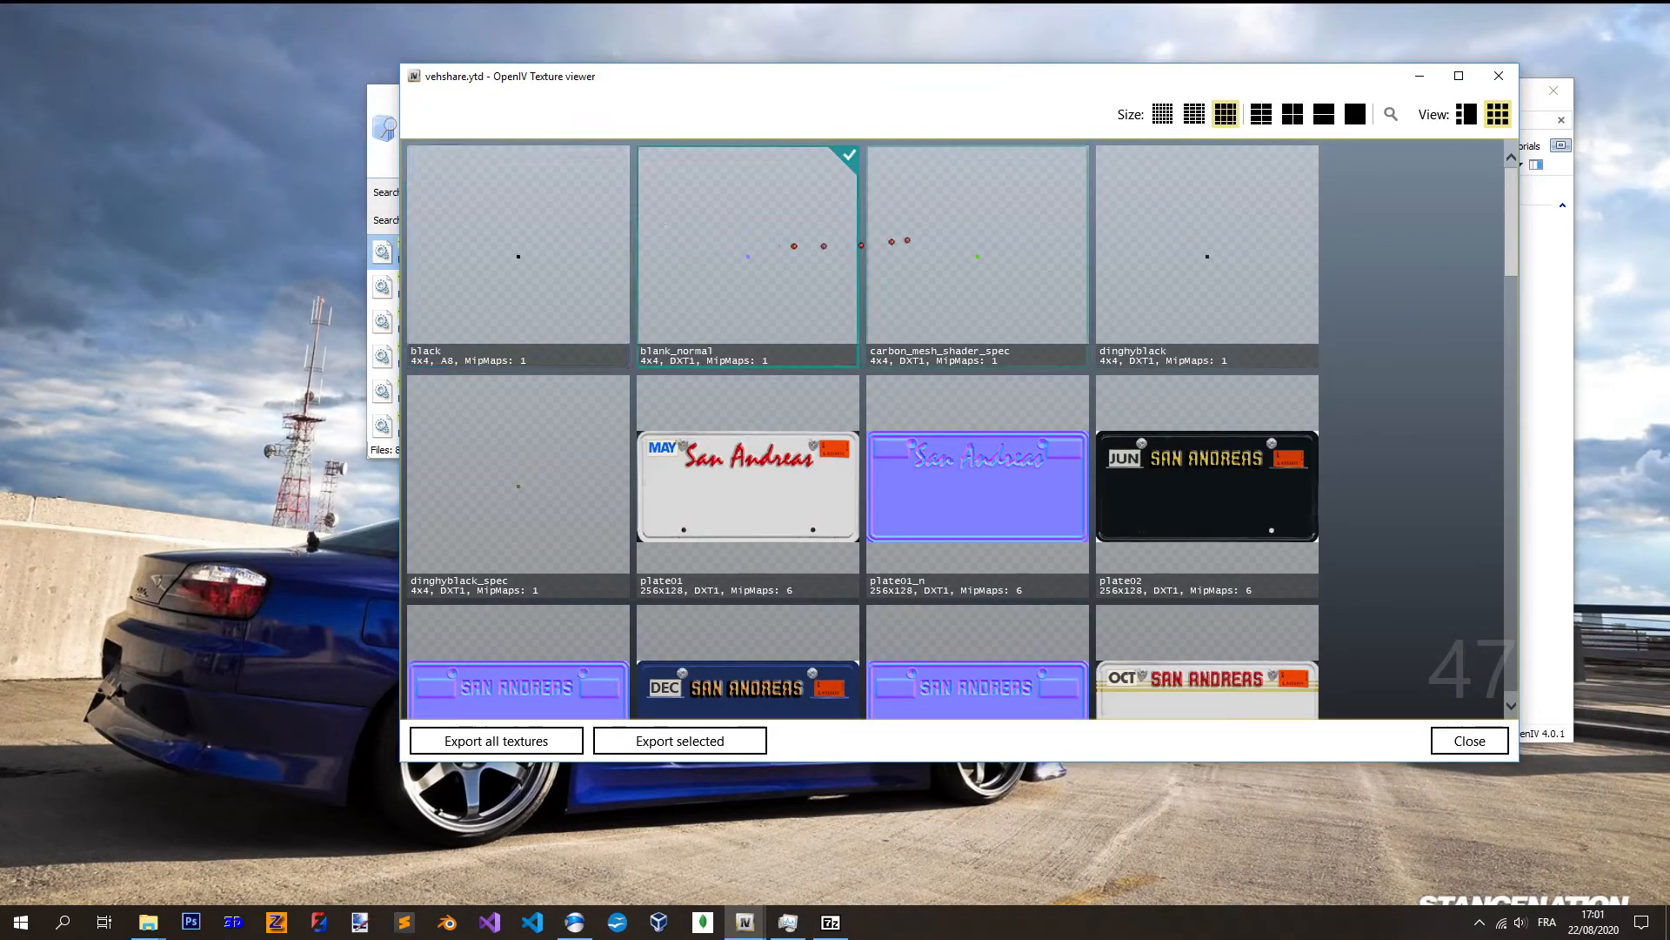
pyautogui.click(519, 252)
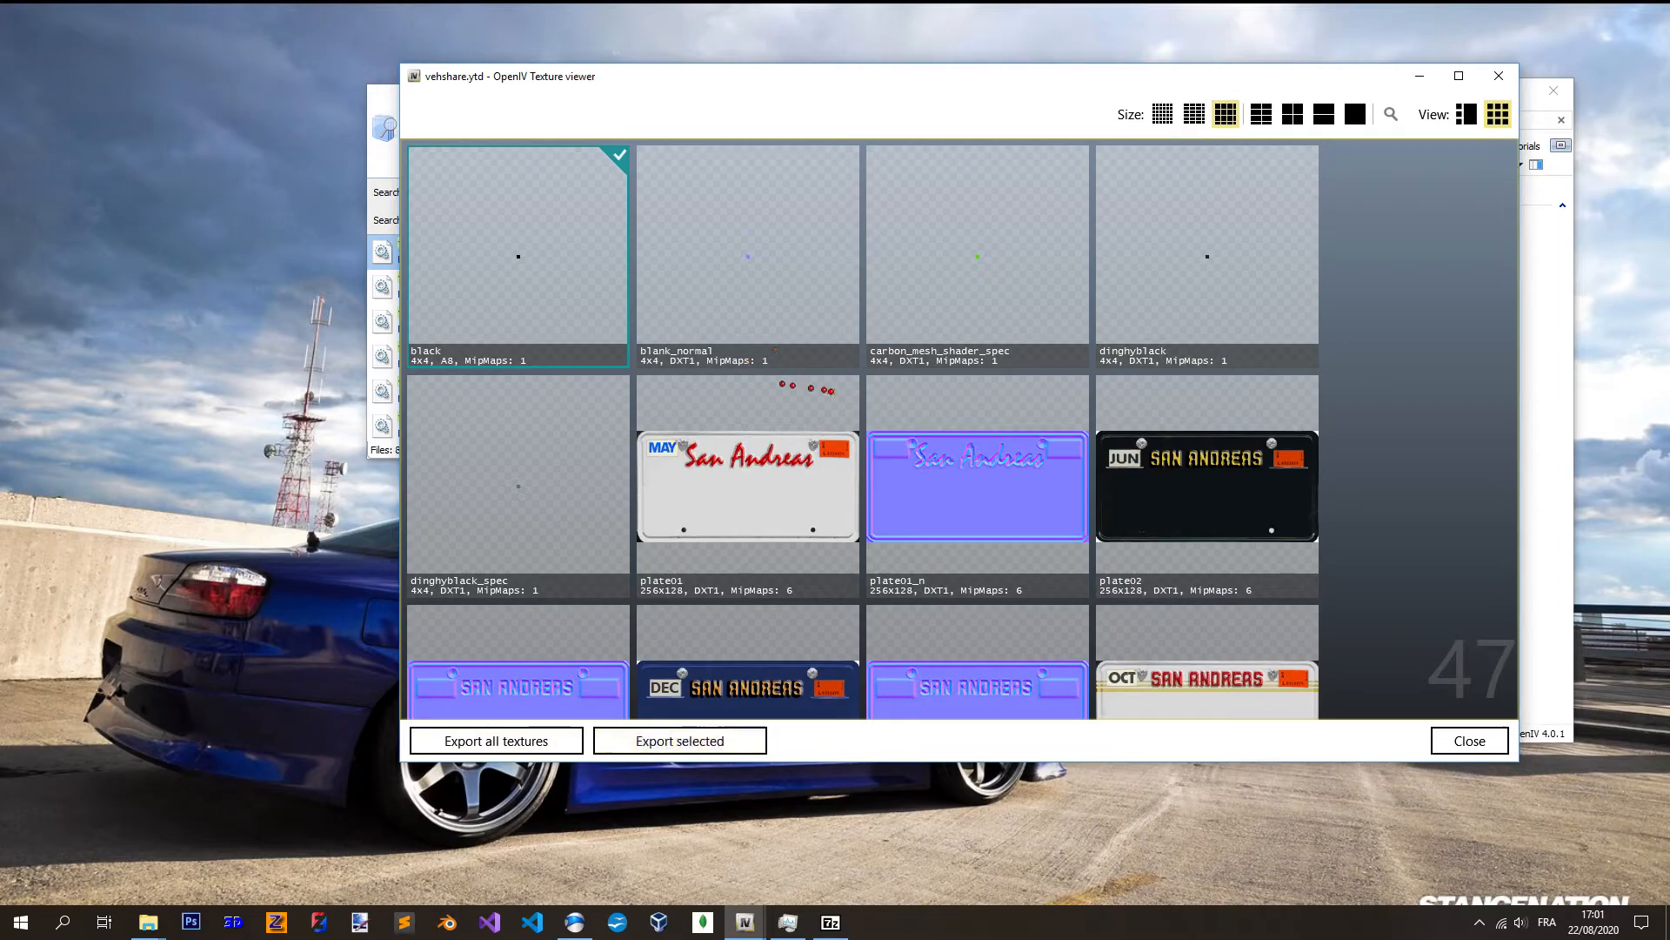
pyautogui.click(679, 741)
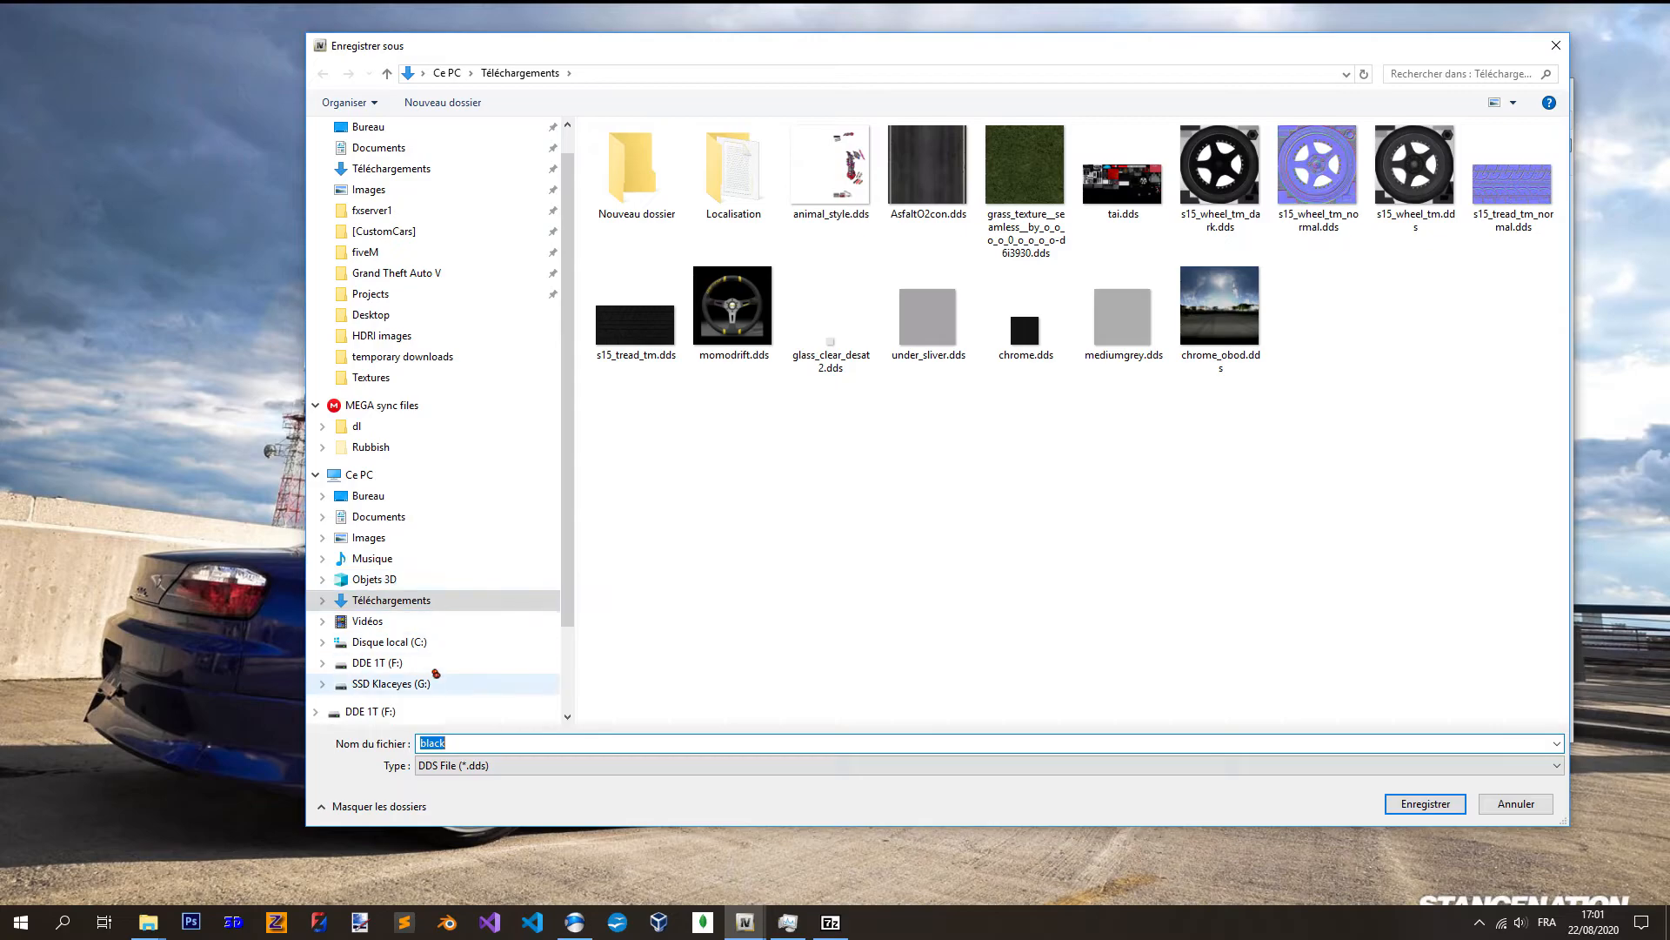
# - Save the black texture into F:\truc gta 5\Grid's RX-7 drift tune\Textures with the chosen image format
pyautogui.click(376, 662)
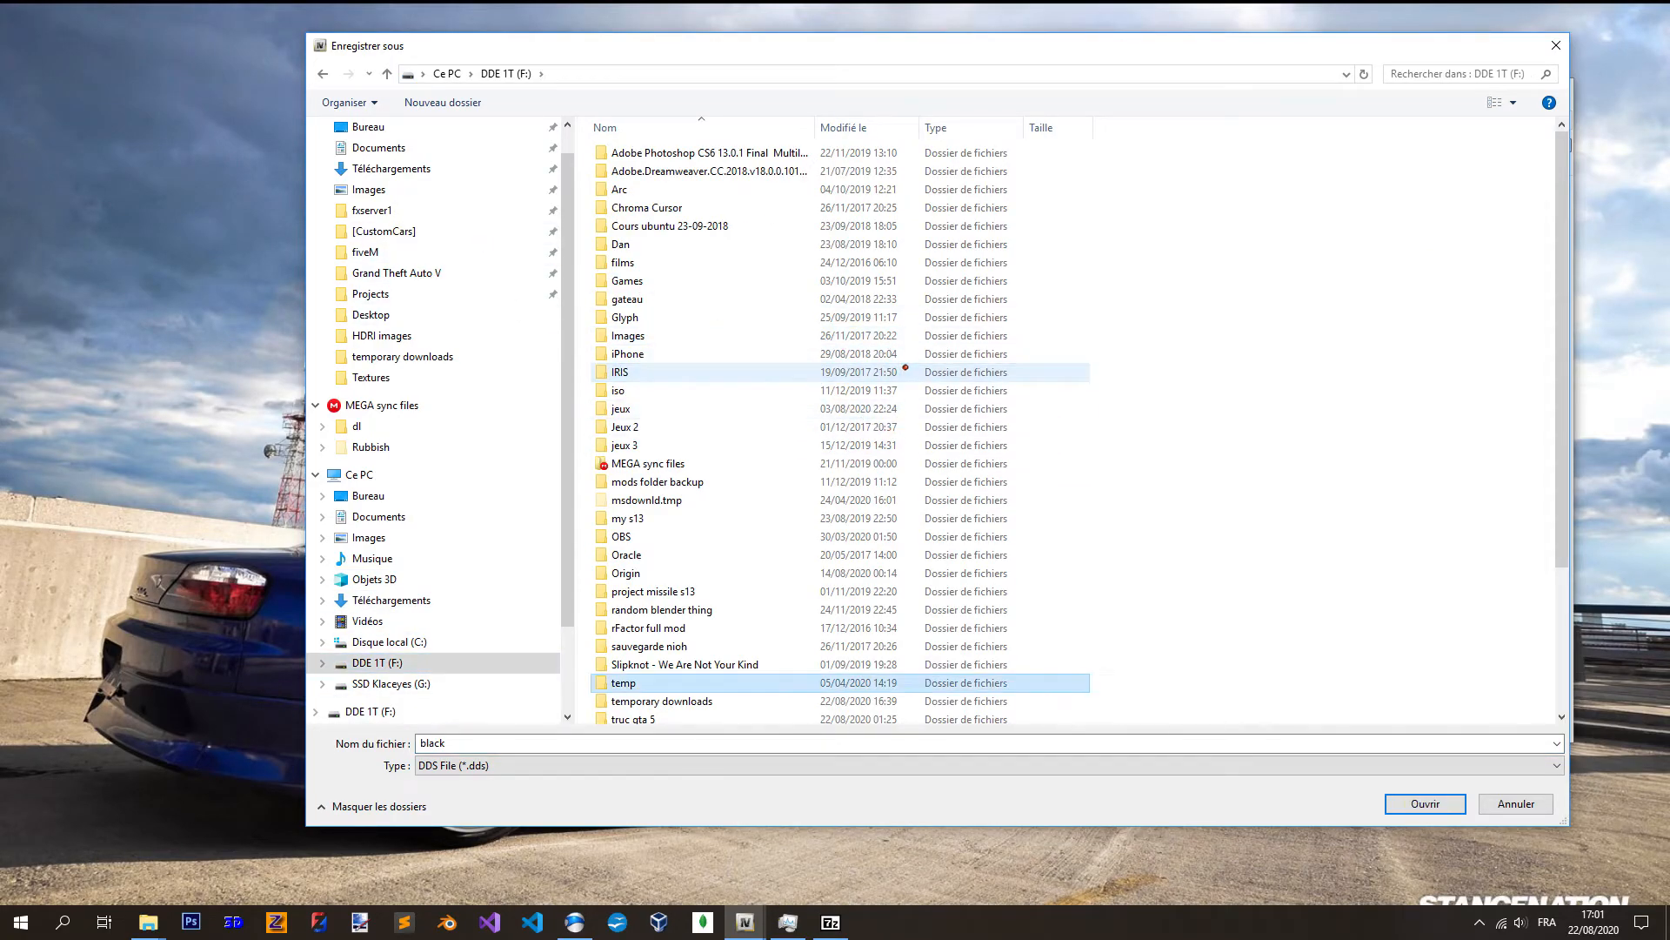
pyautogui.doubleClick(632, 719)
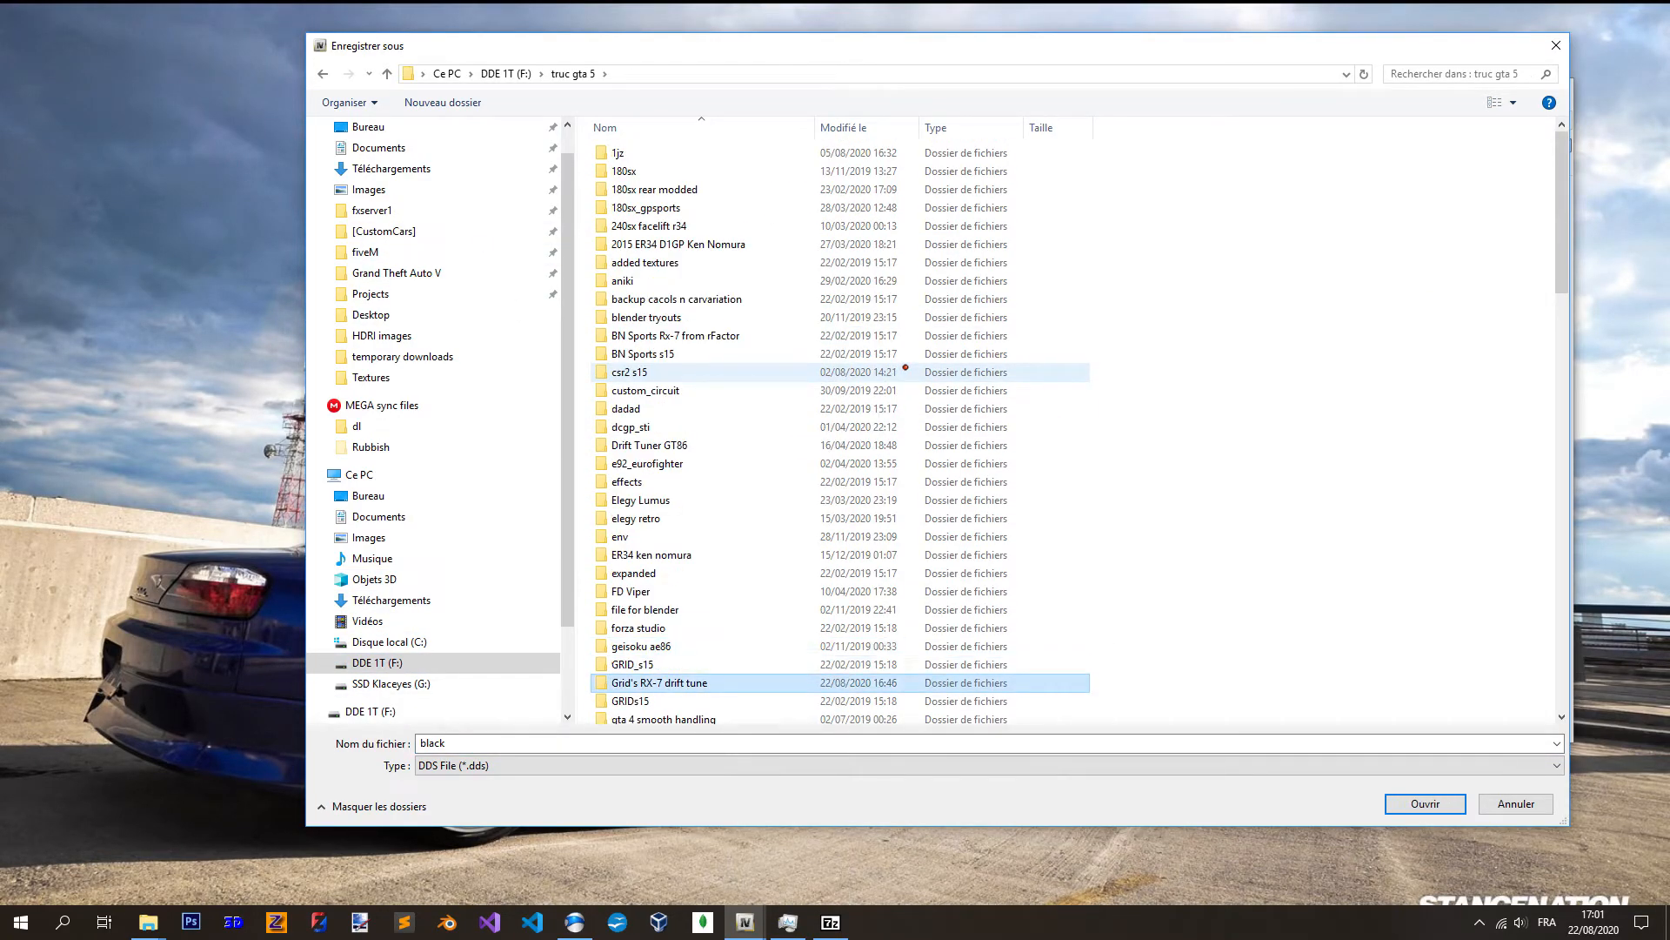
pyautogui.doubleClick(659, 682)
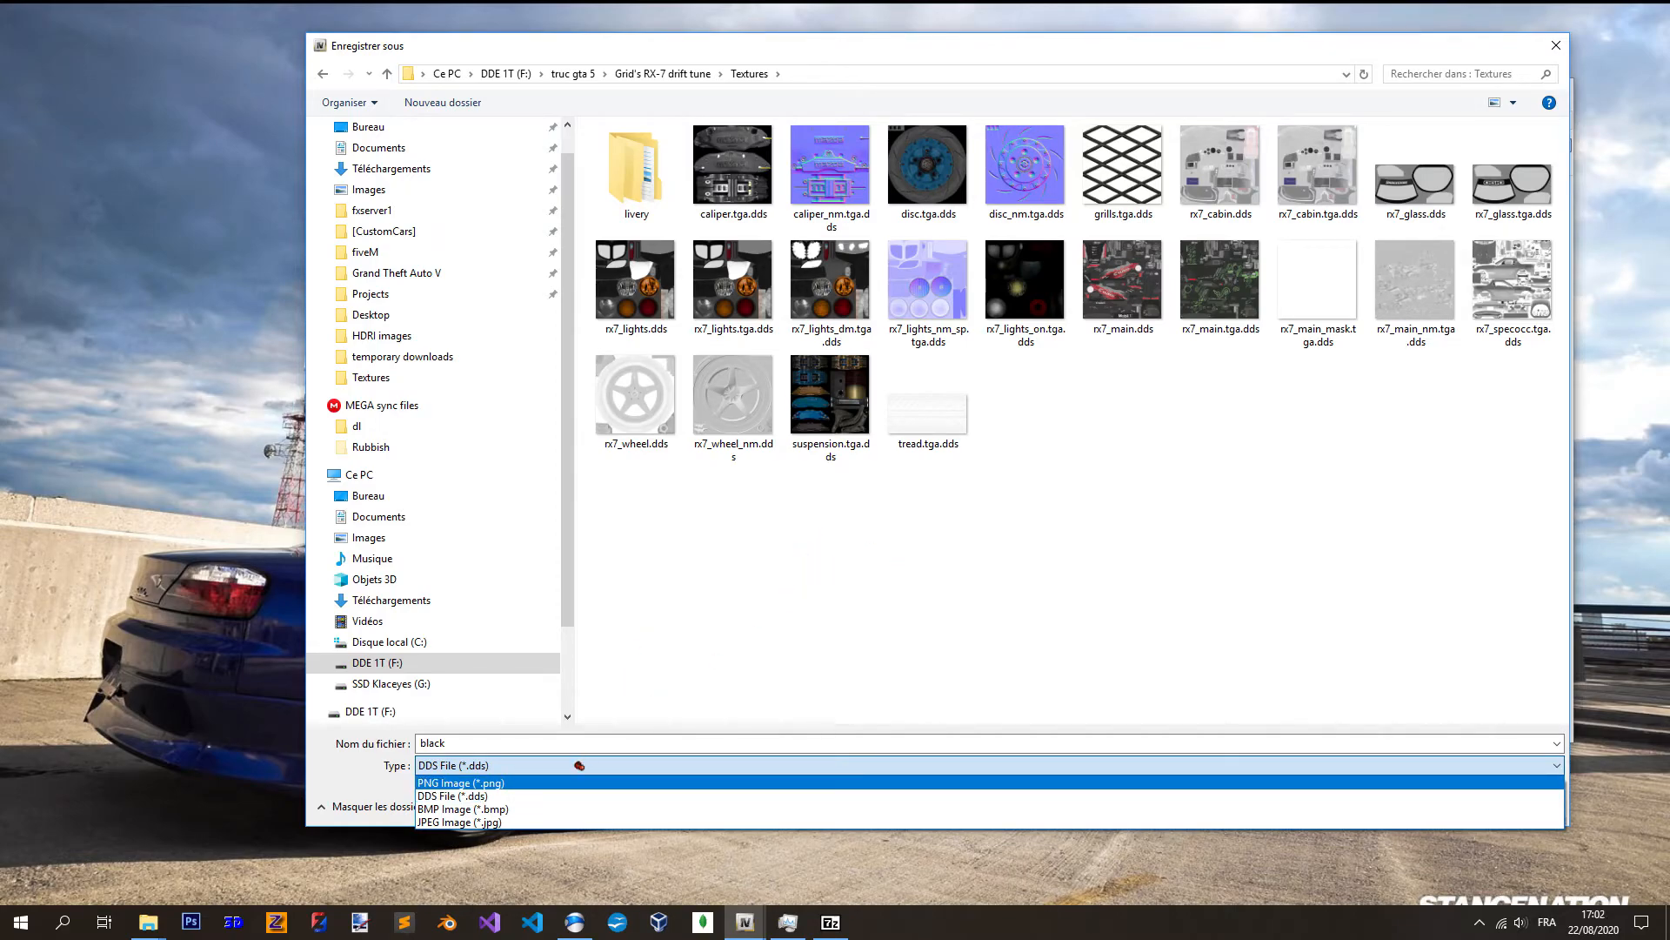
pyautogui.click(459, 781)
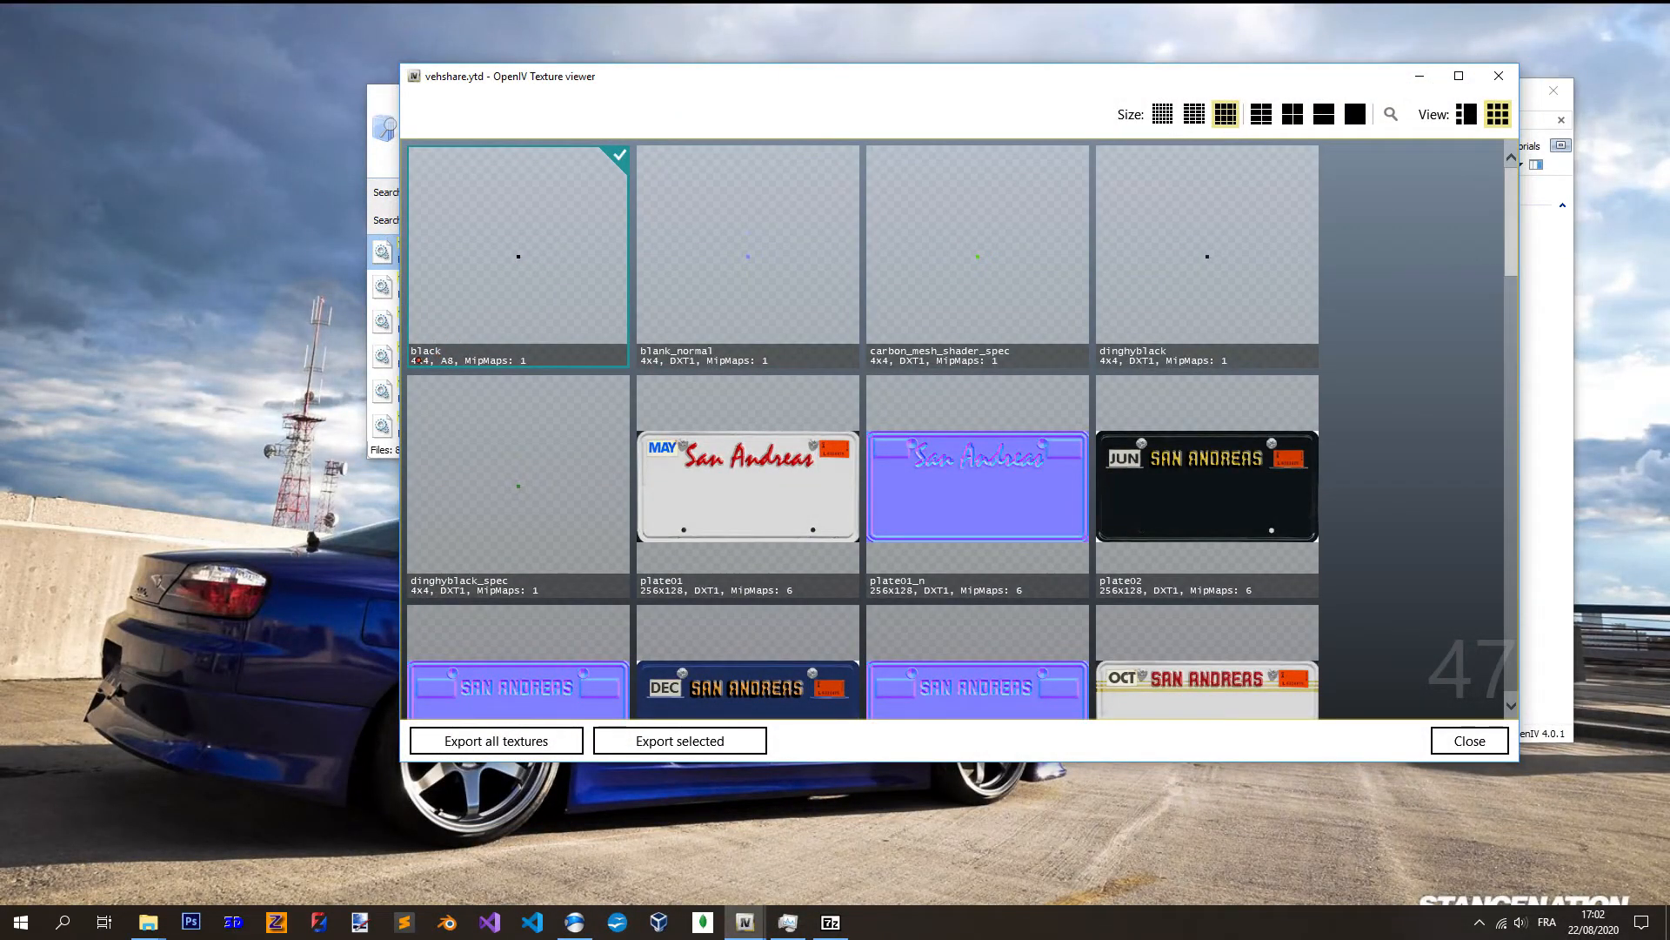
pyautogui.moveTo(976, 351)
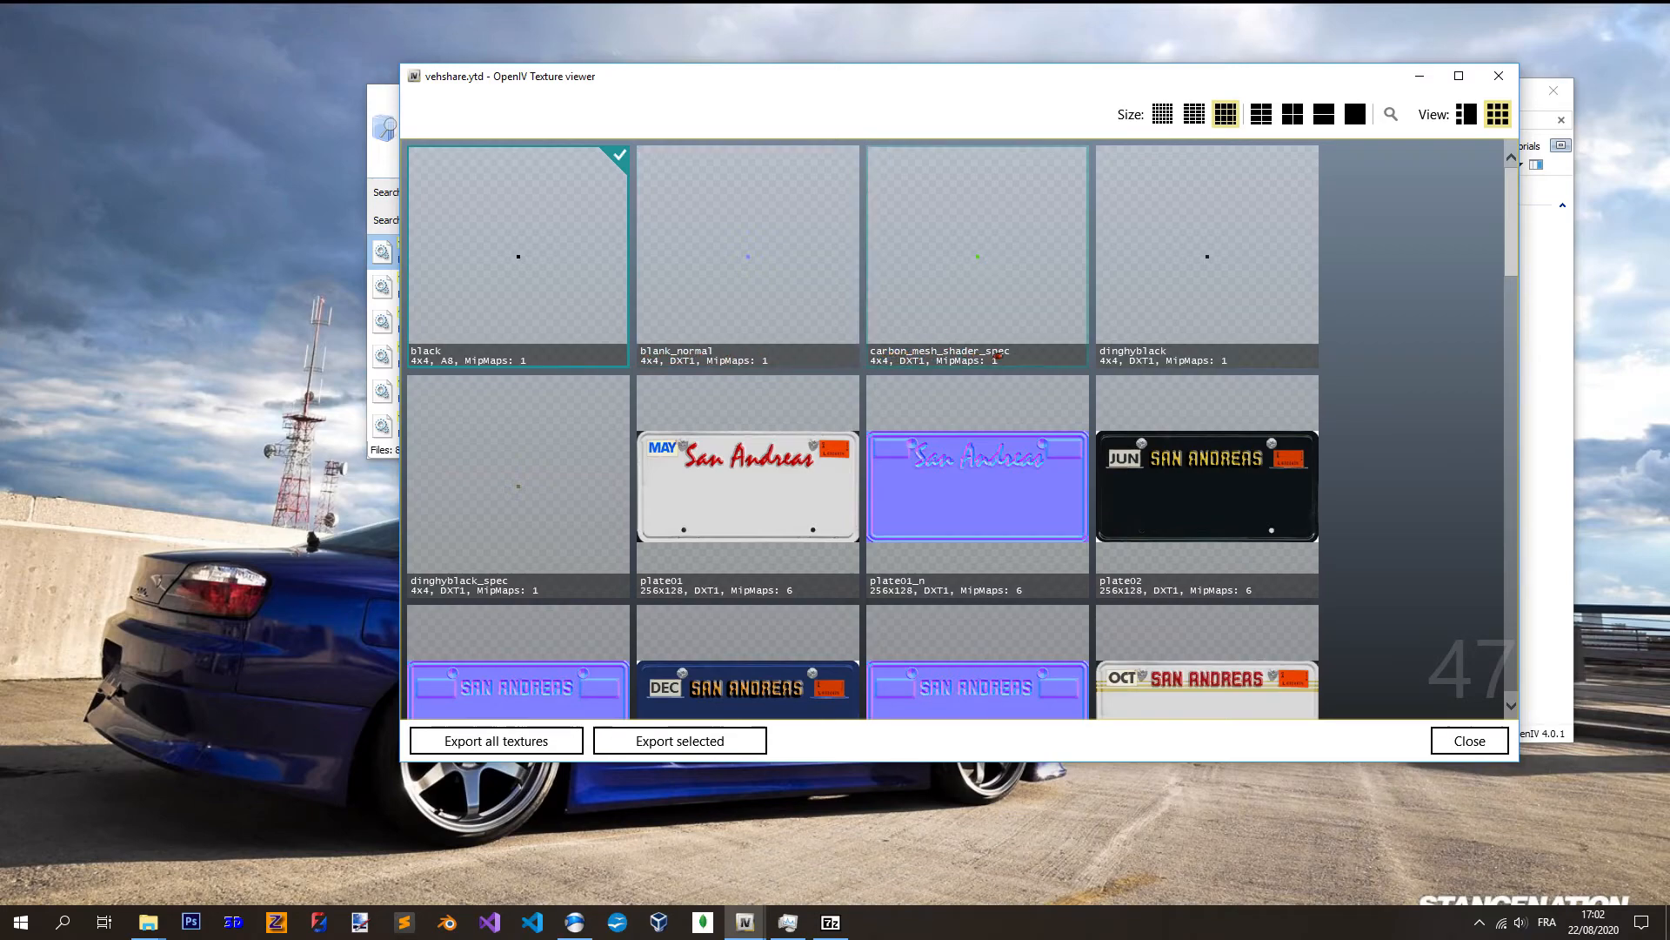
pyautogui.scroll(-3)
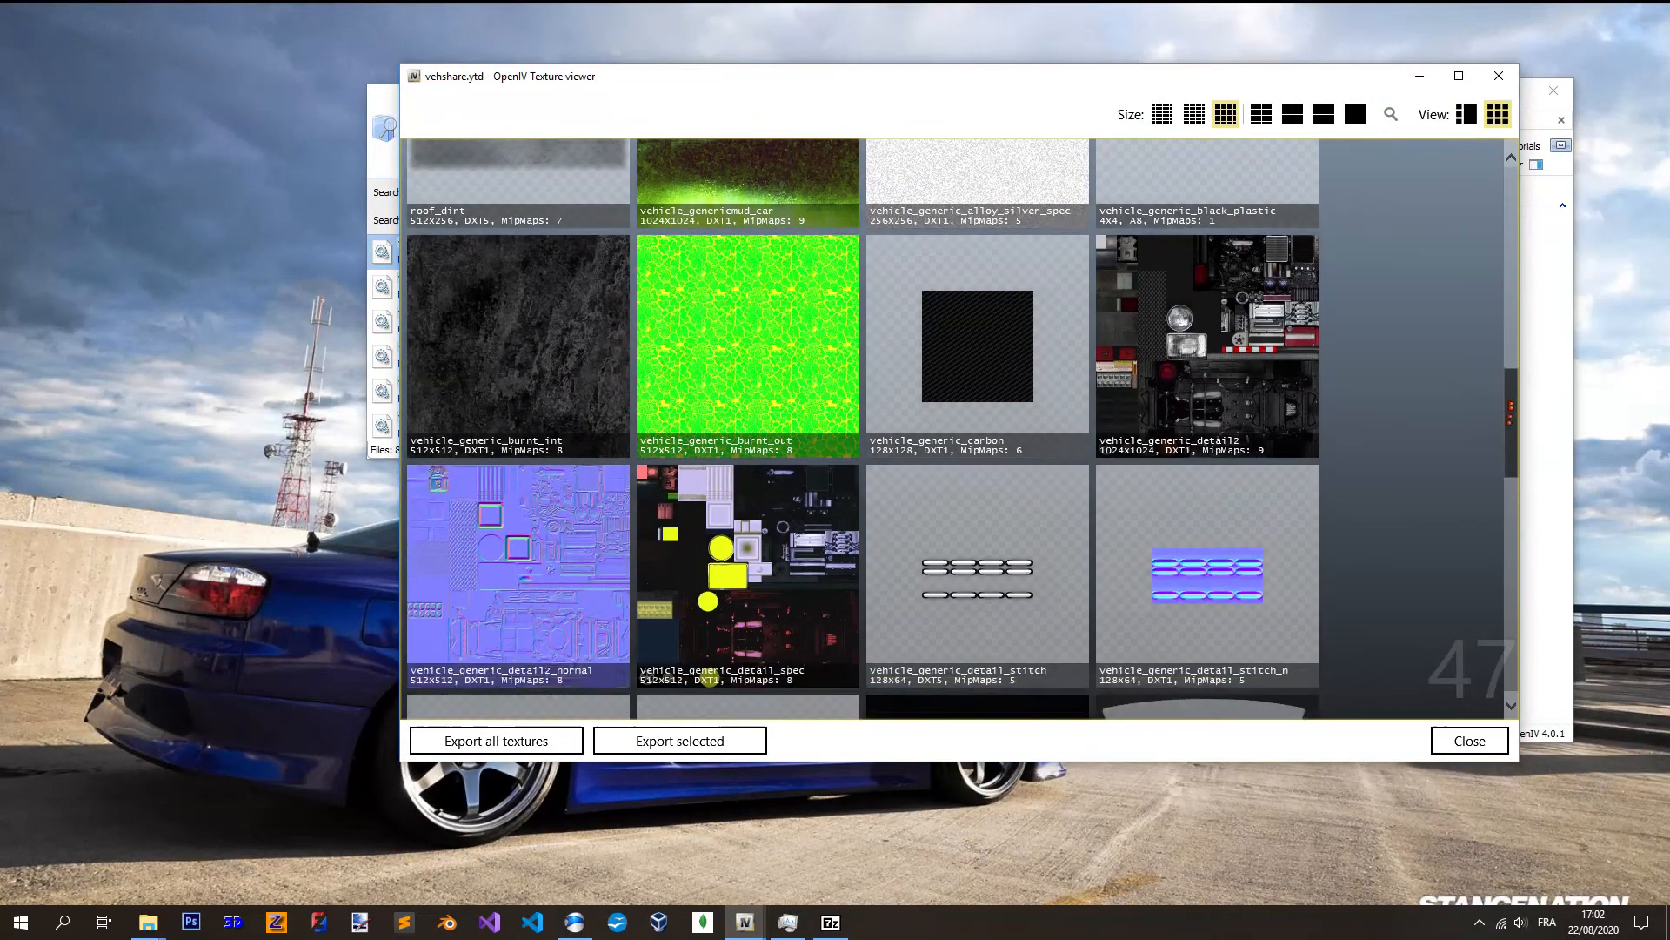
pyautogui.scroll(-3)
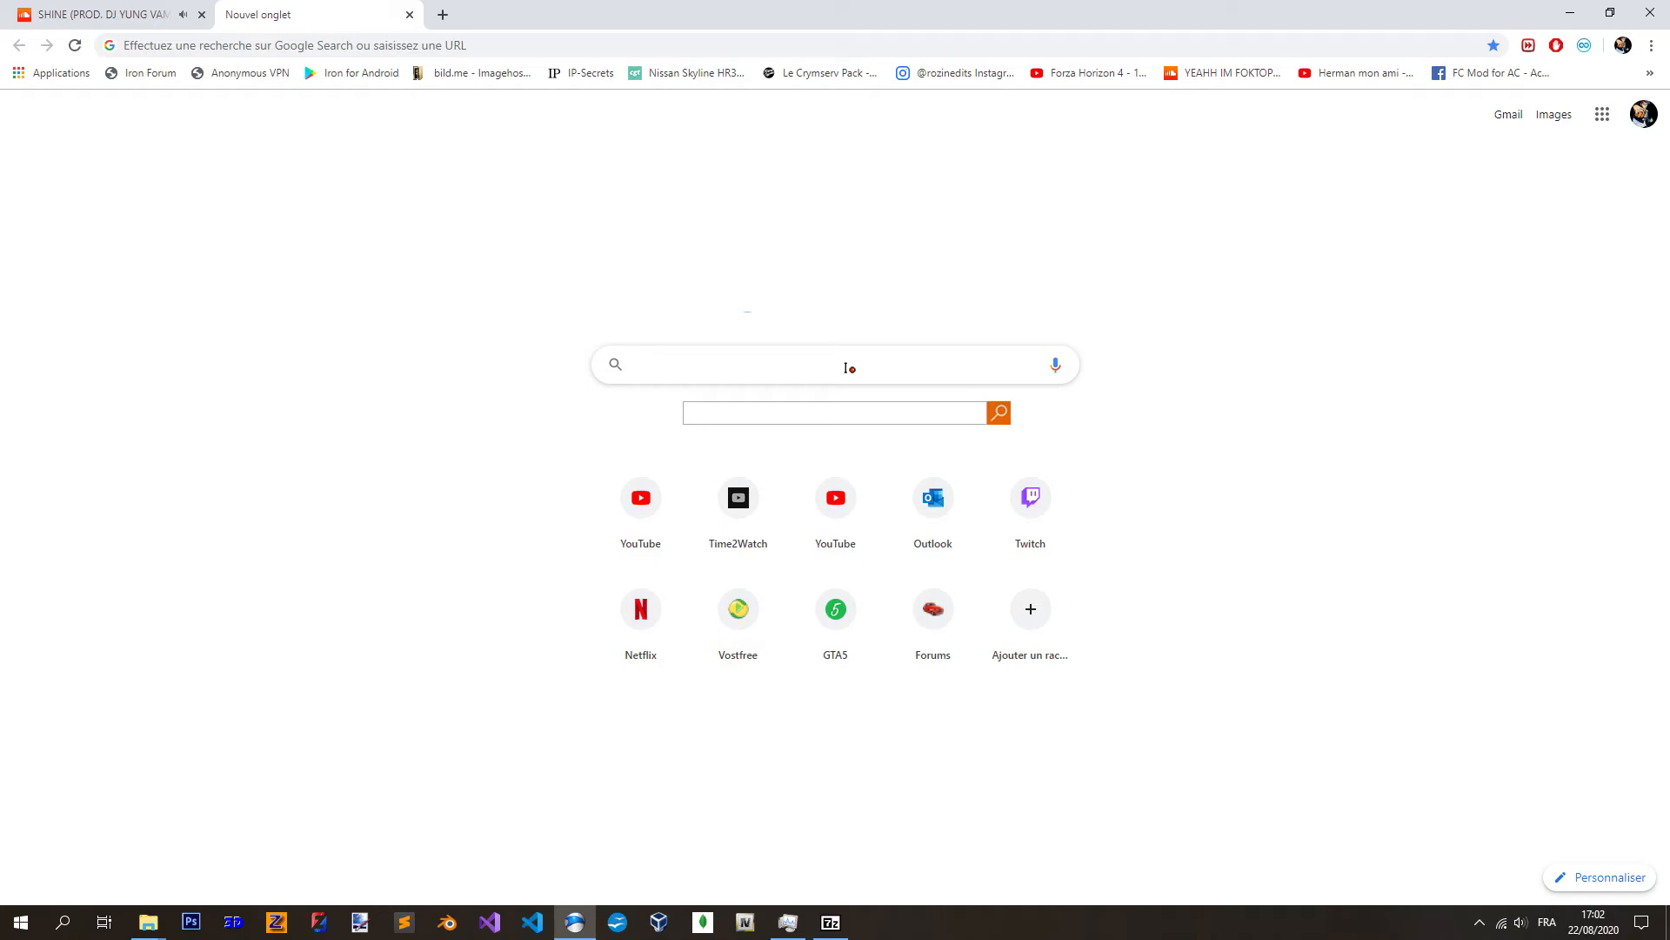
pyautogui.write('zmodeler')
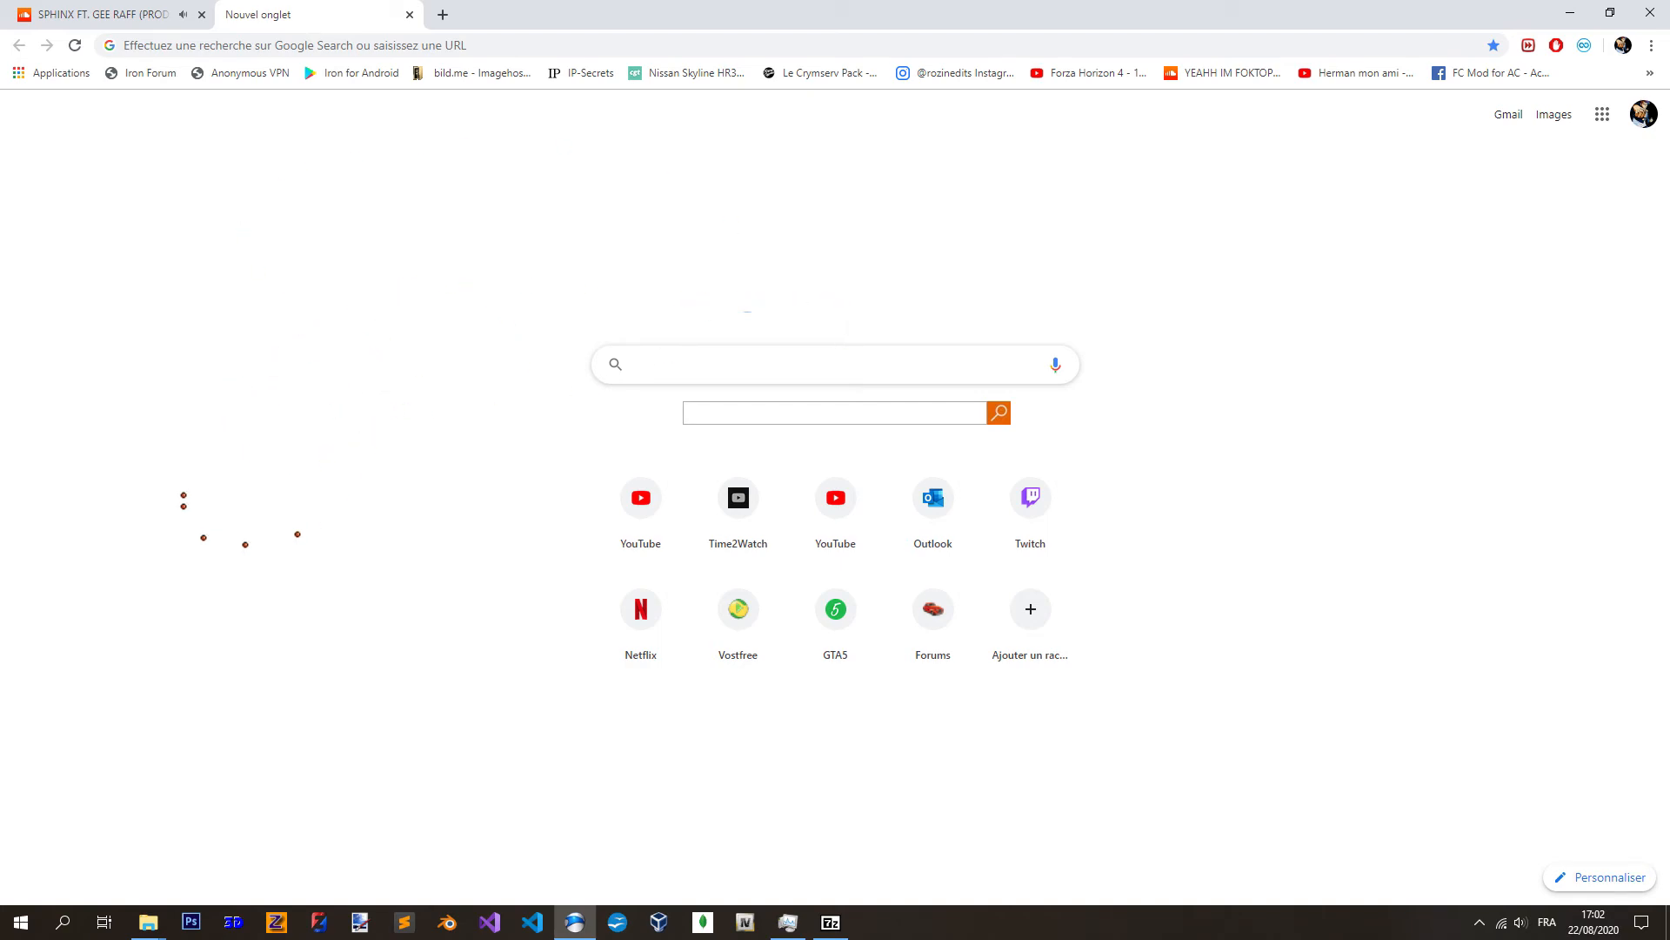
pyautogui.click(833, 364)
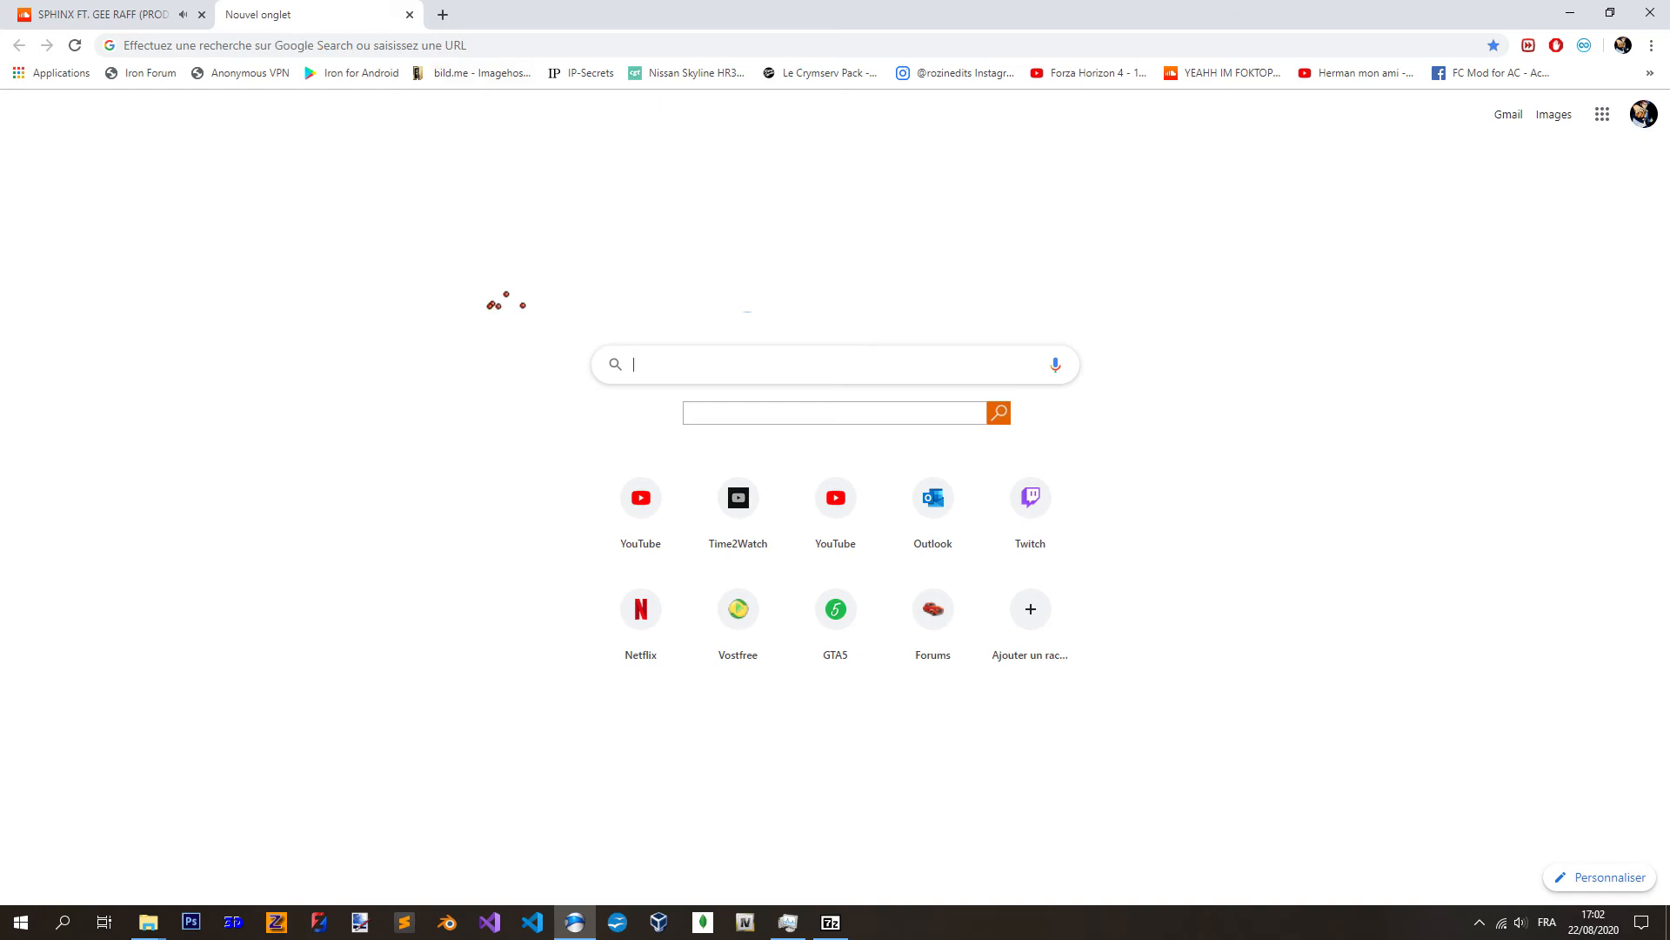